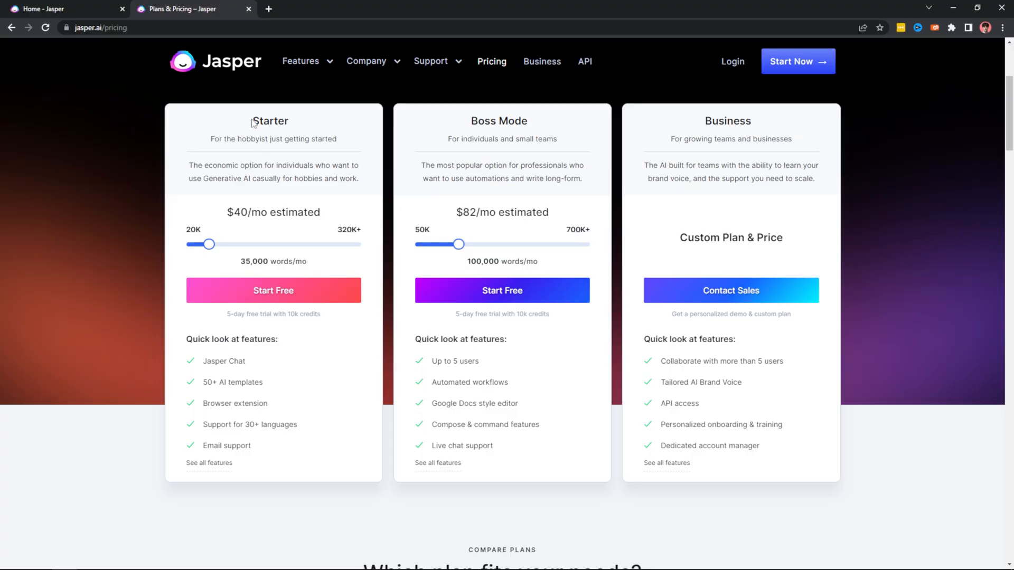
- Create a new document from the Documents list, checking the available workflows before choosing Start from scratch
double_click(498, 120)
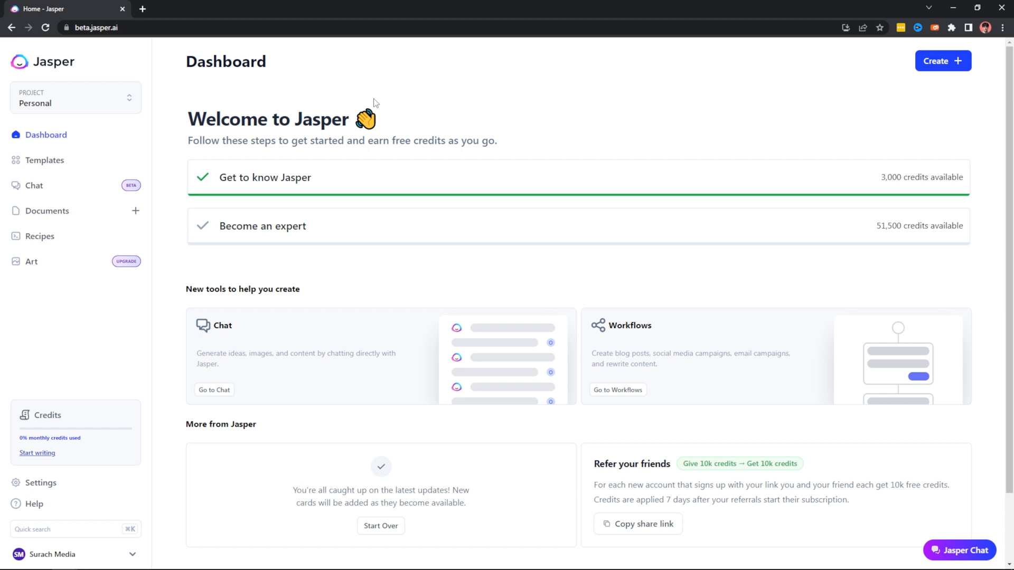
mouse_move(715, 149)
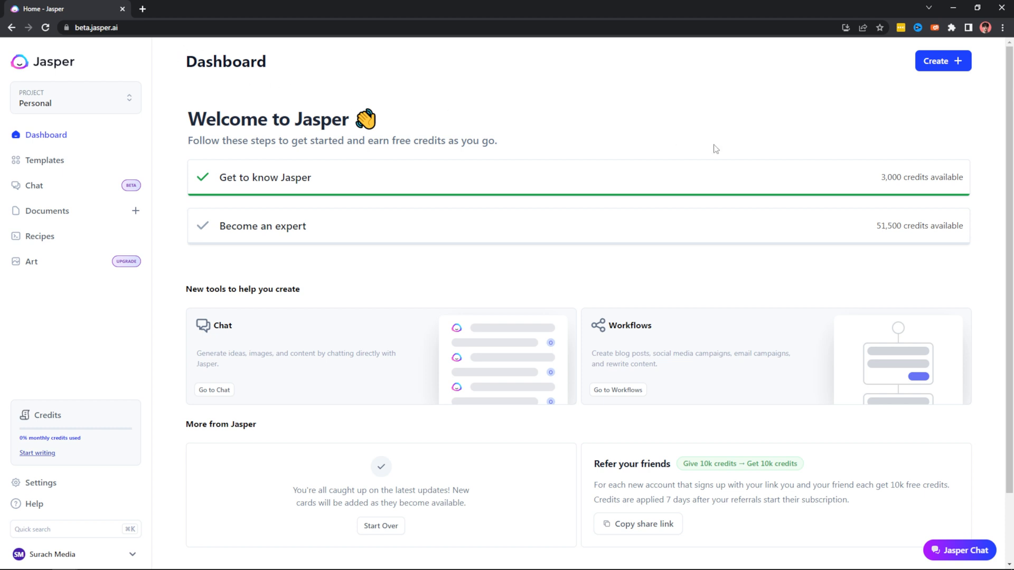
mouse_move(842, 234)
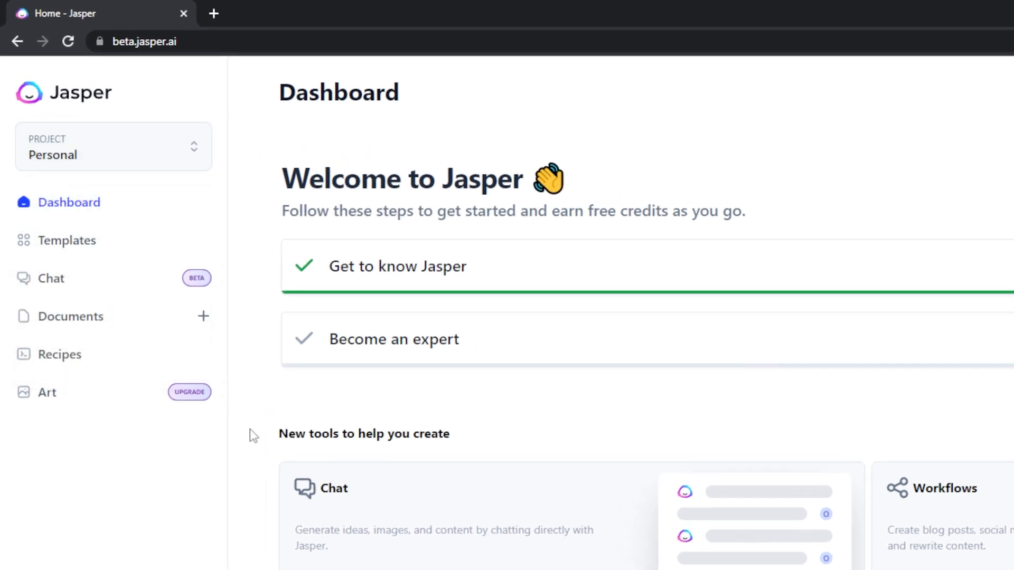
mouse_move(98, 336)
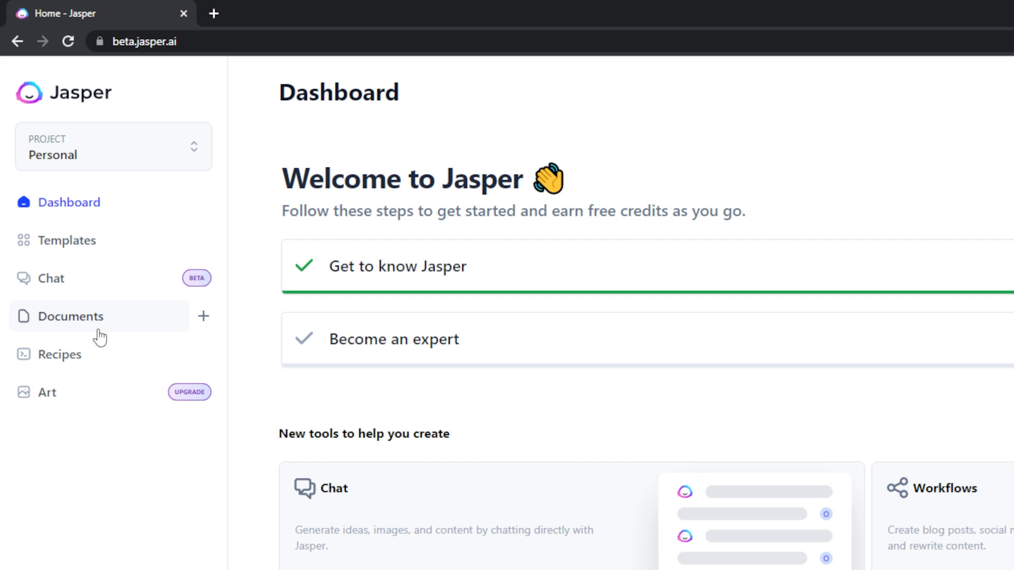
click(70, 315)
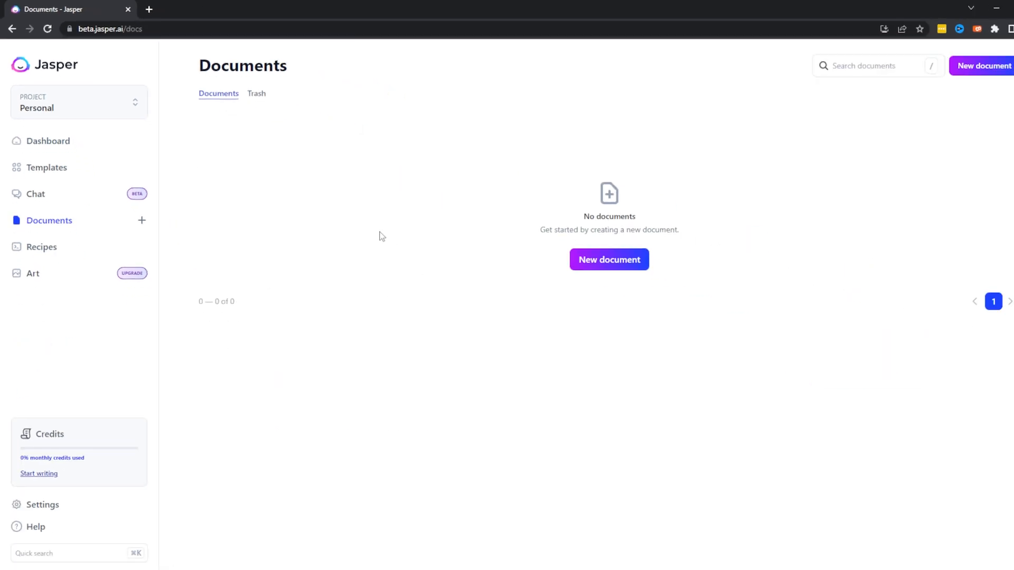
click(608, 260)
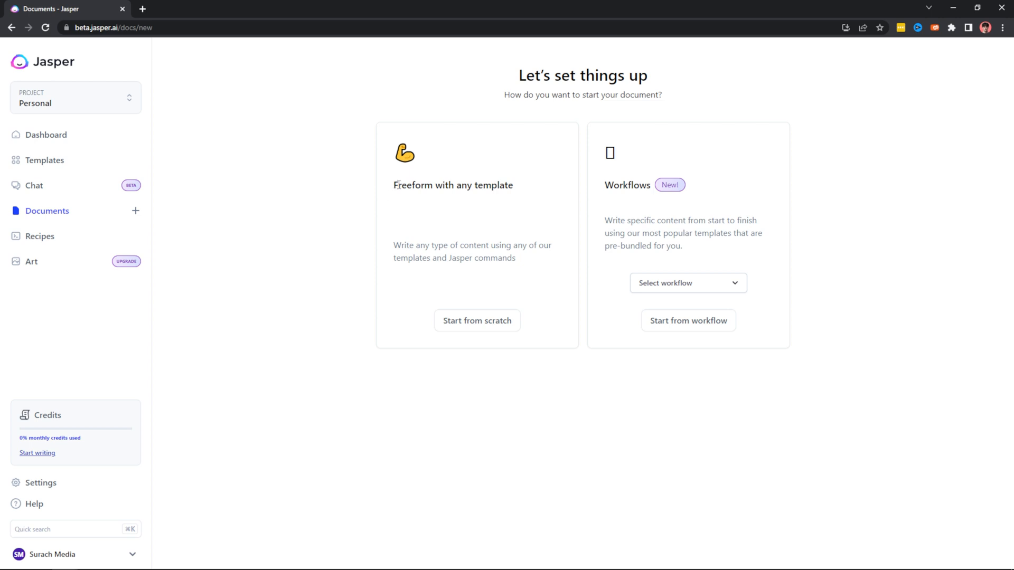
double_click(627, 185)
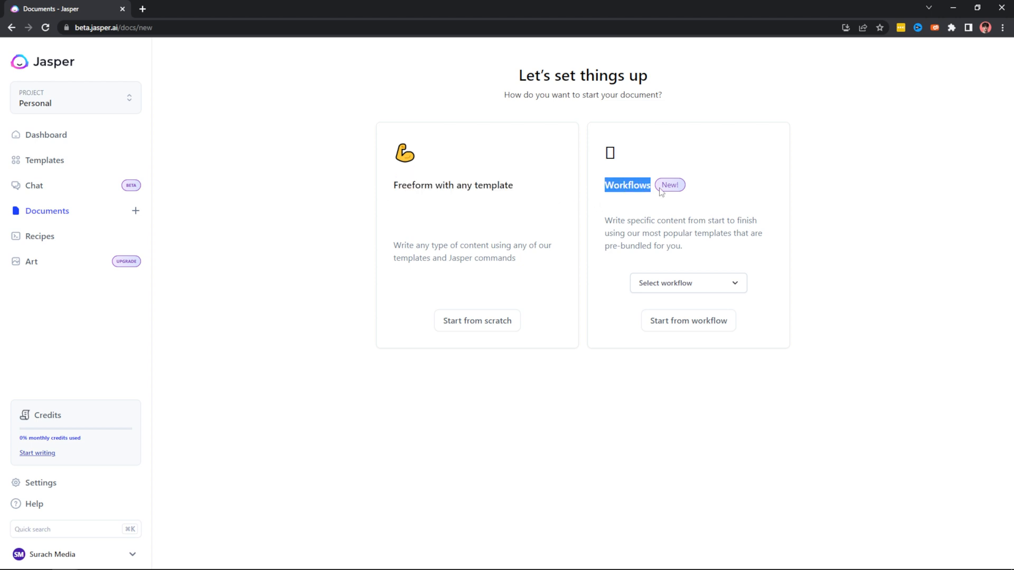
click(687, 283)
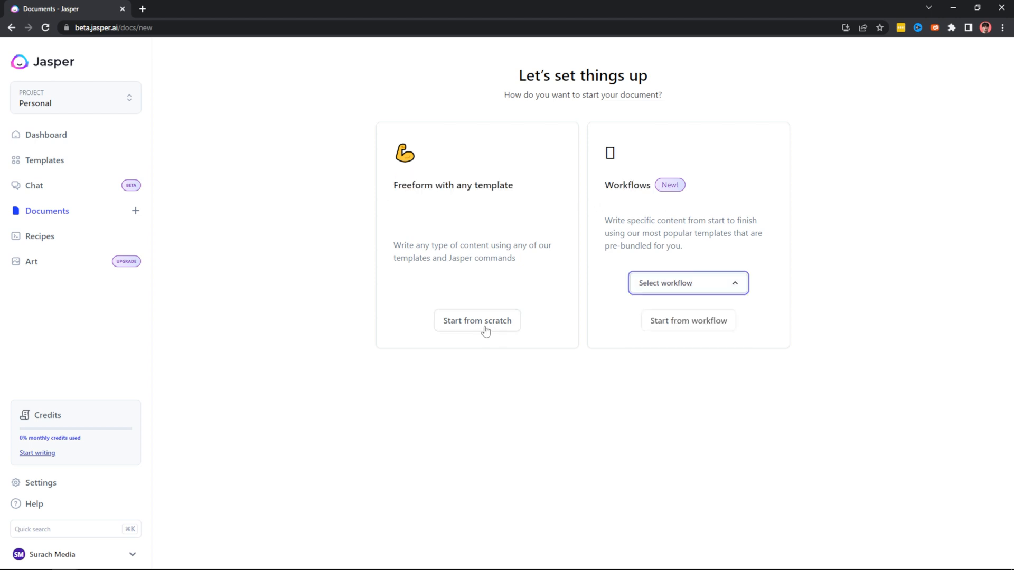
click(477, 320)
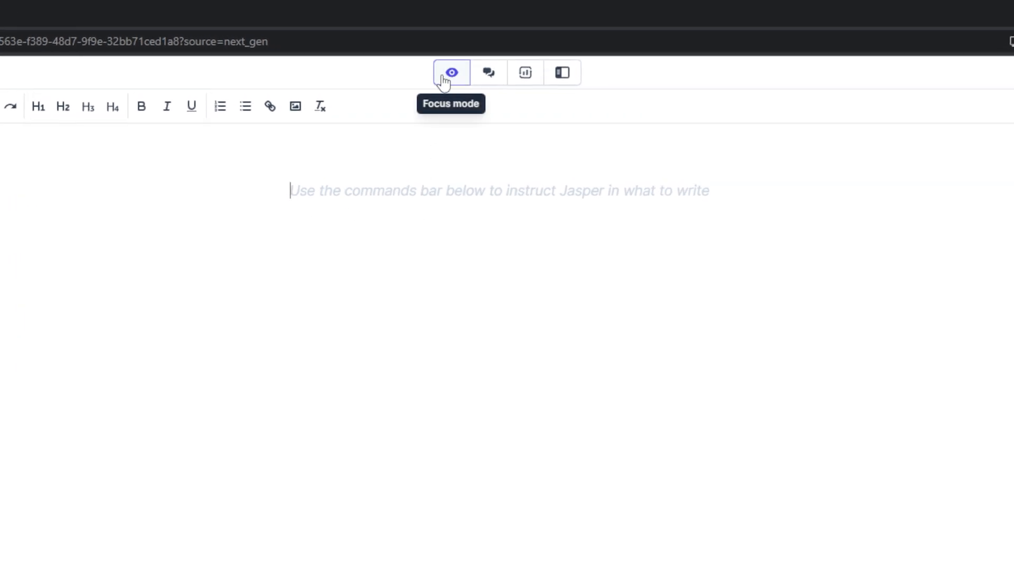
- With chat beside the document, draft the starter prompt 'Help me create a short story about a dog getting lost in the woods.'
click(493, 50)
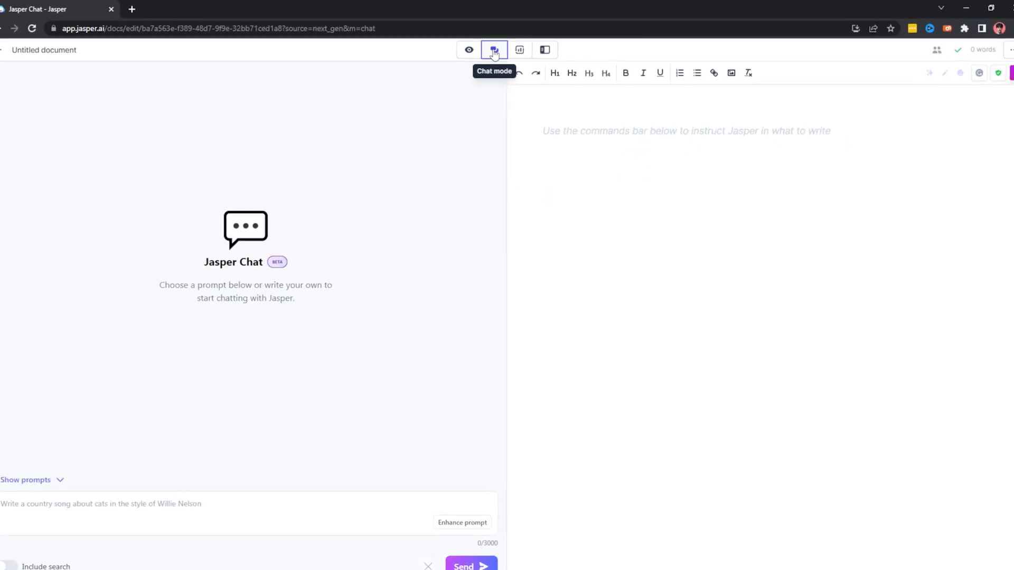
click(25, 480)
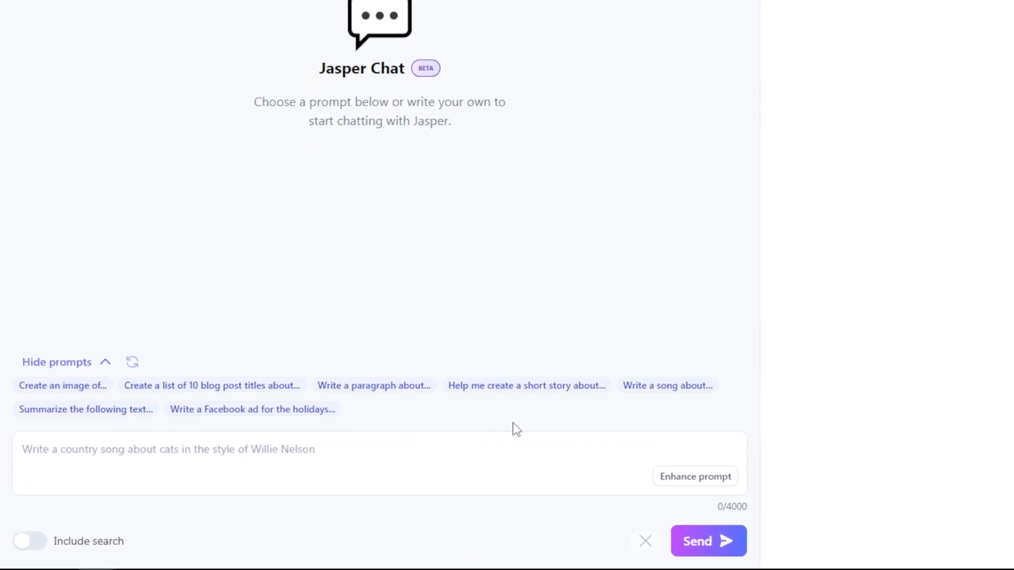
mouse_move(530, 319)
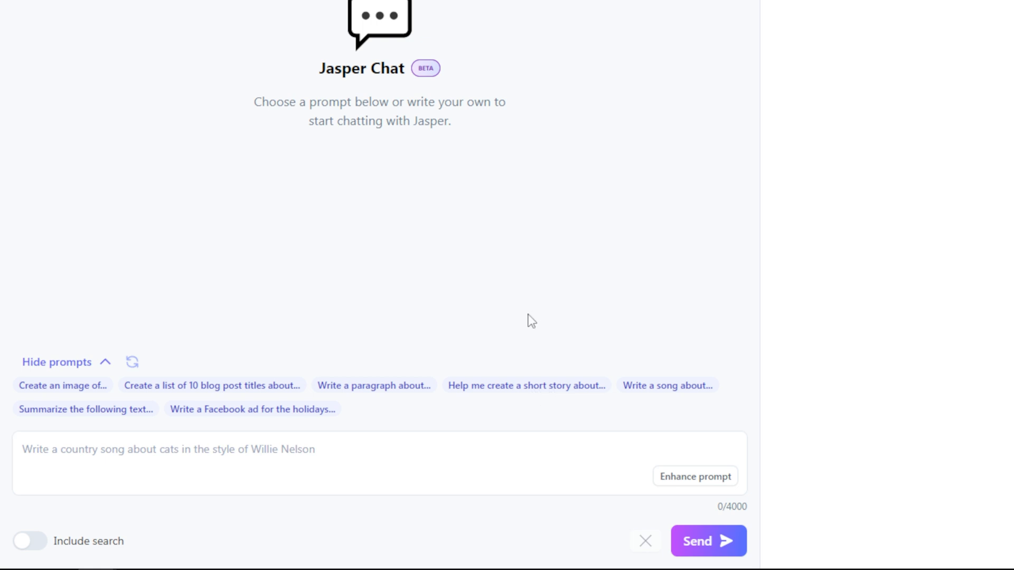
click(524, 385)
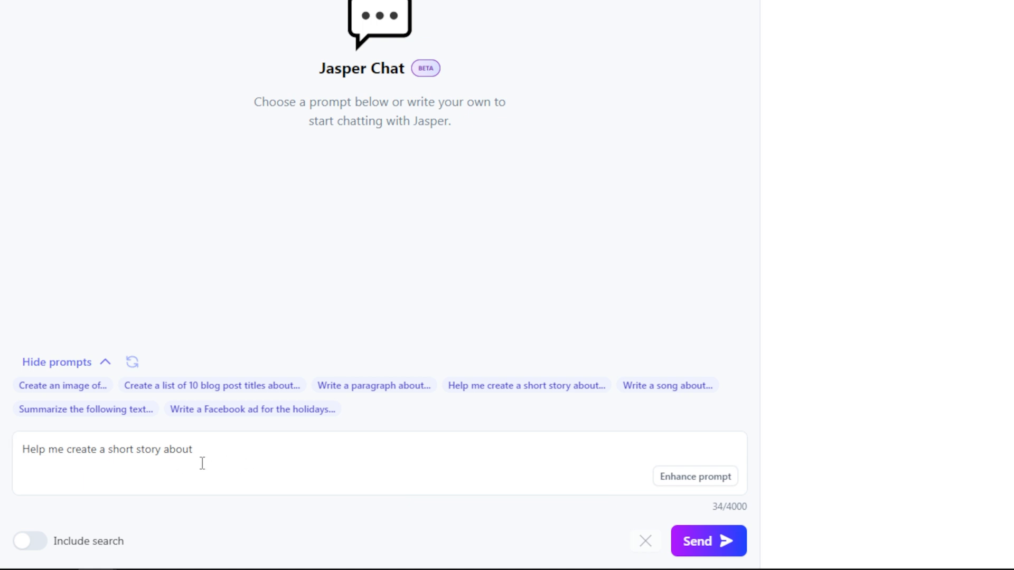
mouse_move(245, 455)
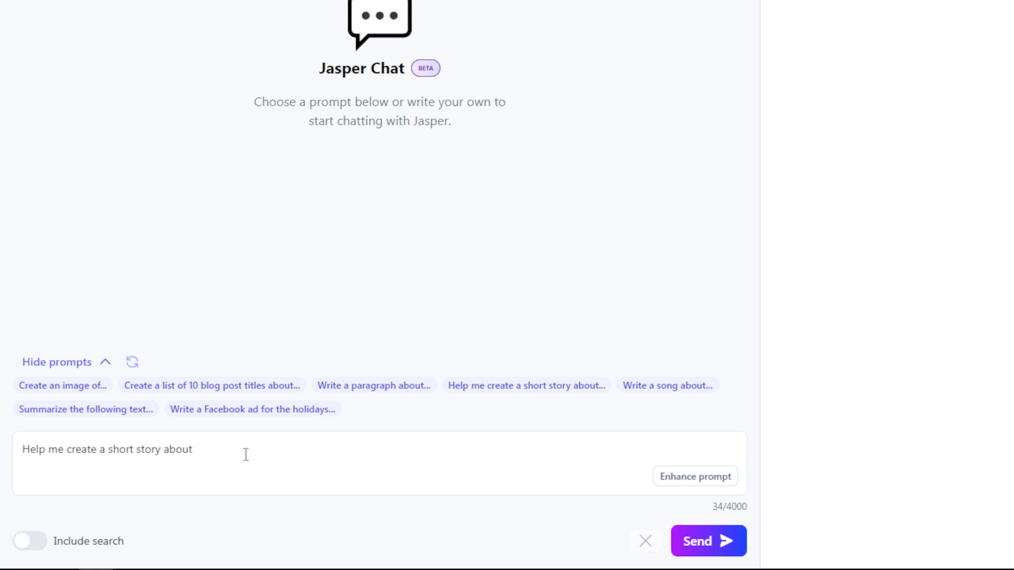
text(a dog getting lost in the woods.)
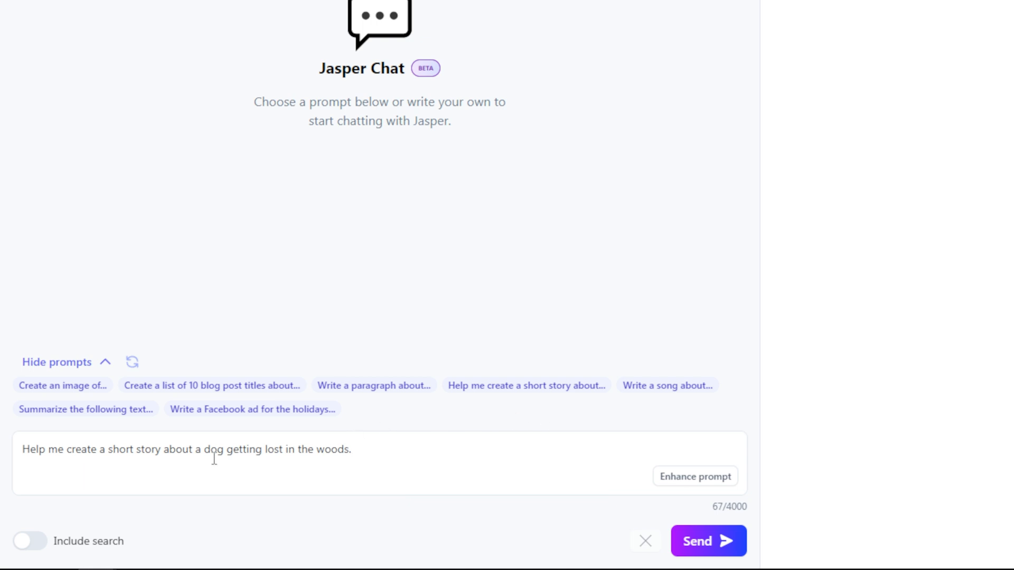
mouse_move(574, 458)
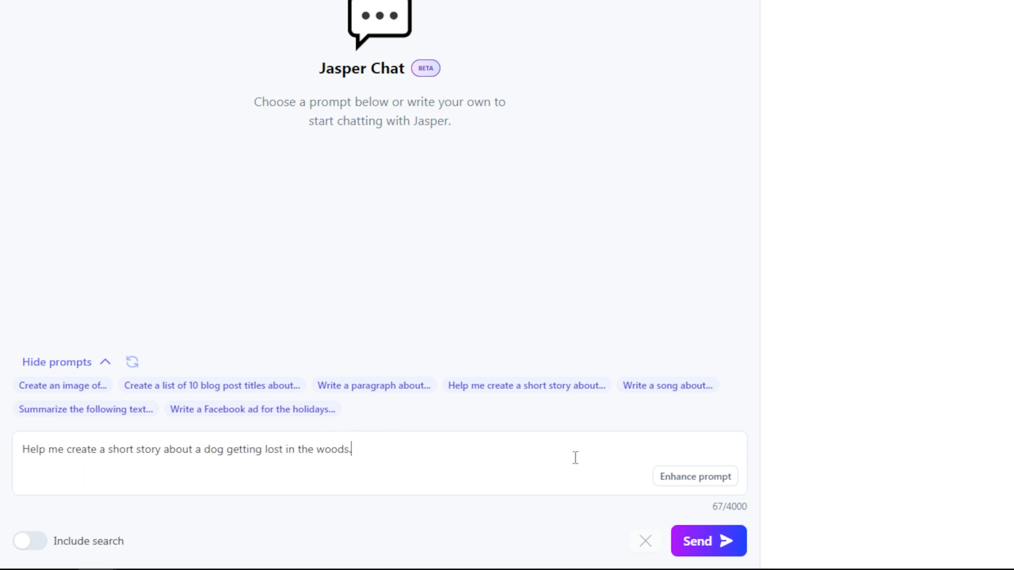
mouse_move(371, 476)
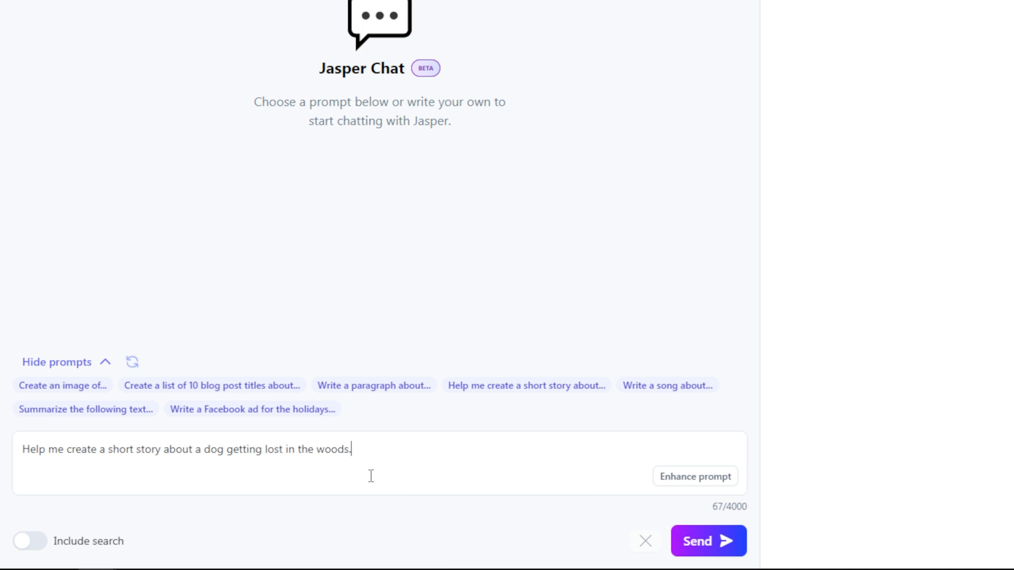
mouse_move(379, 460)
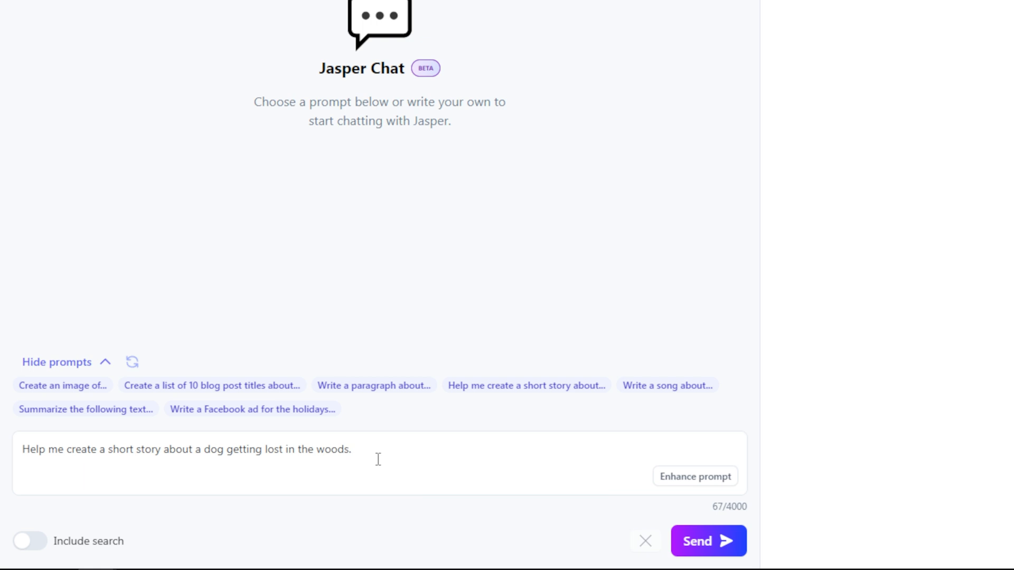
mouse_move(701, 486)
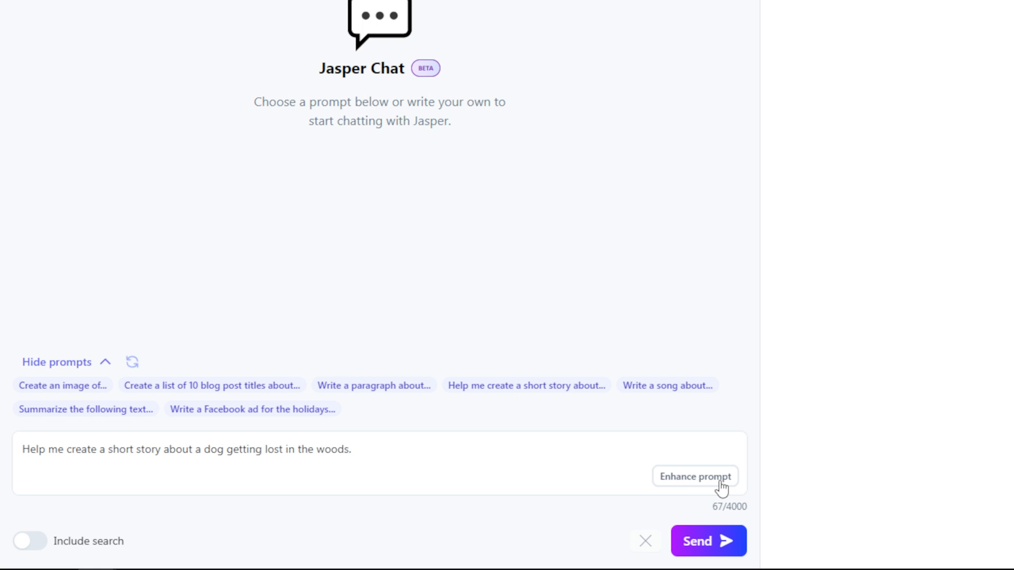
mouse_move(368, 456)
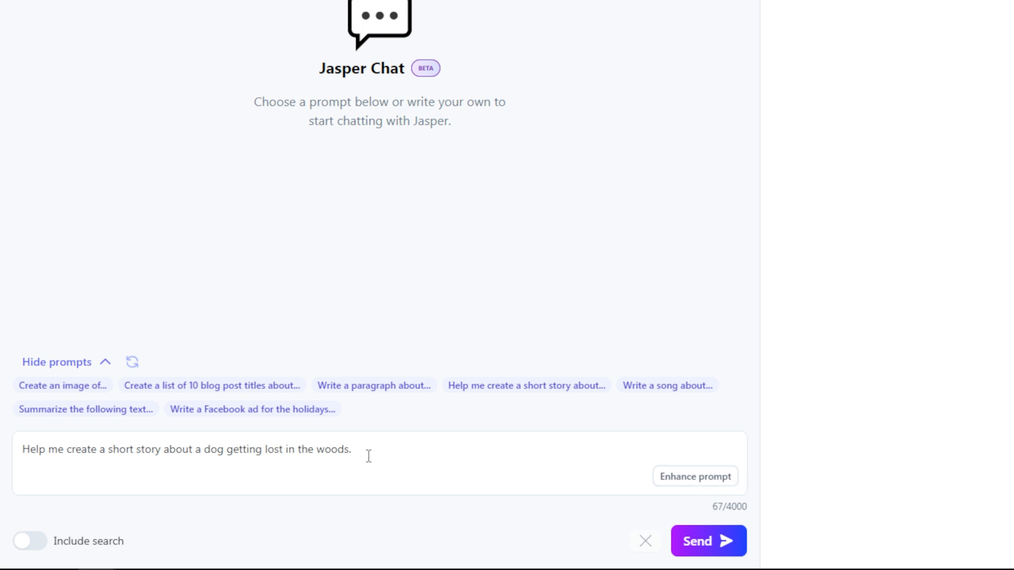
mouse_move(433, 483)
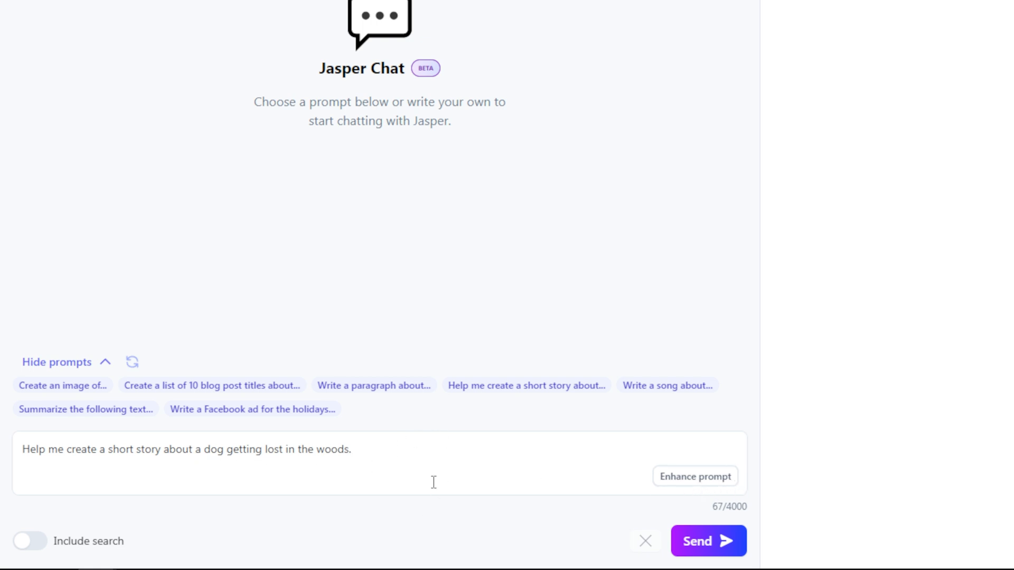
mouse_move(695, 477)
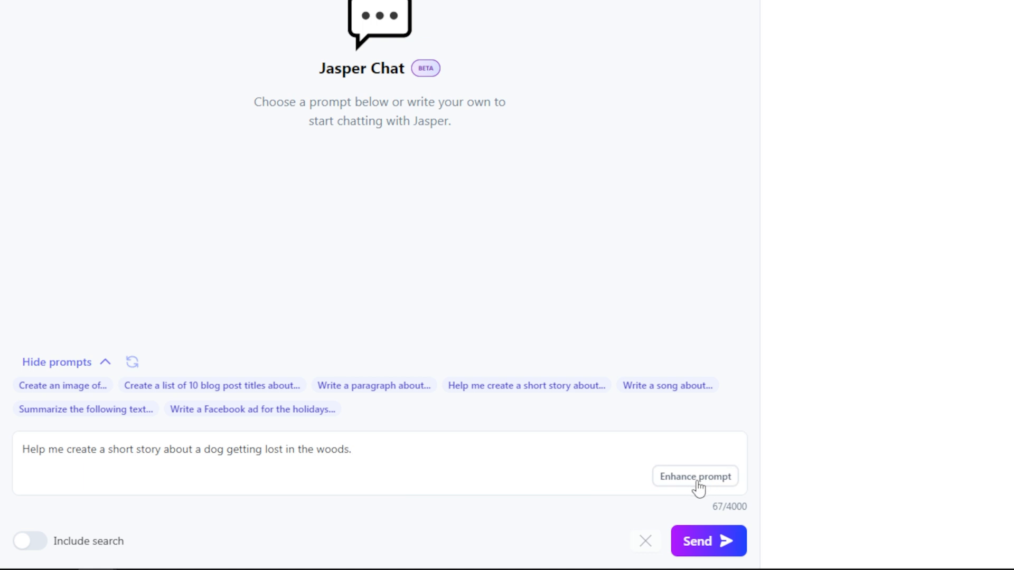
- Enhance the dog-story prompt into a detailed brief and send it to Jasper Chat
click(695, 477)
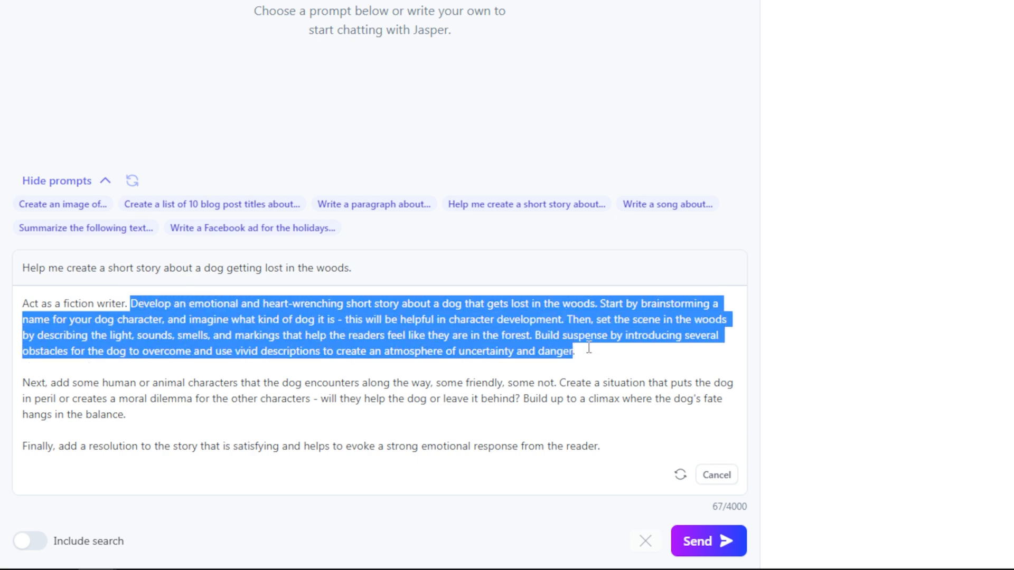
click(707, 541)
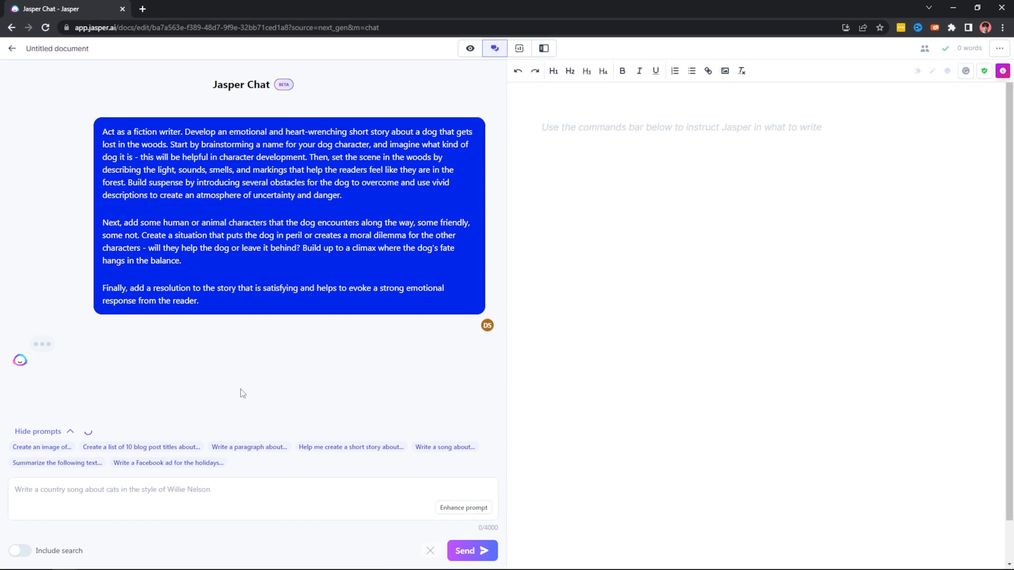
mouse_move(425, 161)
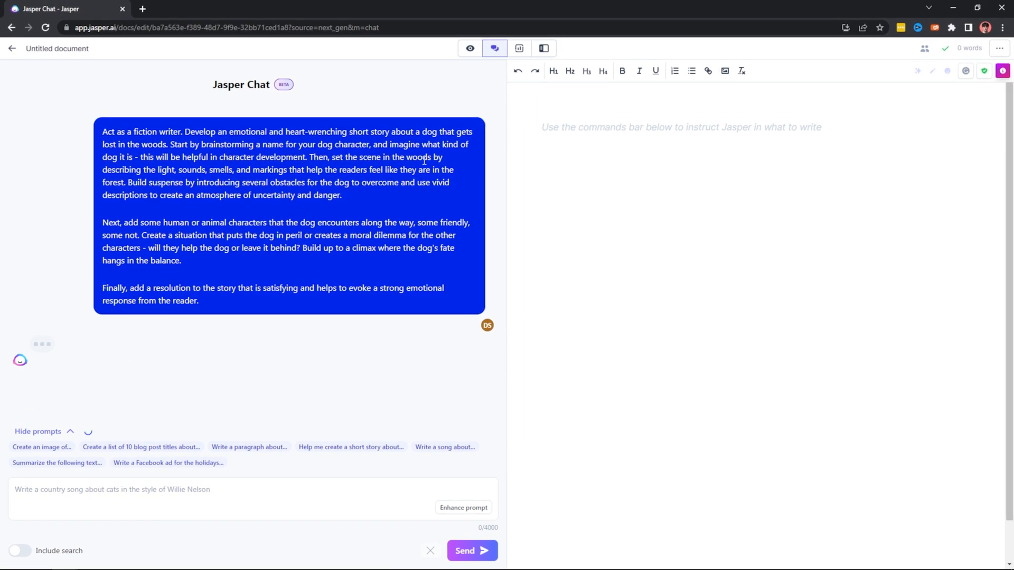
mouse_move(398, 313)
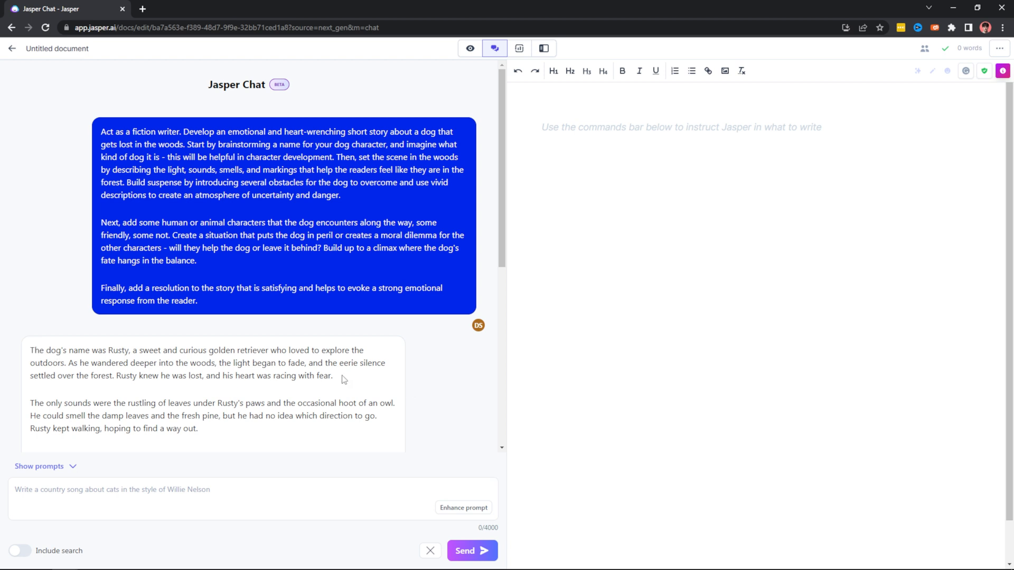
scroll(down, 3)
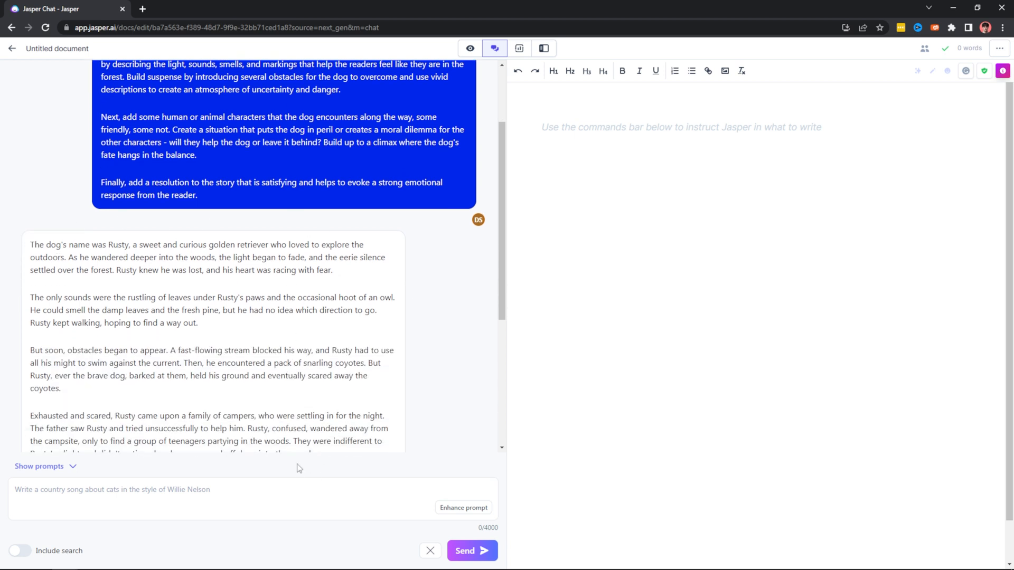
scroll(down, 3)
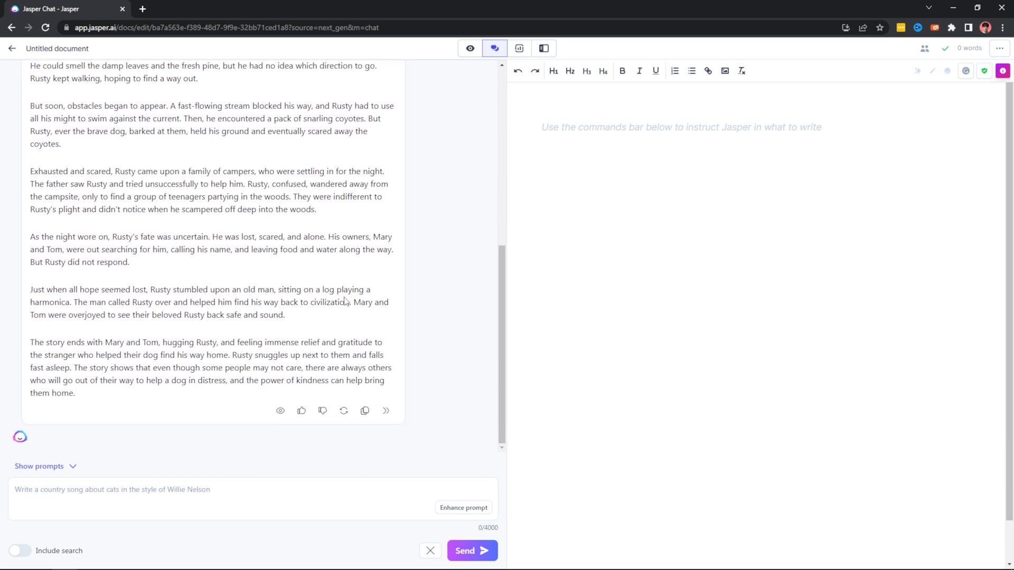
scroll(up, 3)
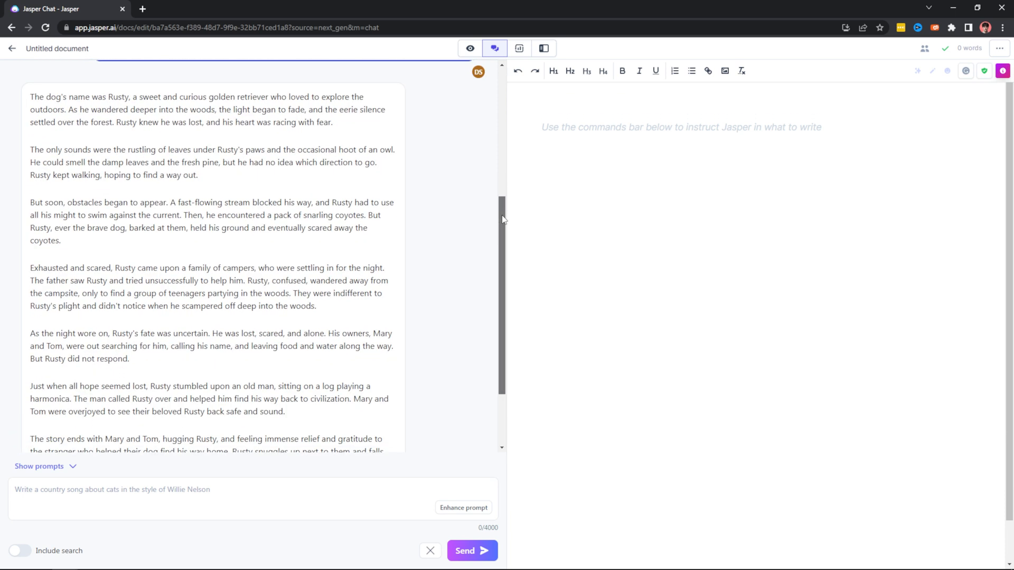
scroll(down, 3)
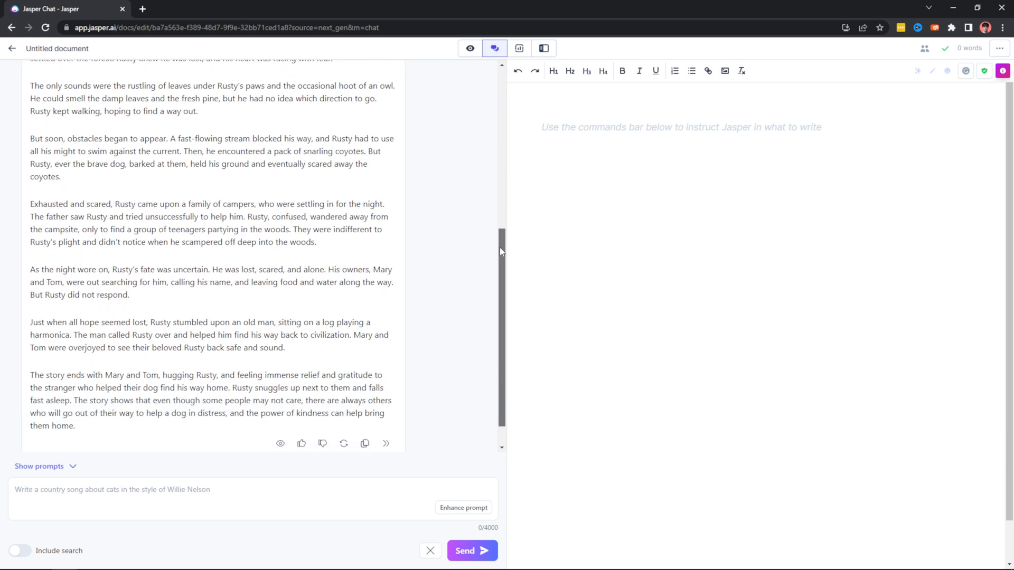
scroll(down, 3)
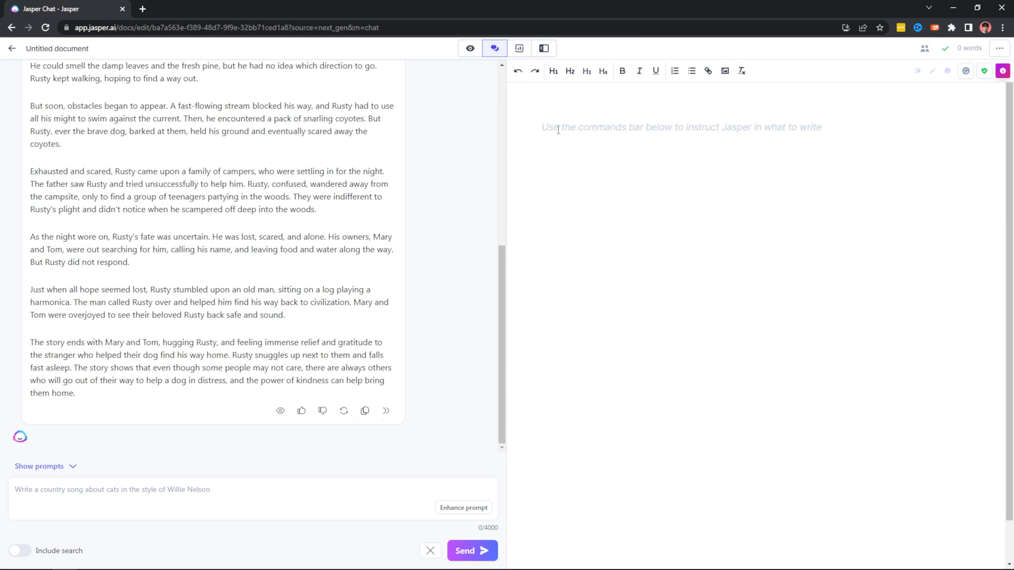
mouse_move(386, 411)
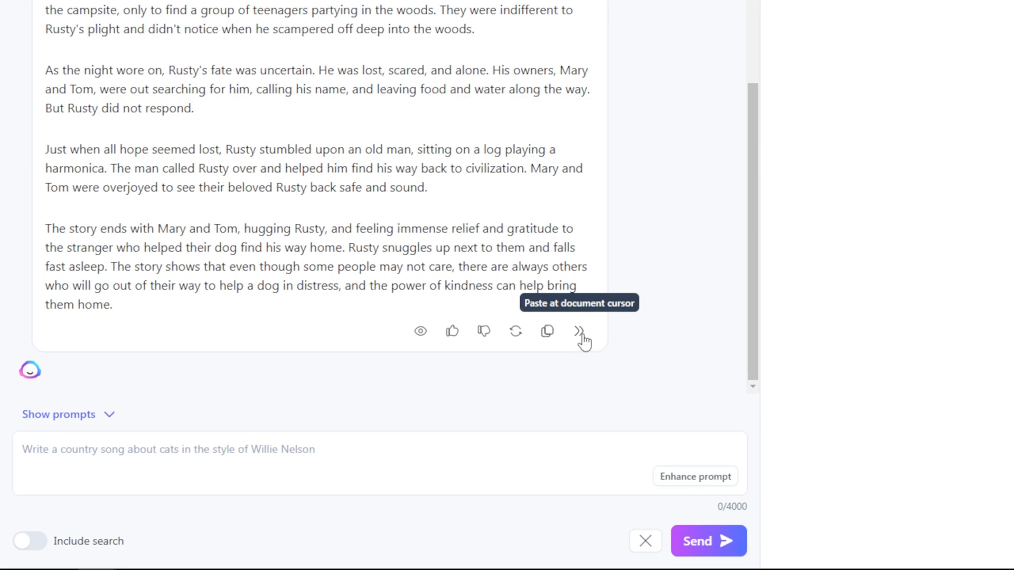
- Paste the Rusty story at the document cursor, switch to the document-only editor and delete the pasted text
click(578, 331)
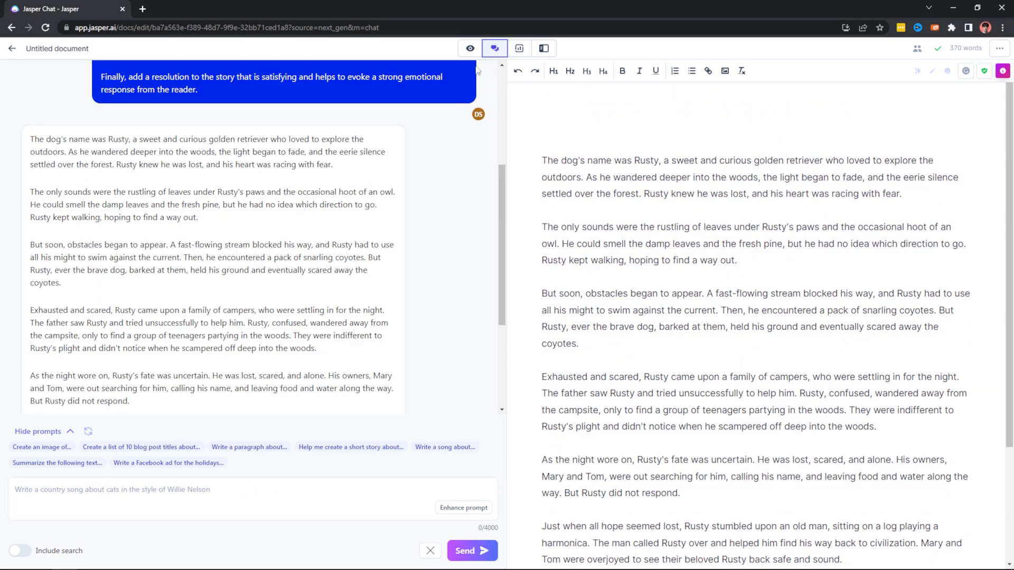
click(470, 49)
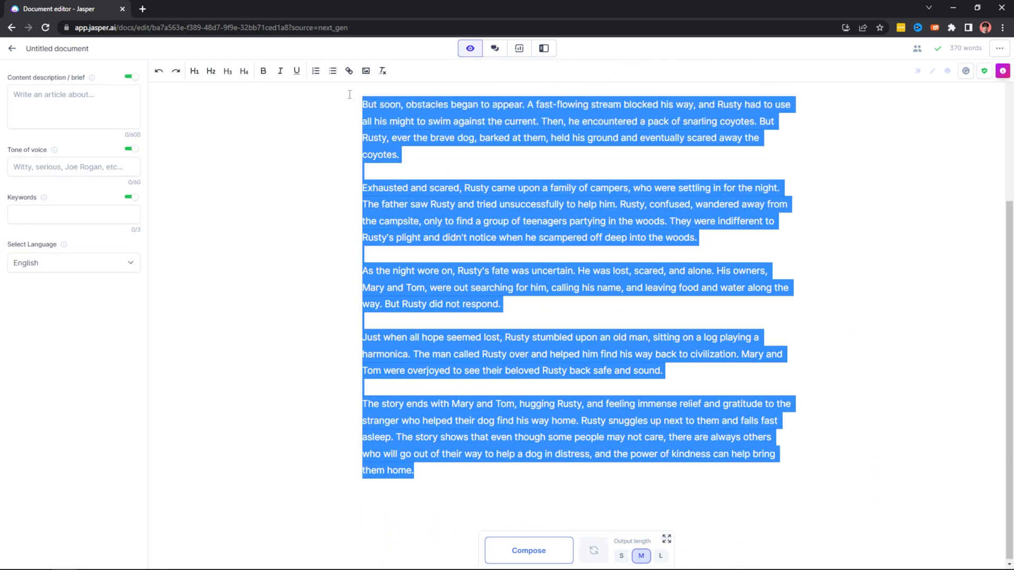
scroll(up, 3)
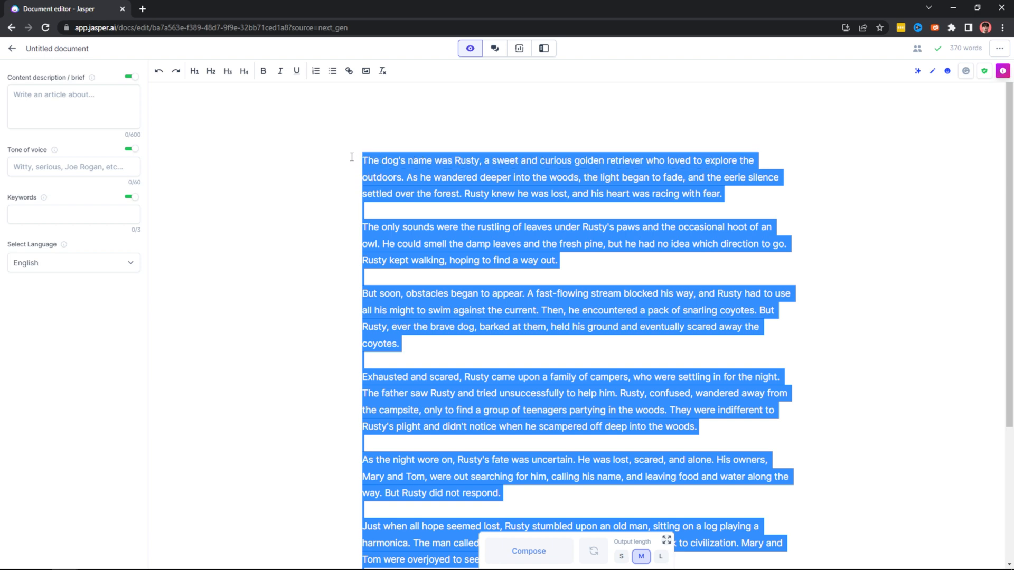
key(Delete)
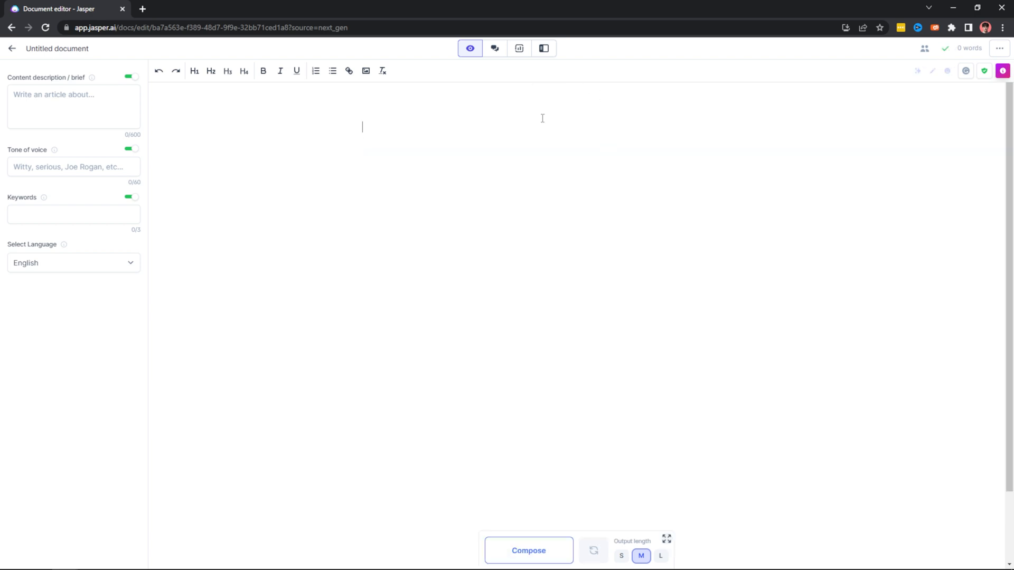
mouse_move(489, 185)
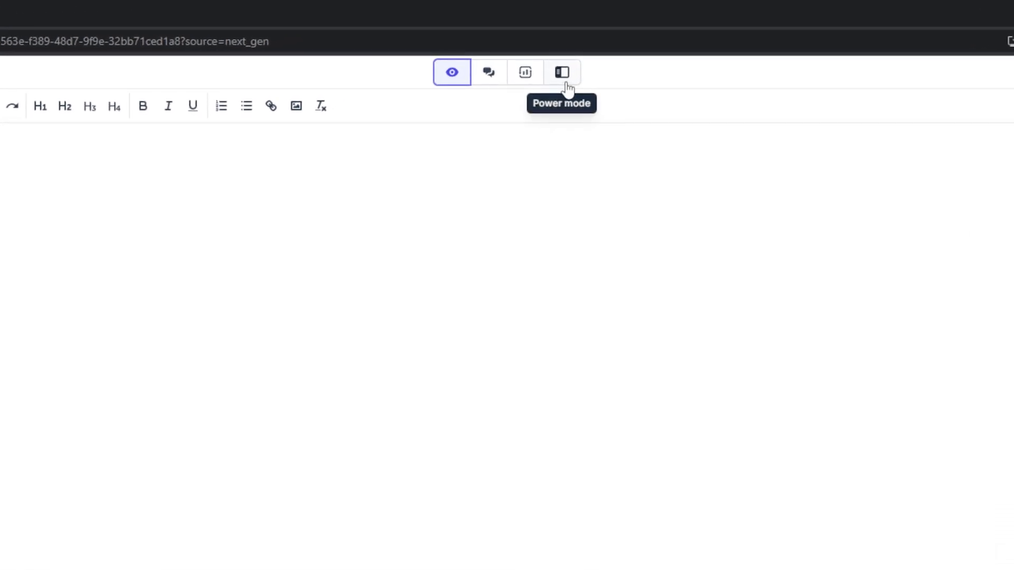
- Switch to Power mode and browse the templates sidebar beside the chat
click(561, 72)
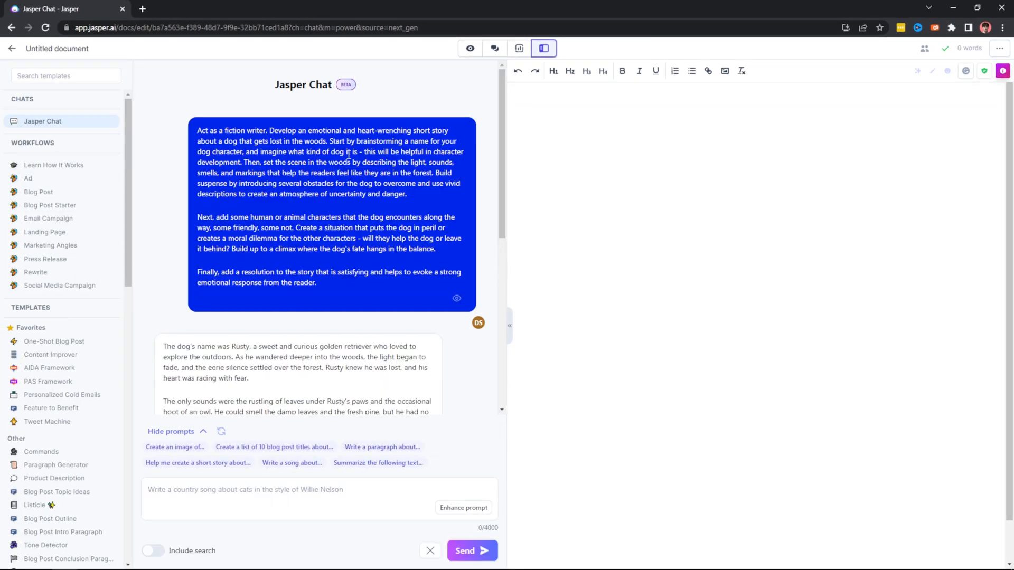
scroll(down, 3)
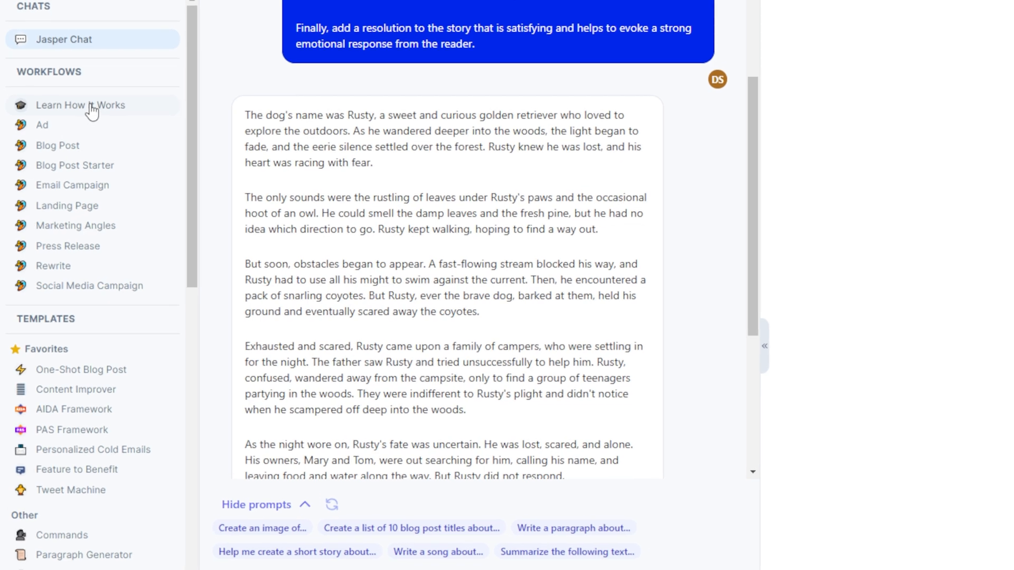
scroll(down, 3)
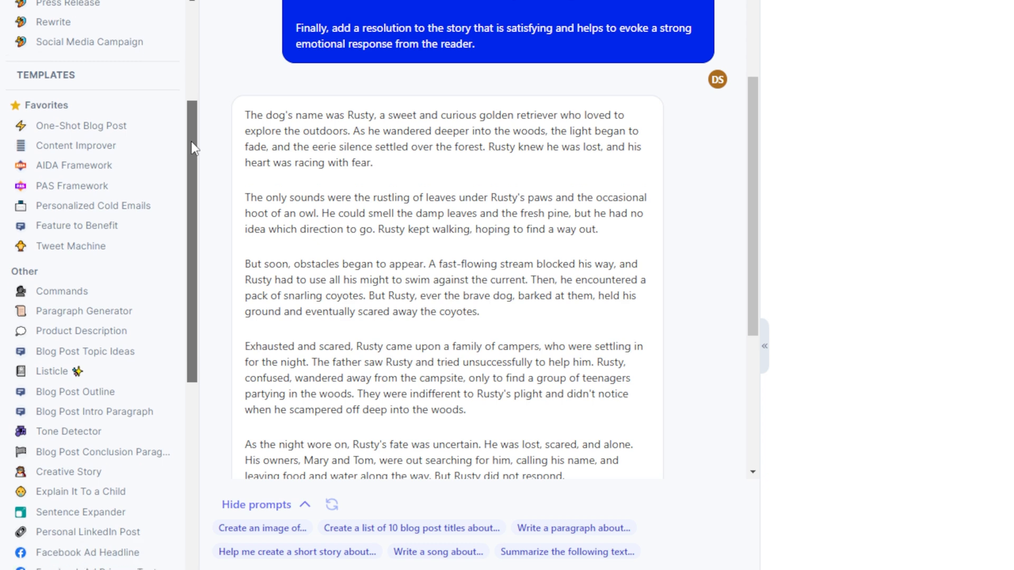
scroll(down, 3)
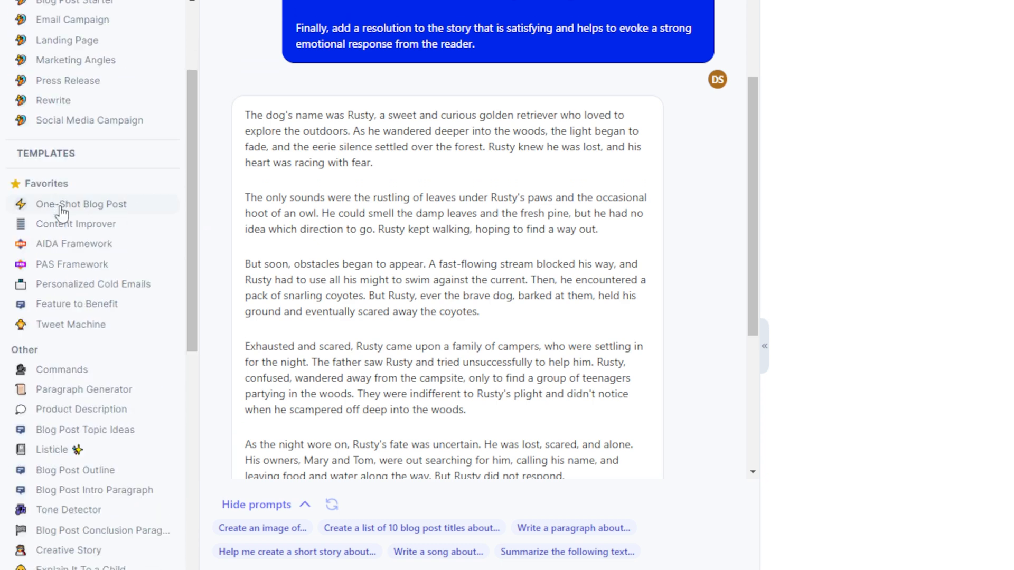
mouse_move(74, 244)
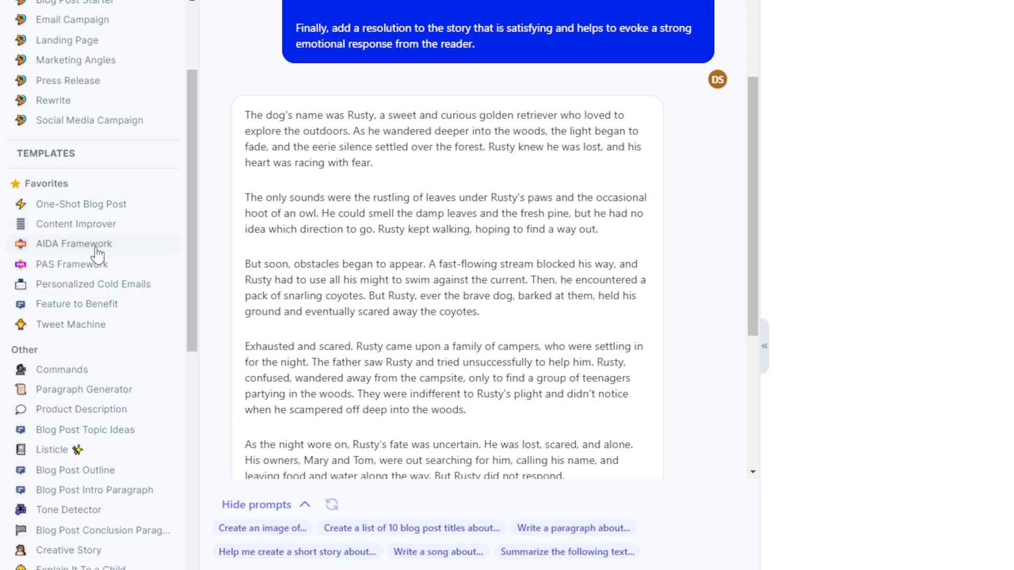
scroll(up, 3)
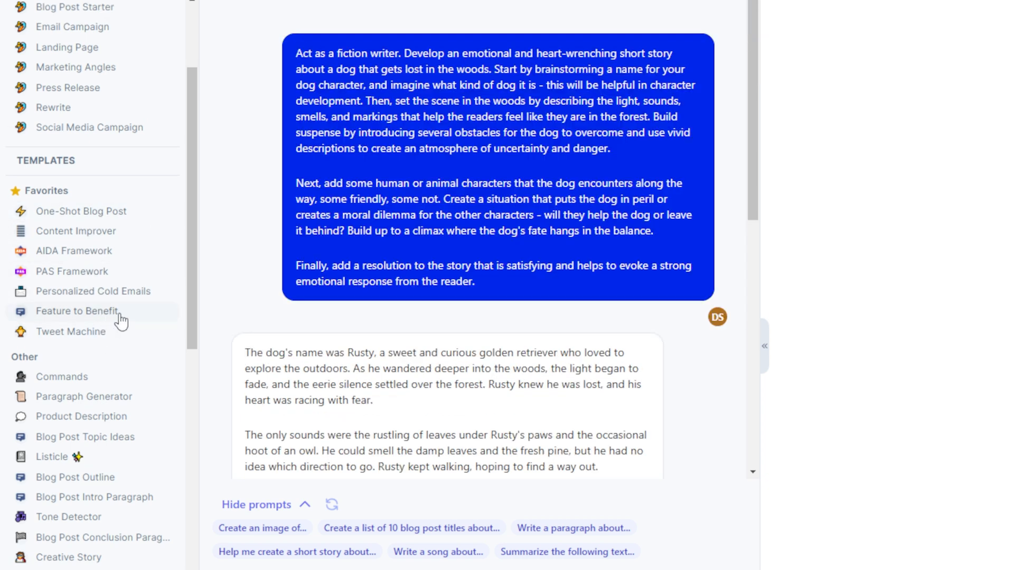
- Run the Feature to Benefit template for the YouTube prompts course and insert the first benefit list into the document
click(77, 311)
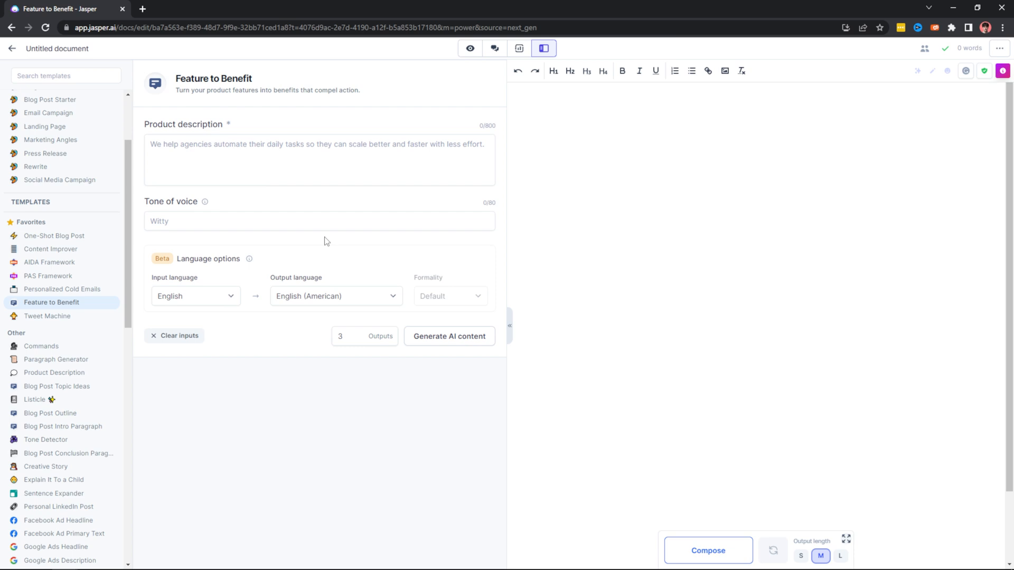
mouse_move(359, 276)
text(Professional)
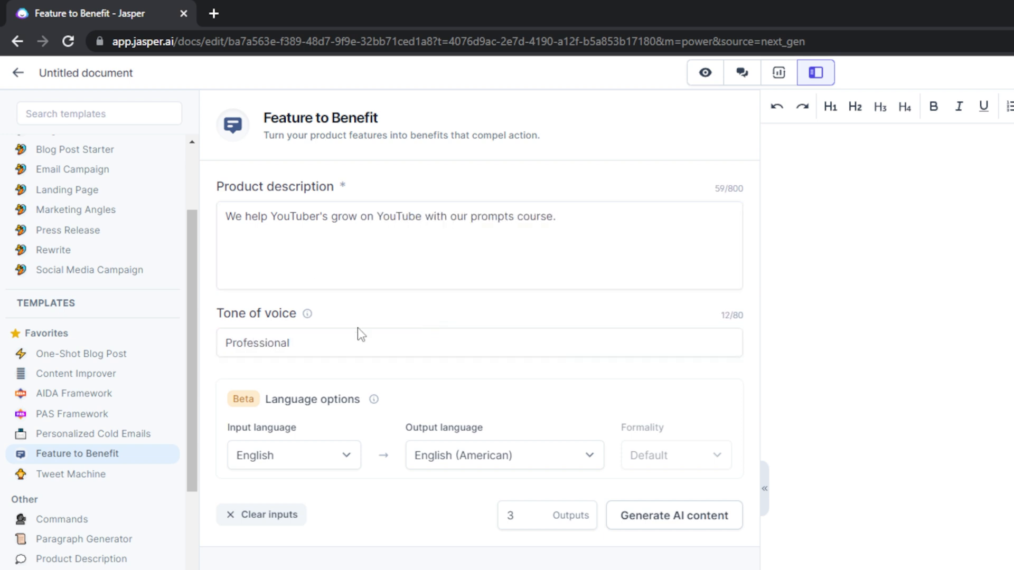
mouse_move(373, 234)
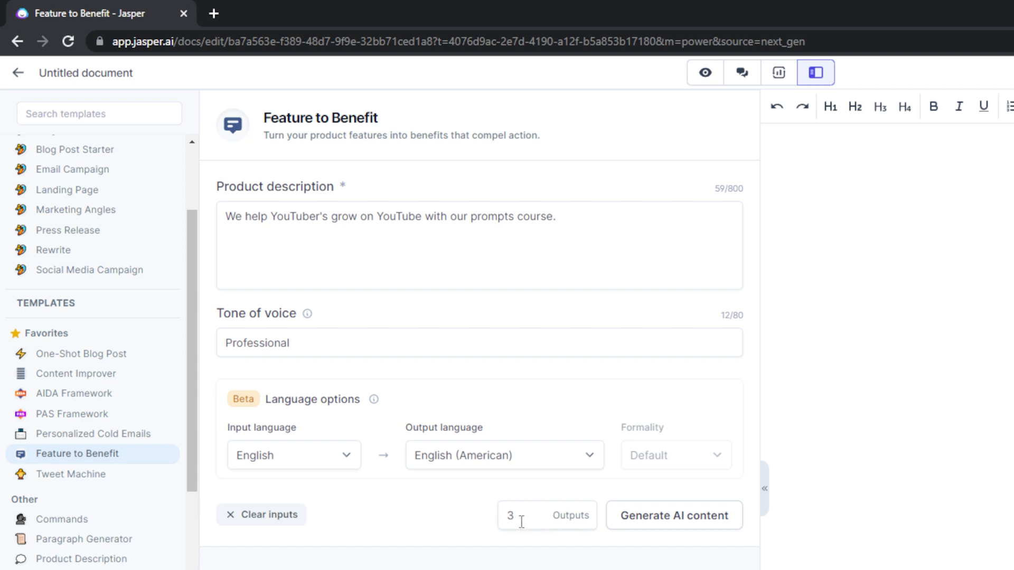
click(673, 515)
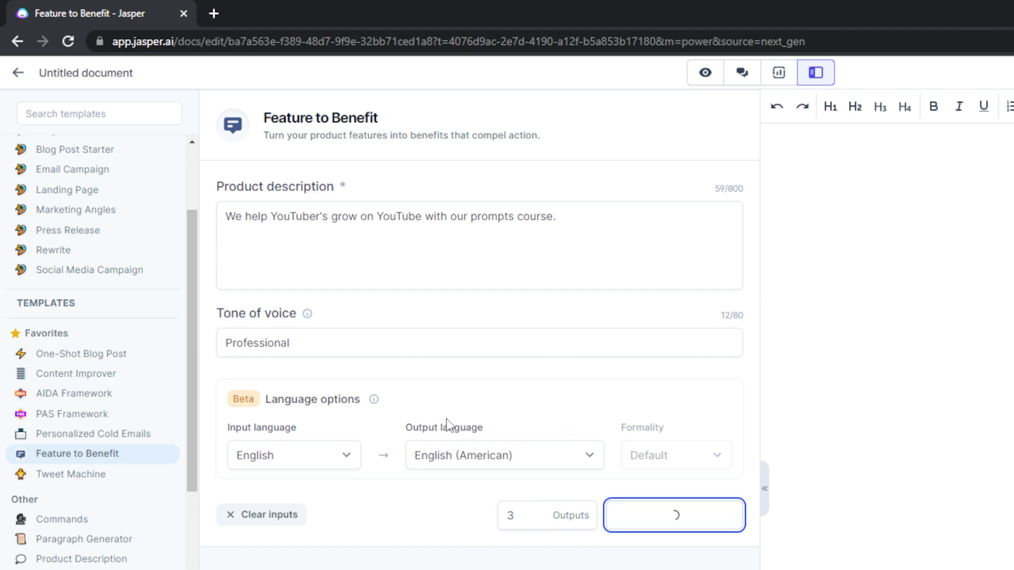
click(674, 514)
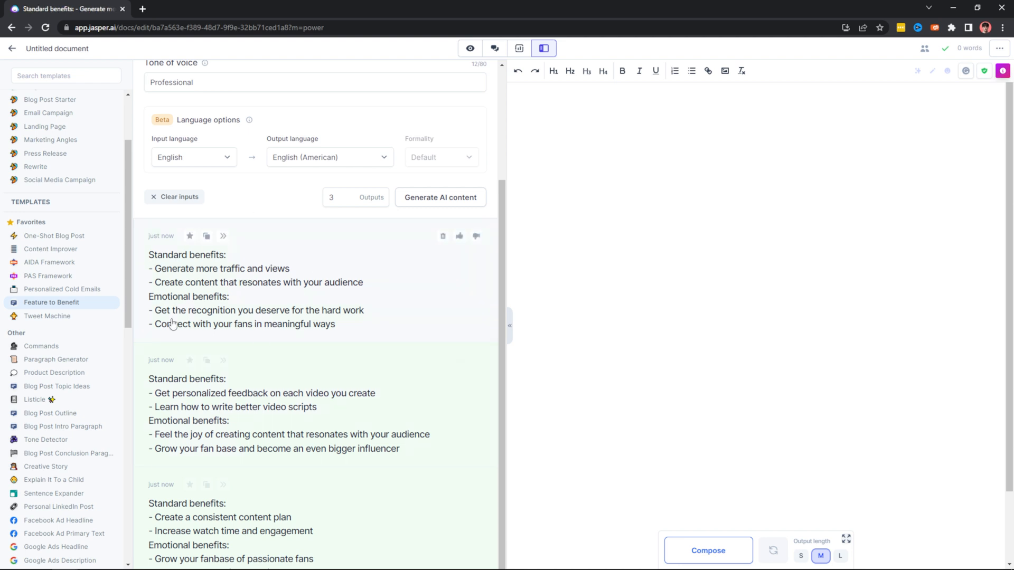
click(223, 235)
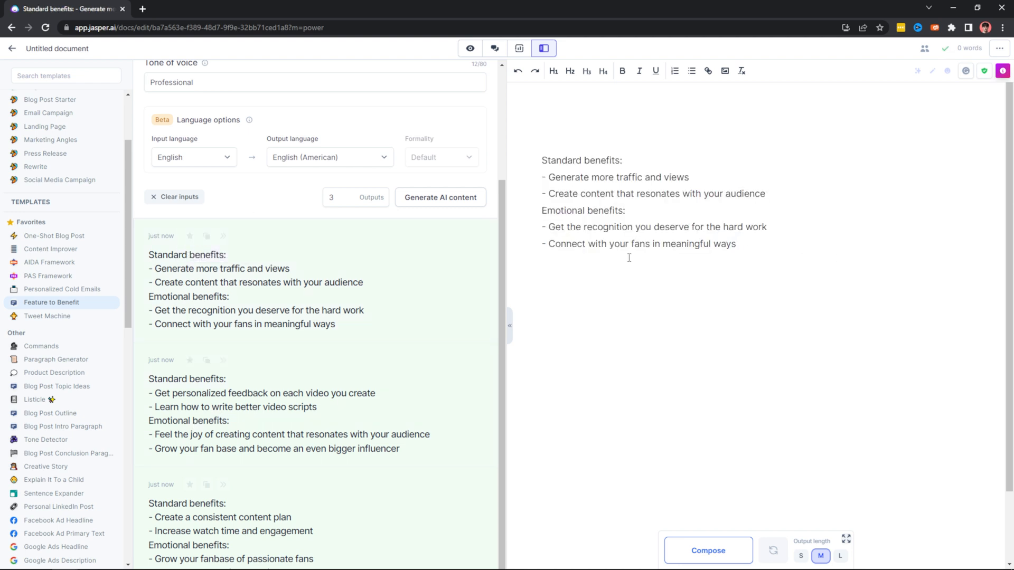
double_click(724, 244)
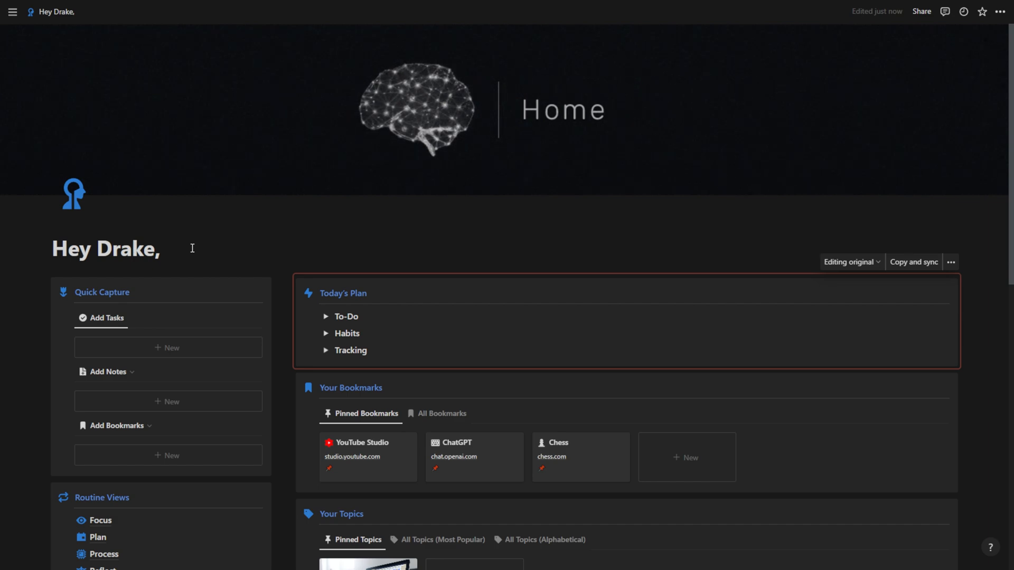
mouse_move(396, 224)
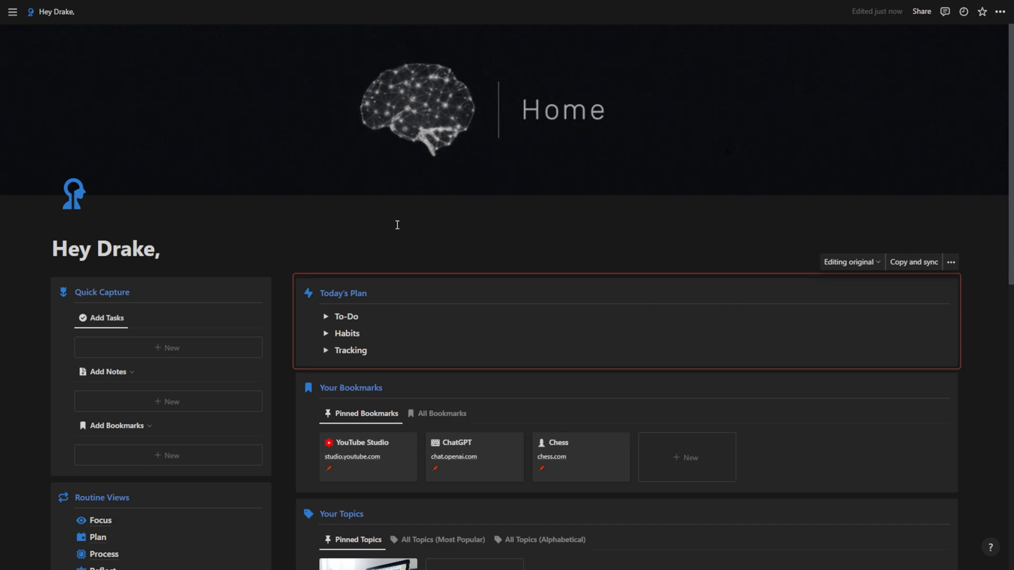
- From the Home dashboard quick-capture a new task titled 'do this', then go to the Process routine page
scroll(down, 3)
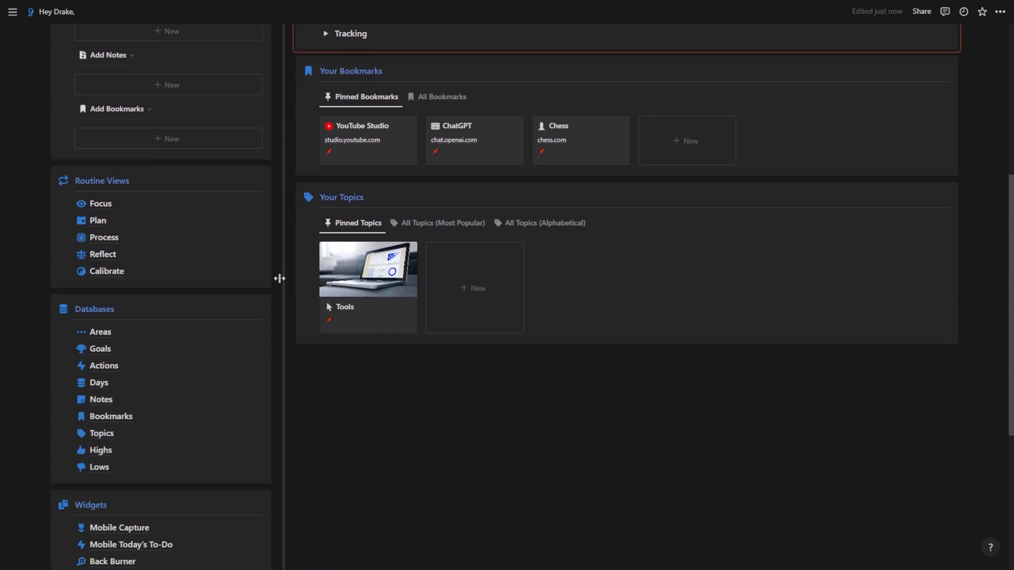
scroll(up, 3)
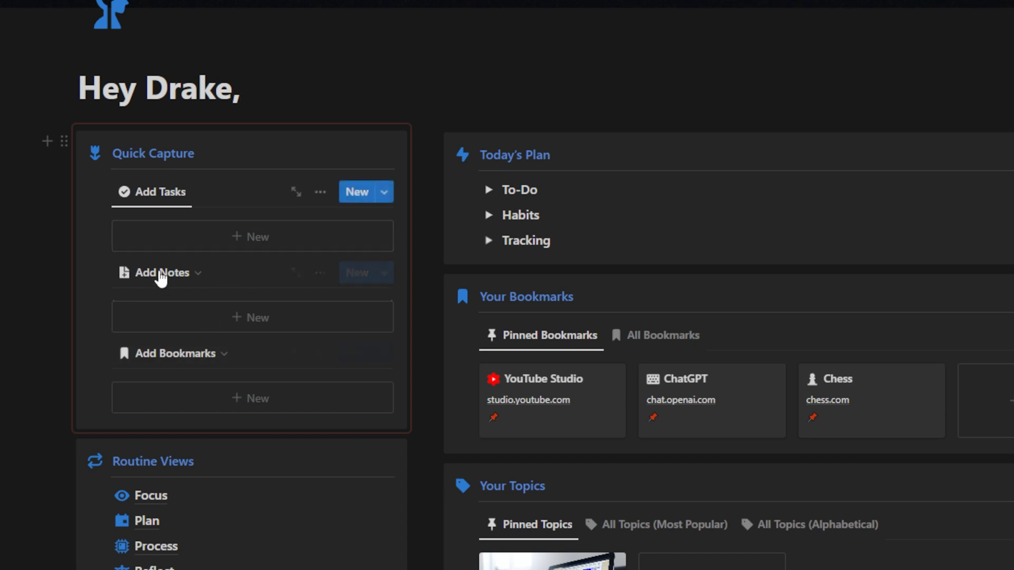
scroll(down, 3)
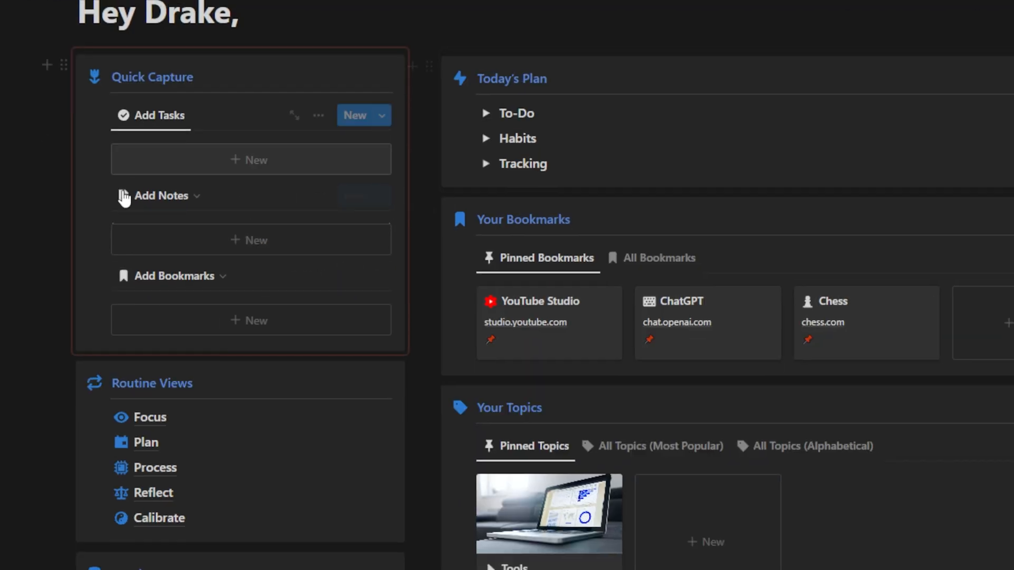
click(249, 160)
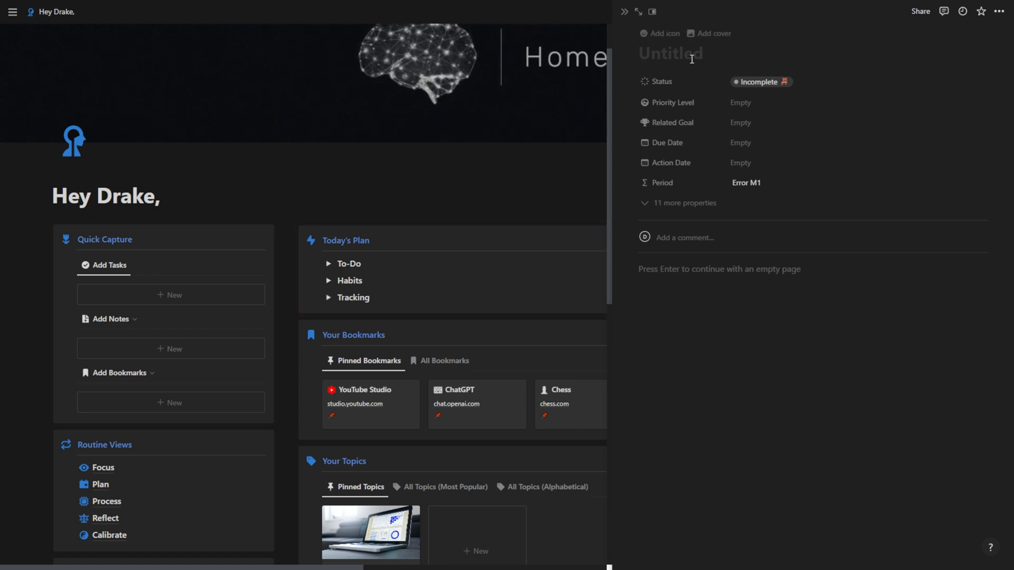
text(do this)
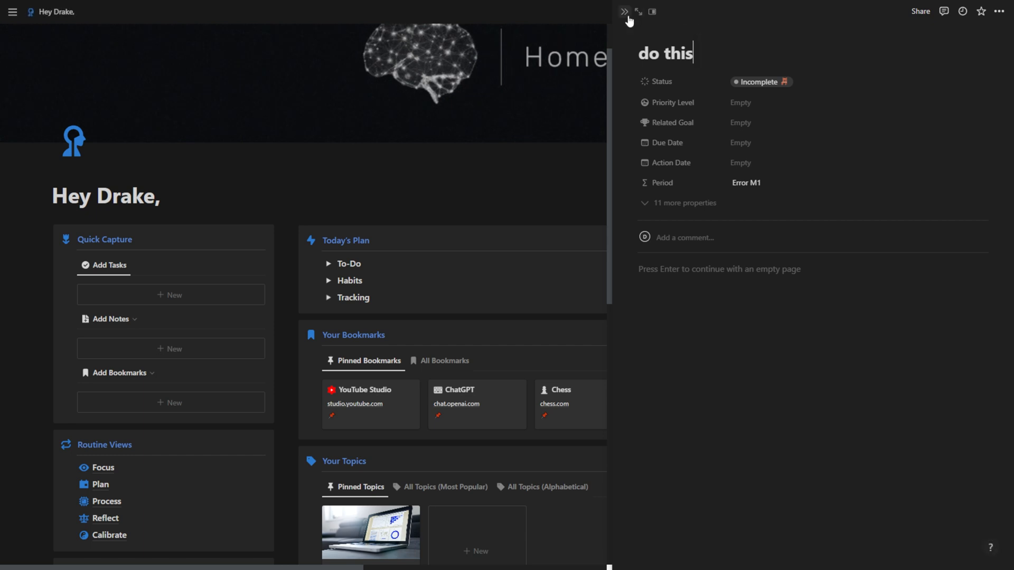
click(623, 12)
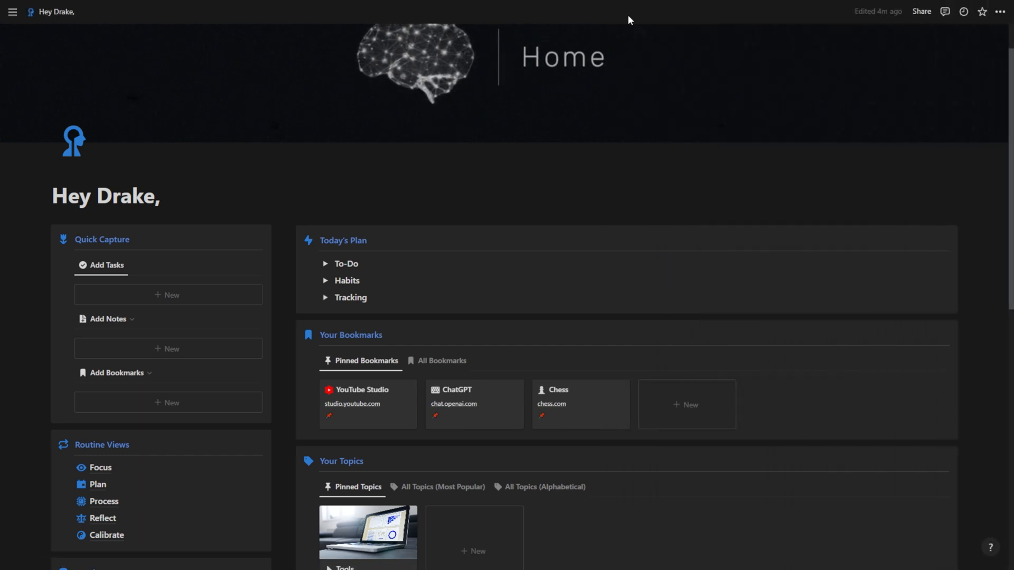
mouse_move(358, 312)
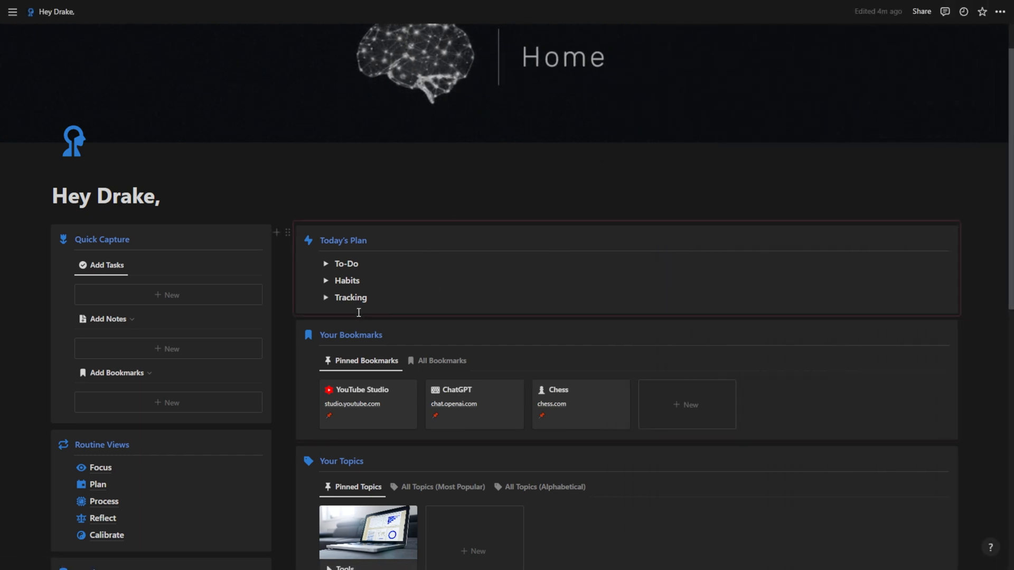
click(104, 501)
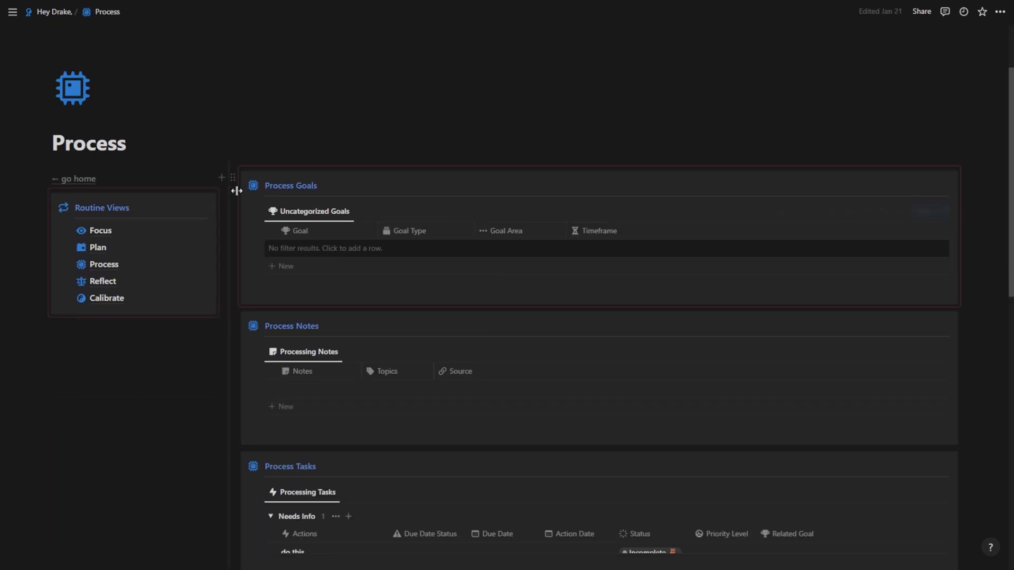
scroll(down, 3)
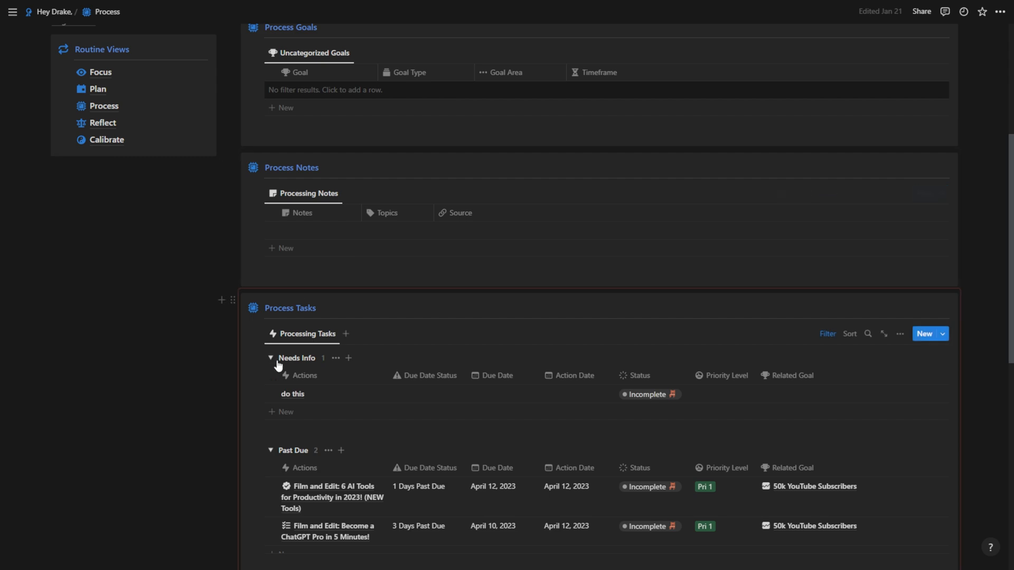
click(98, 89)
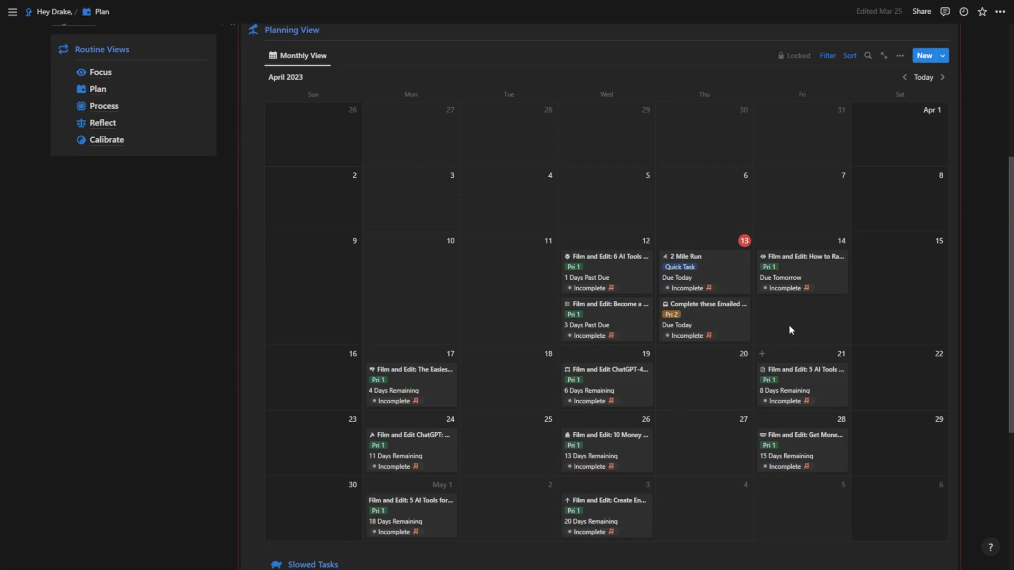
click(57, 11)
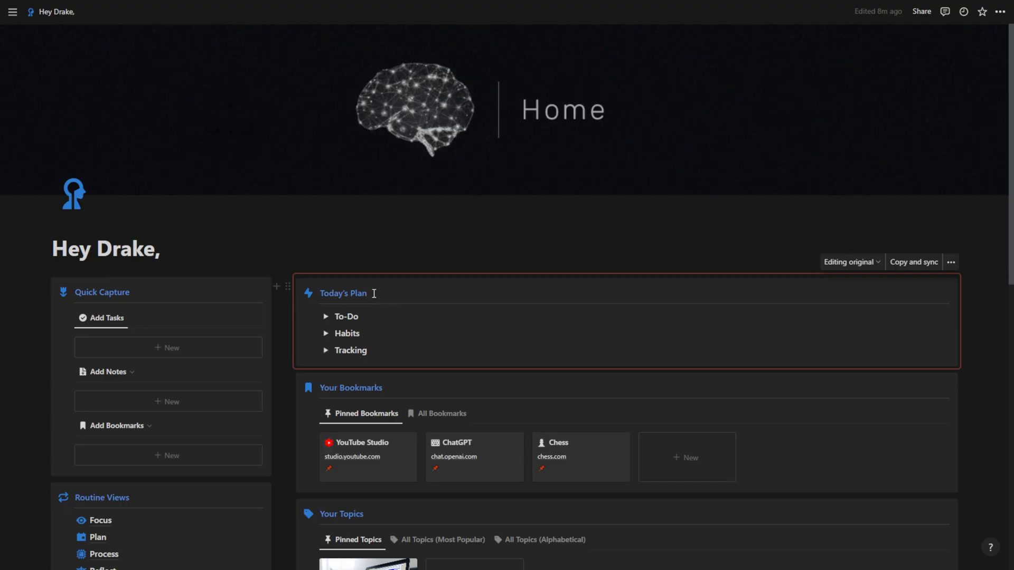
click(363, 292)
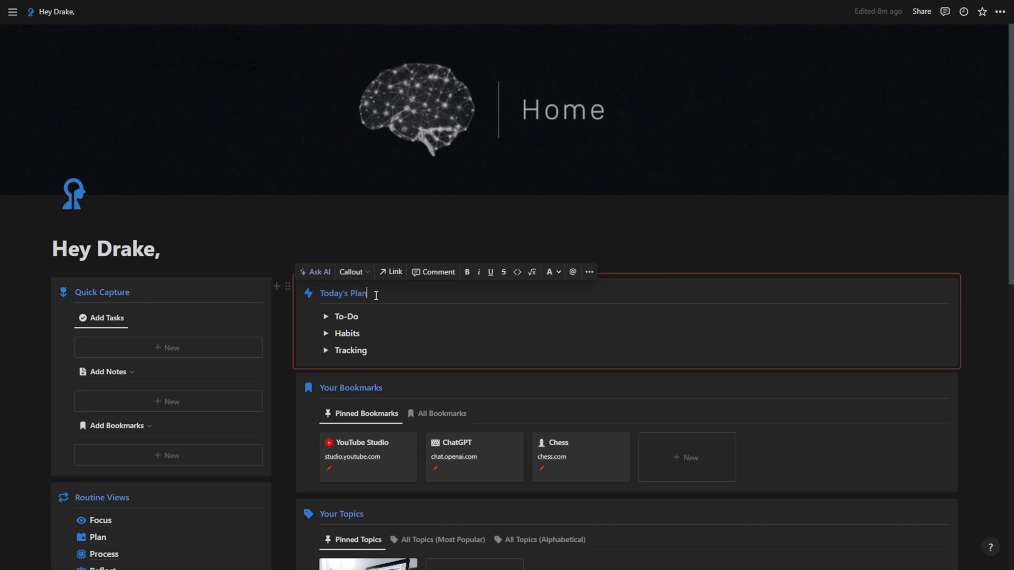
click(327, 316)
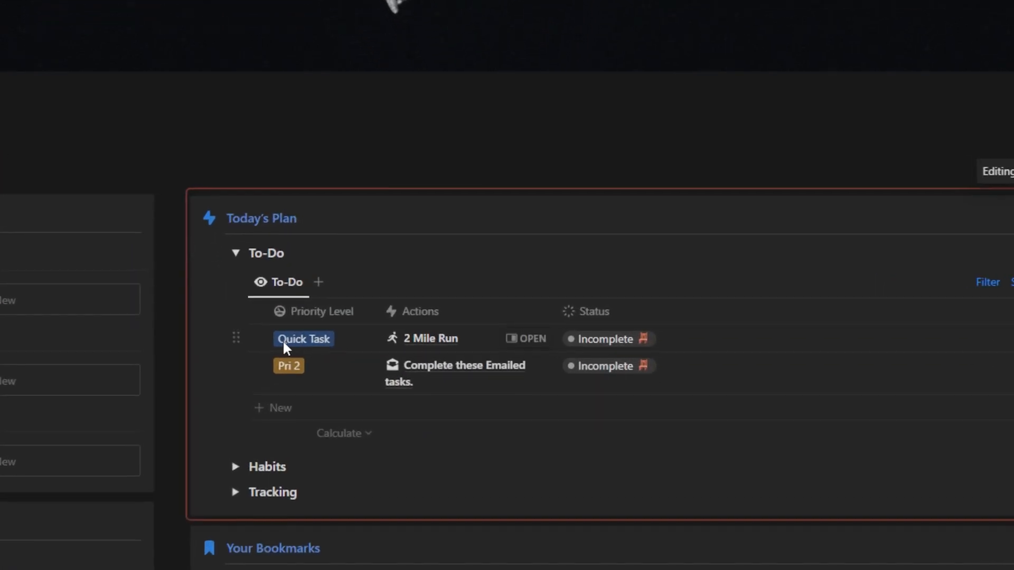
mouse_move(422, 351)
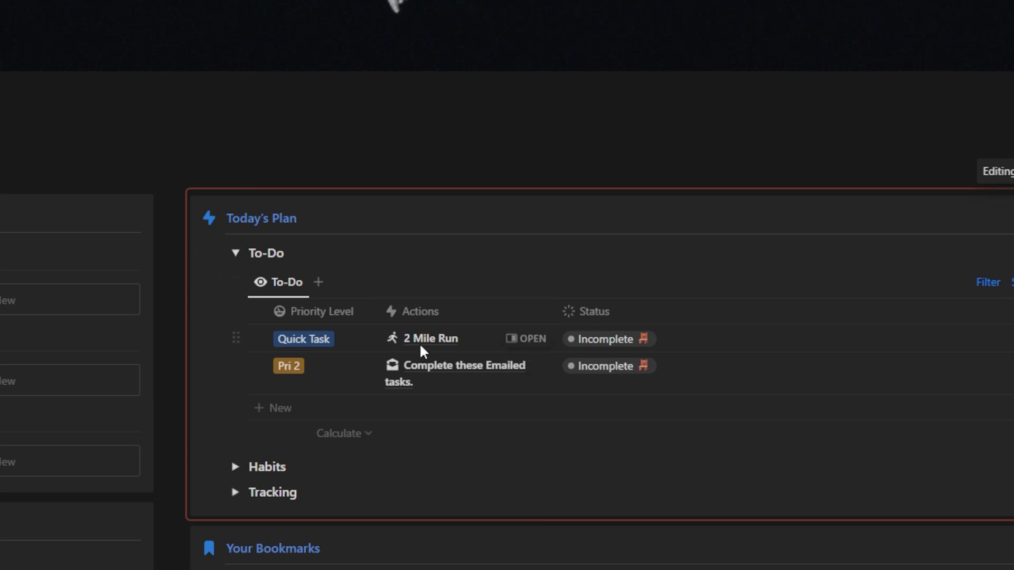
mouse_move(480, 374)
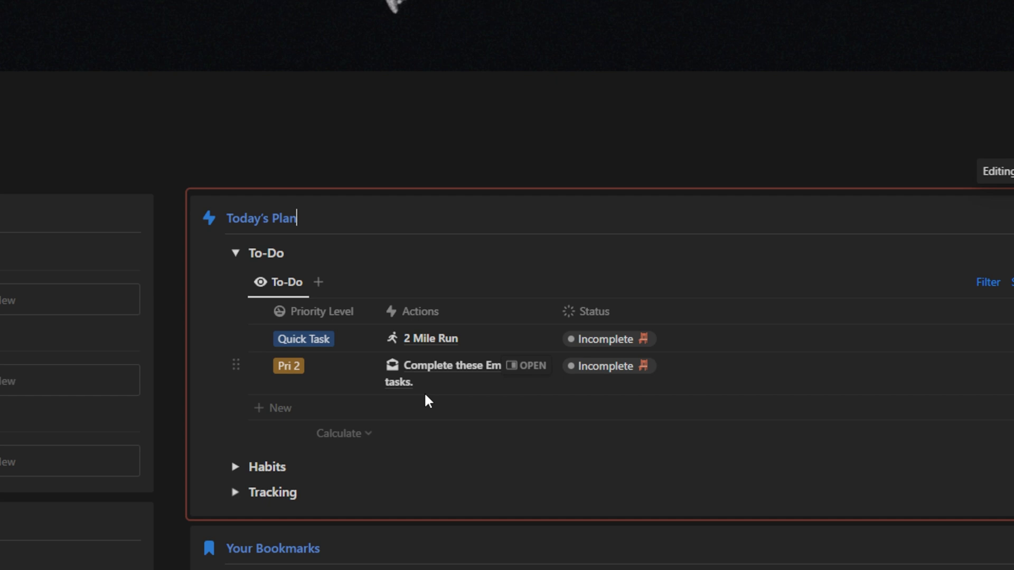
mouse_move(524, 374)
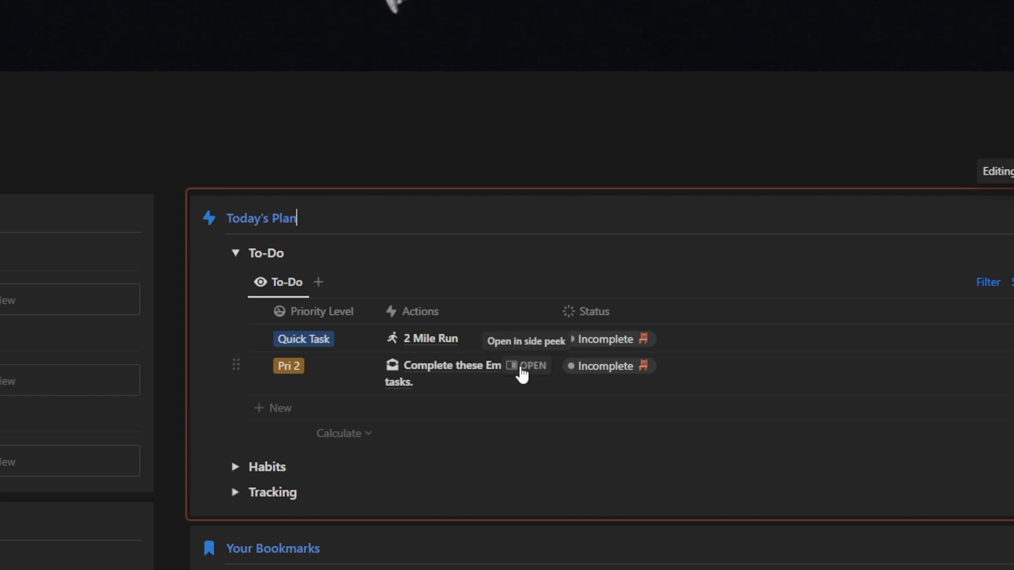
click(530, 365)
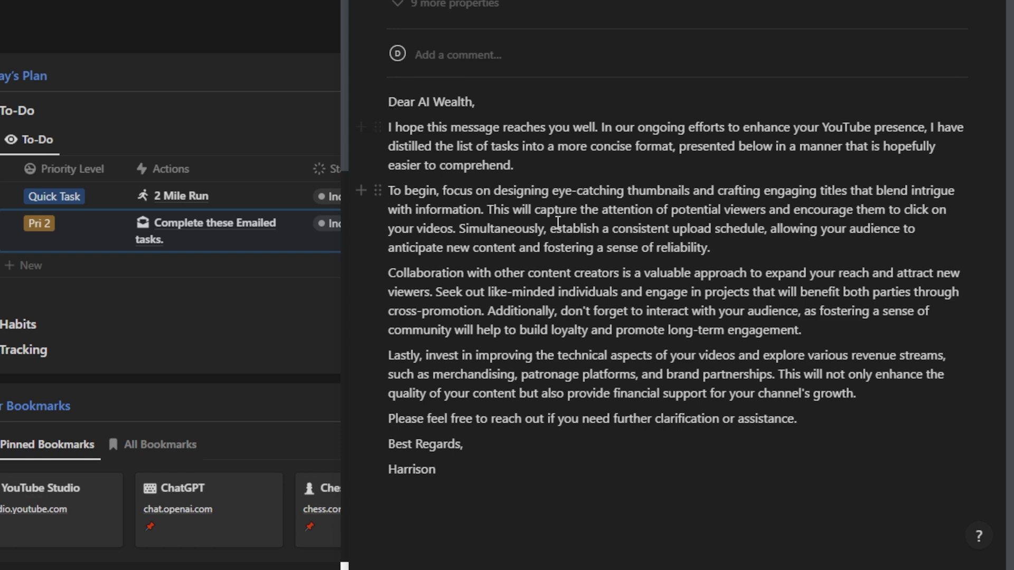
mouse_move(710, 473)
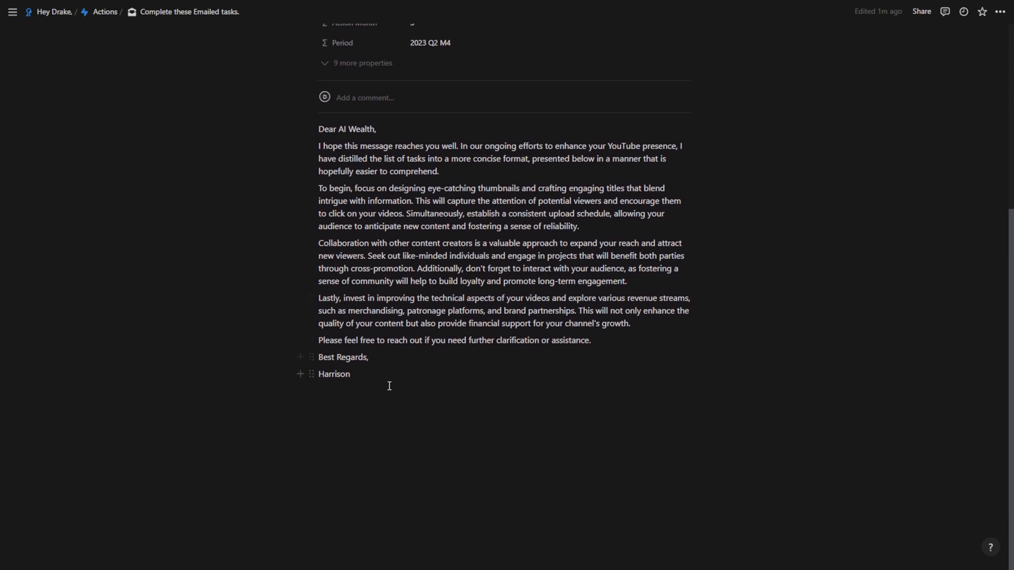
- Have Notion AI find action items in the email and keep the six-item checklist below the signature
click(387, 391)
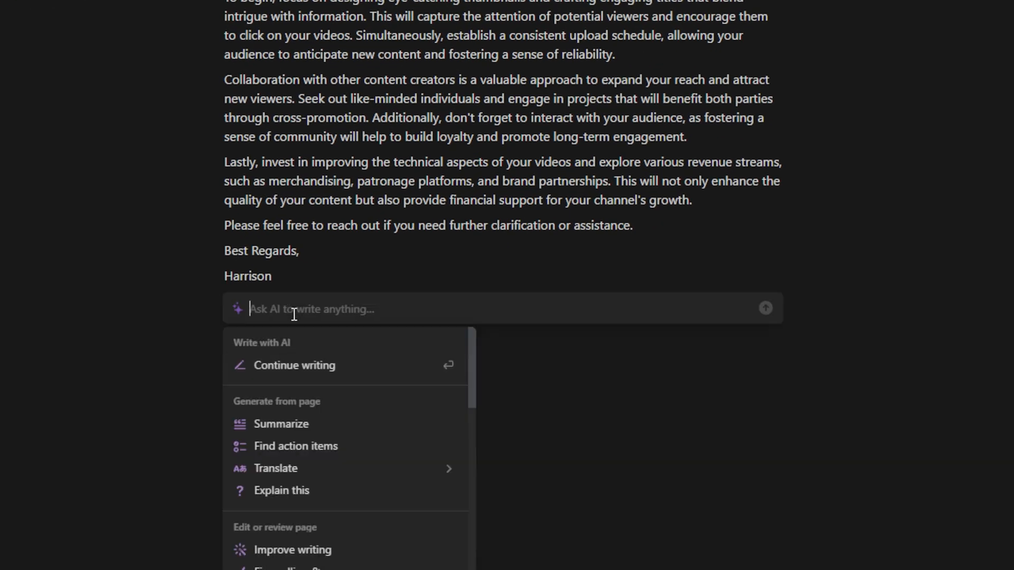
scroll(down, 3)
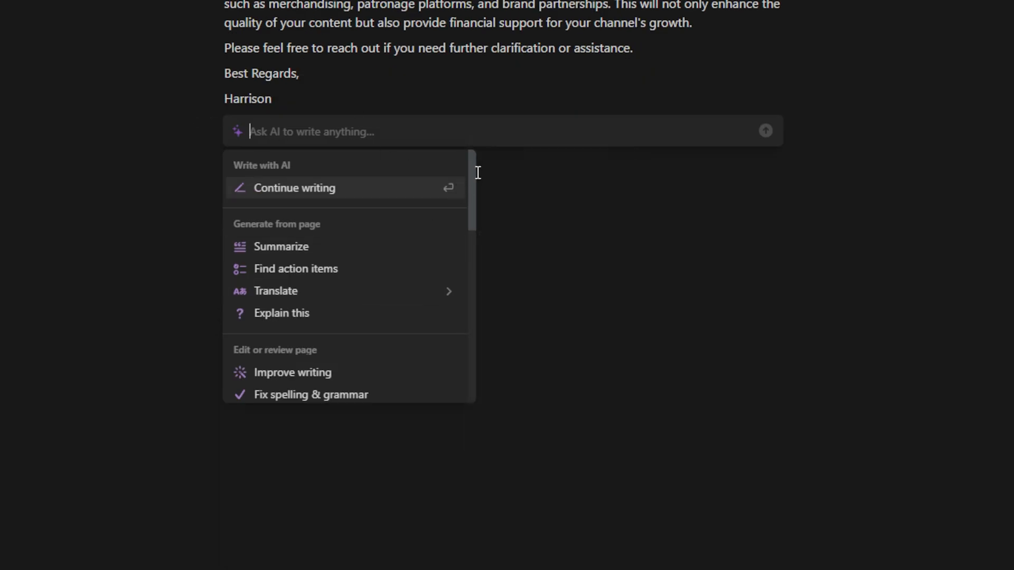
scroll(down, 3)
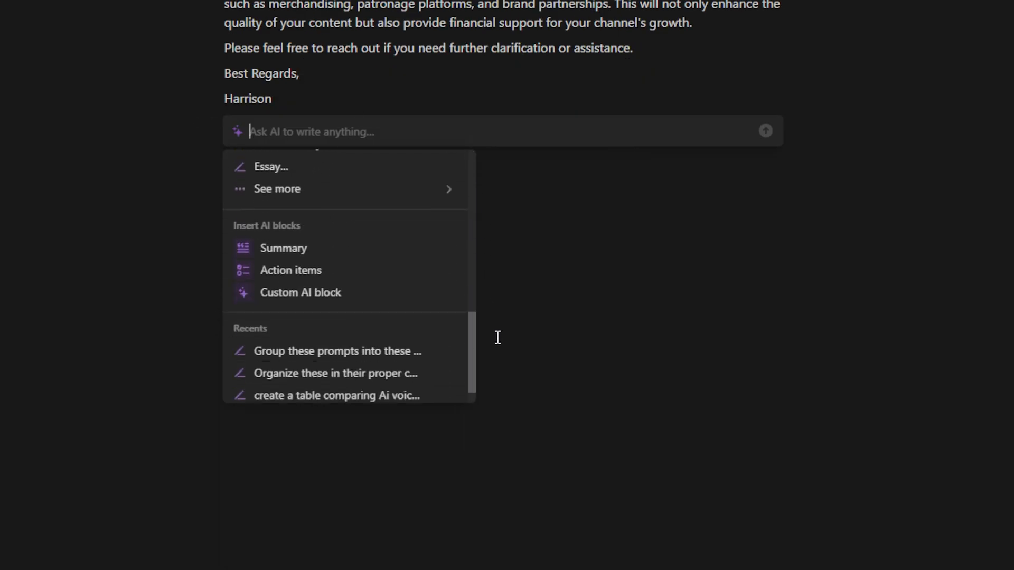
scroll(up, 3)
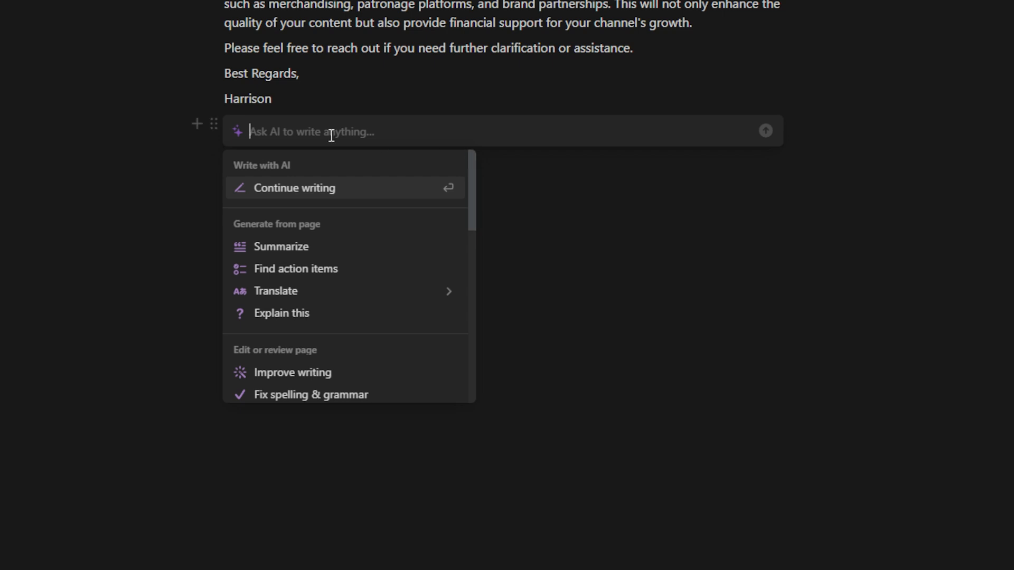
mouse_move(295, 246)
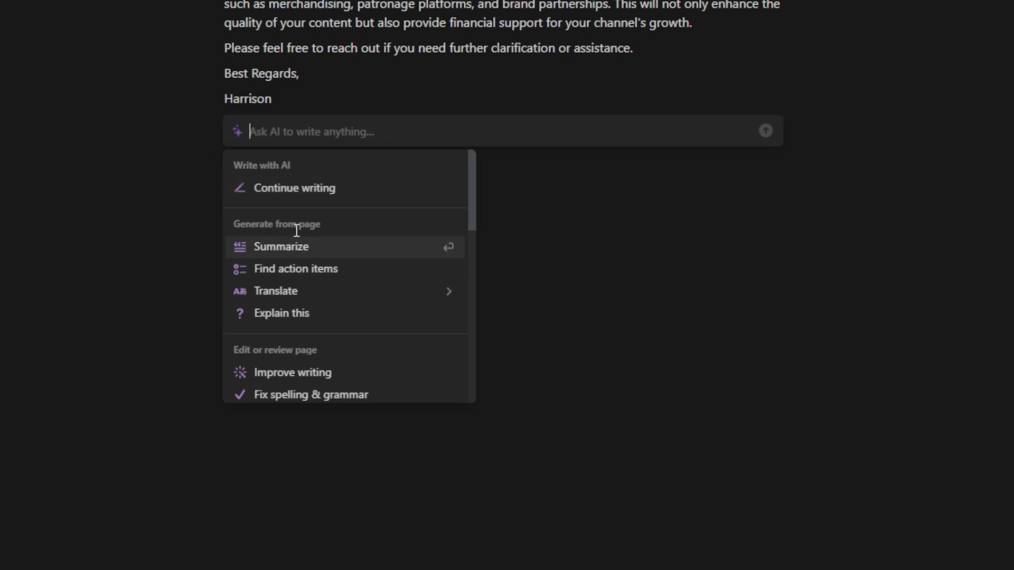
mouse_move(295, 268)
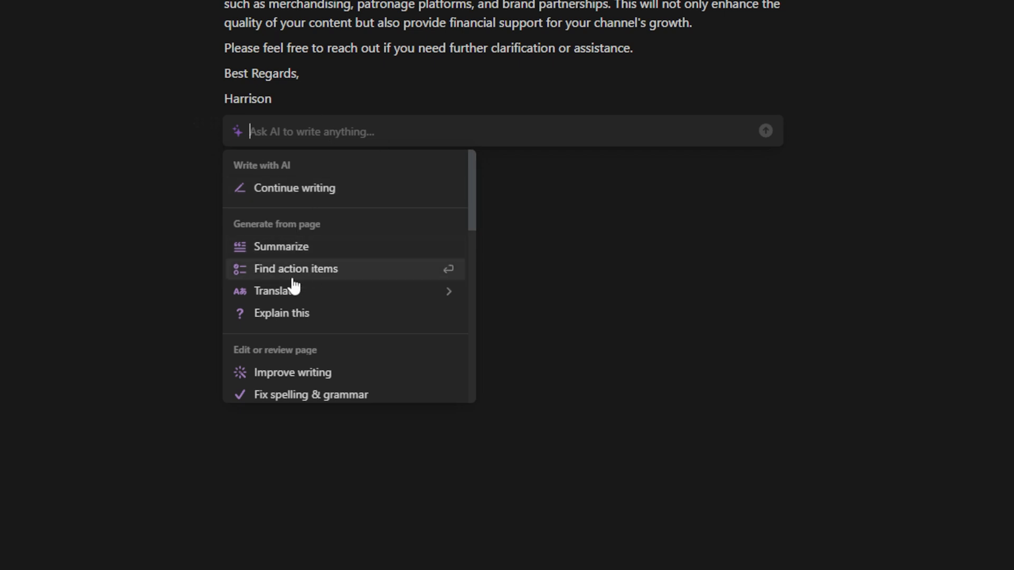
click(294, 268)
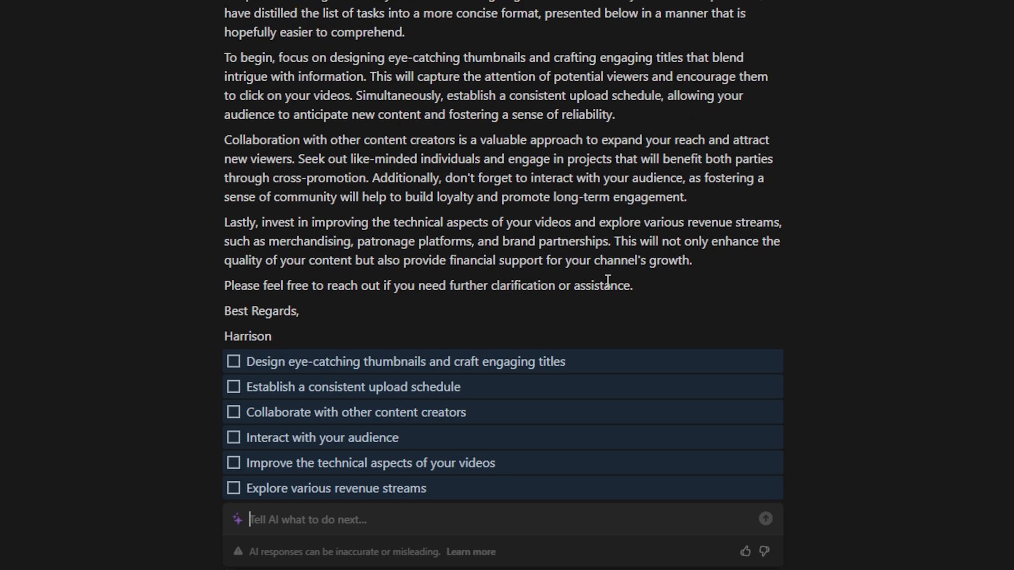
mouse_move(545, 206)
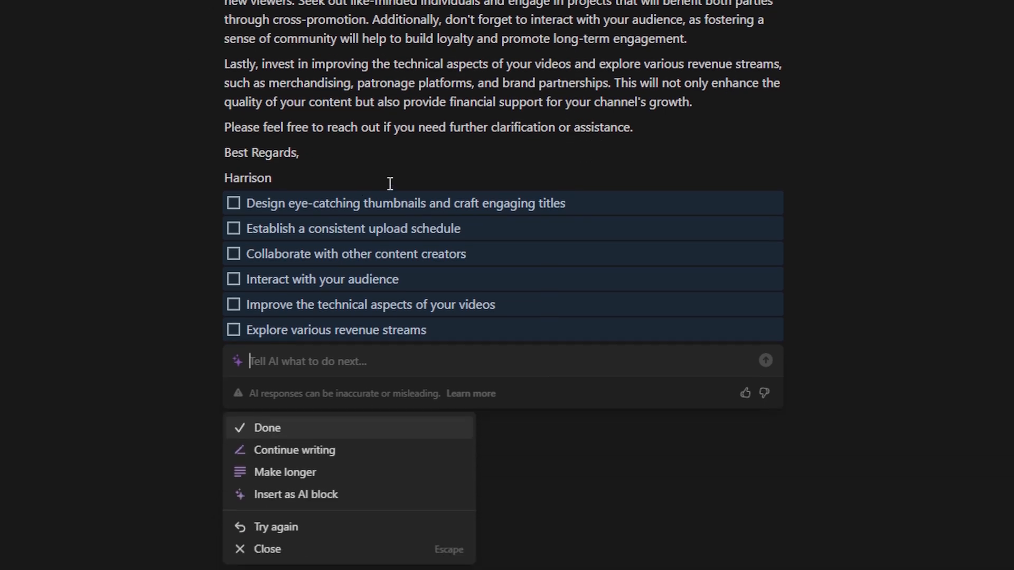
click(266, 428)
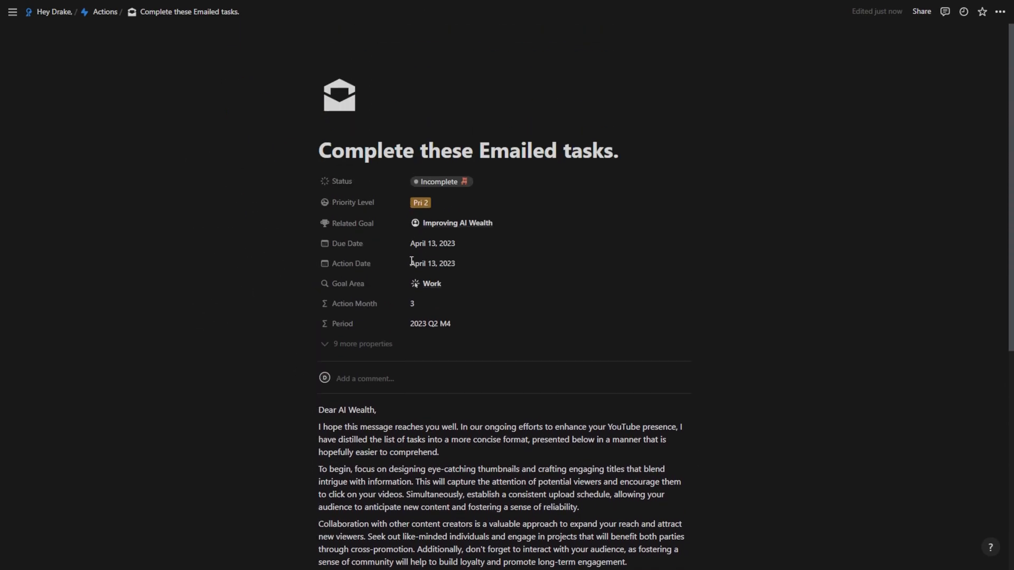
- Tick off the remaining action-item checkboxes, then leave the page for the YouTube tab
scroll(down, 3)
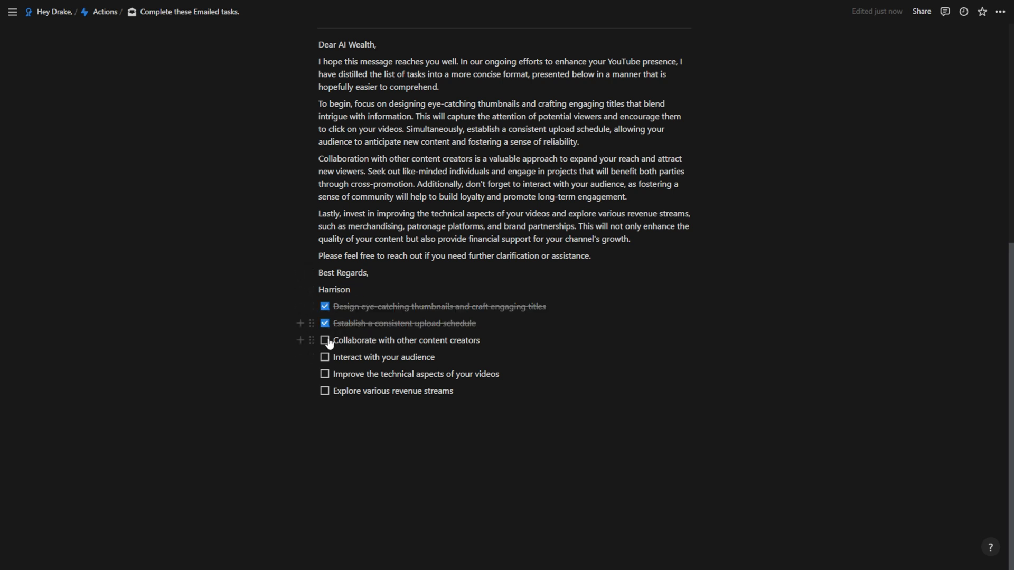
click(324, 340)
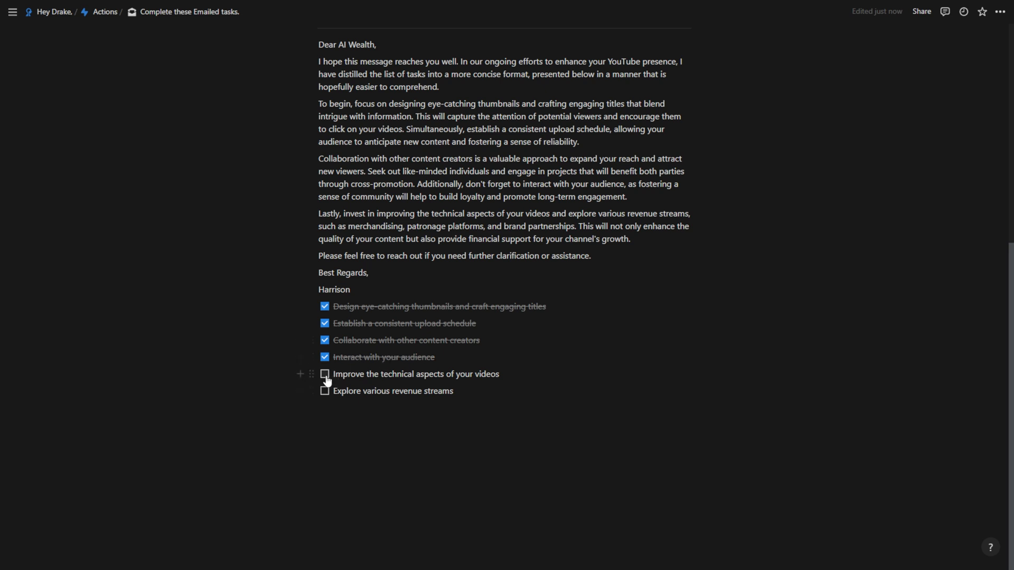
click(324, 374)
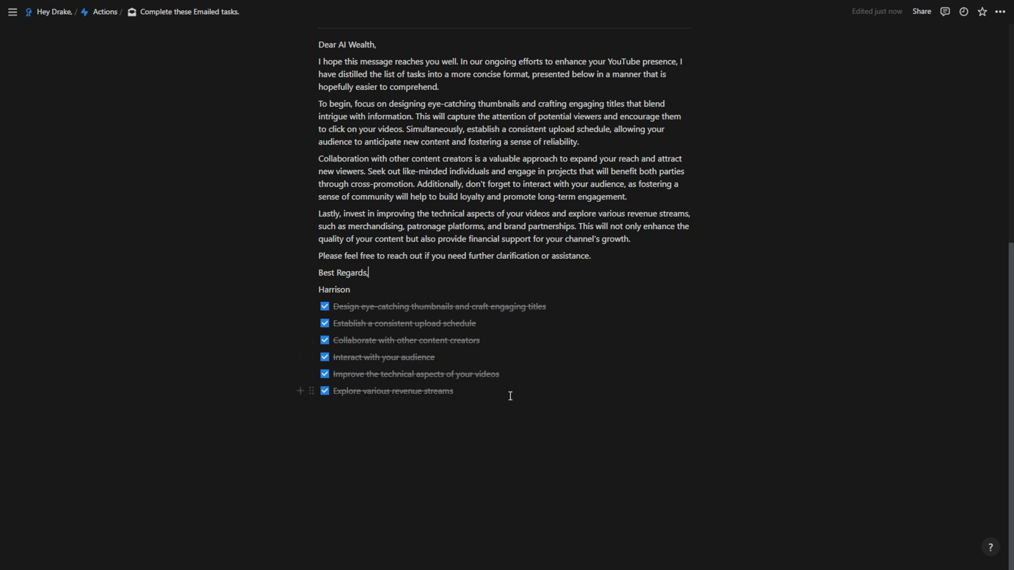
click(192, 10)
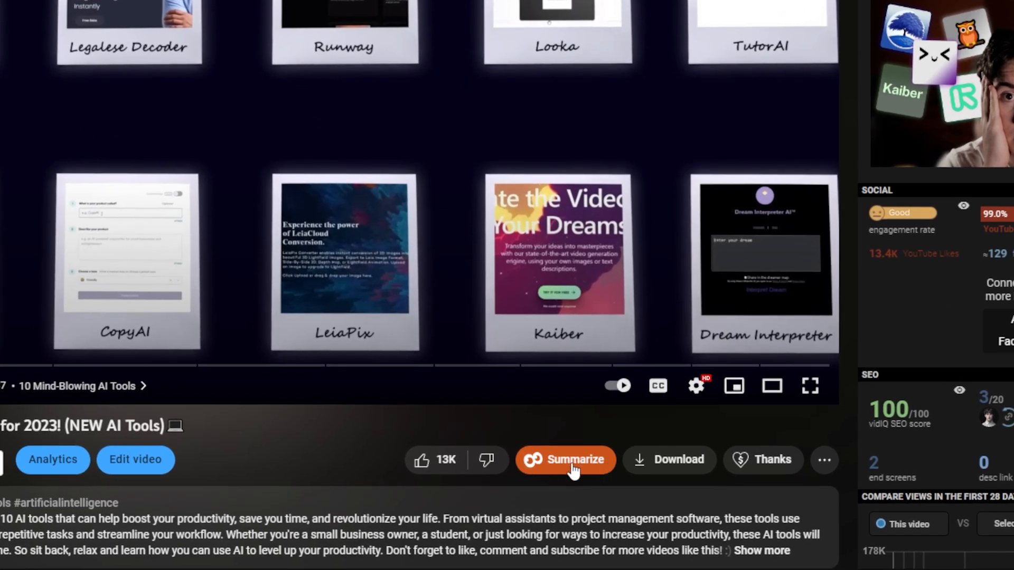
- Generate the vidIQ video summary, expand its Blue Willow point and jump to 15:24
click(565, 460)
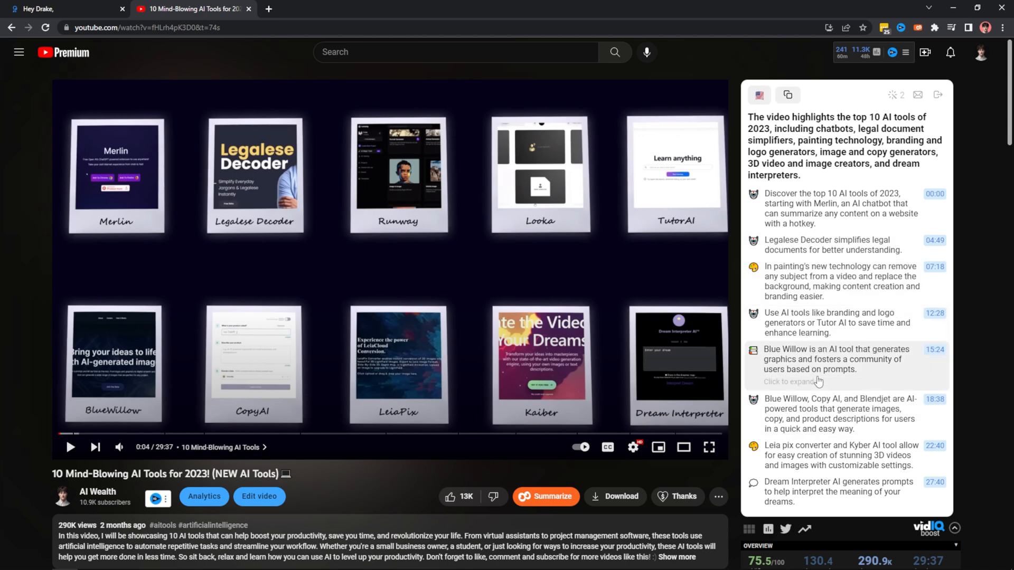
click(789, 381)
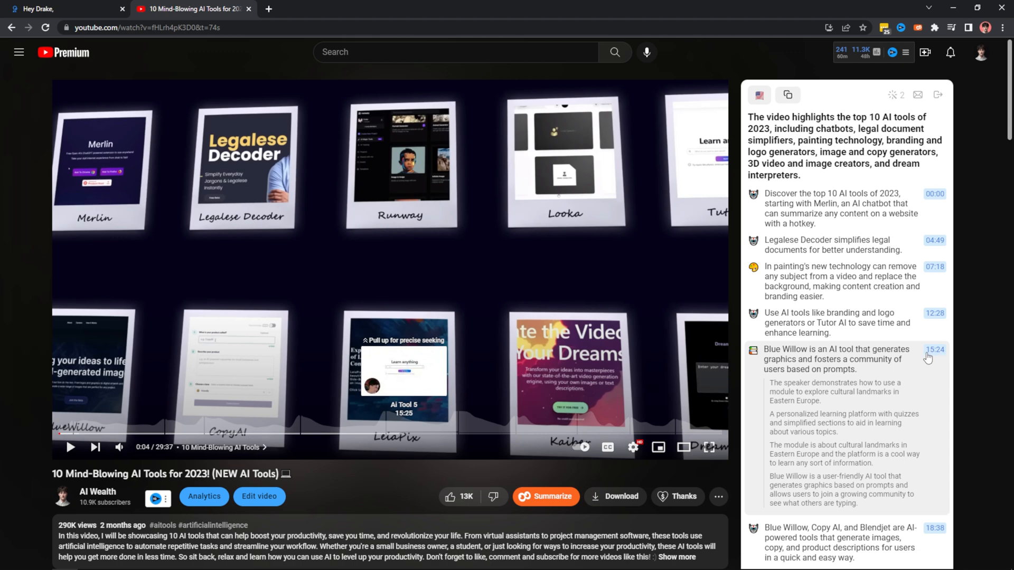
mouse_move(930, 358)
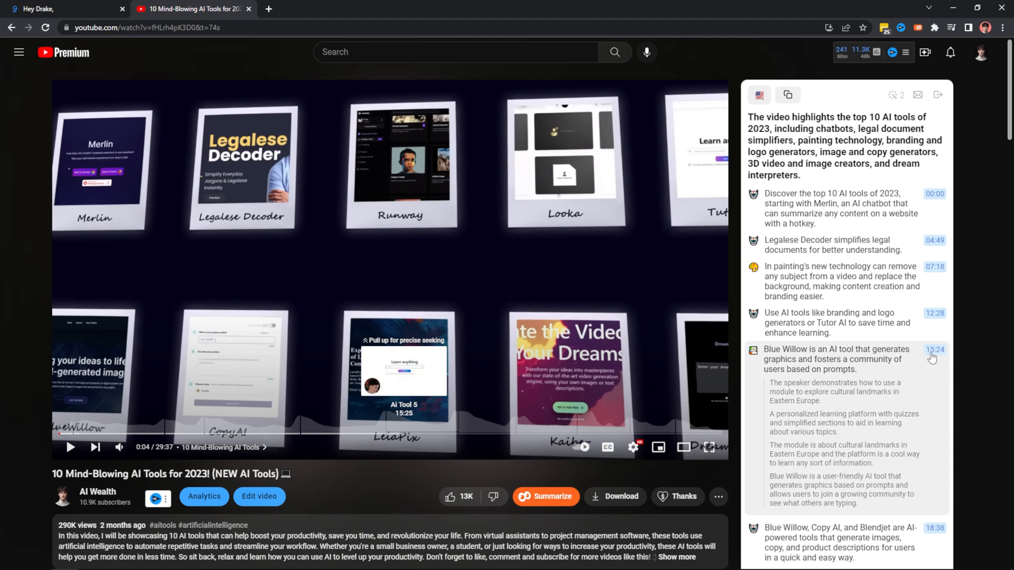
click(935, 350)
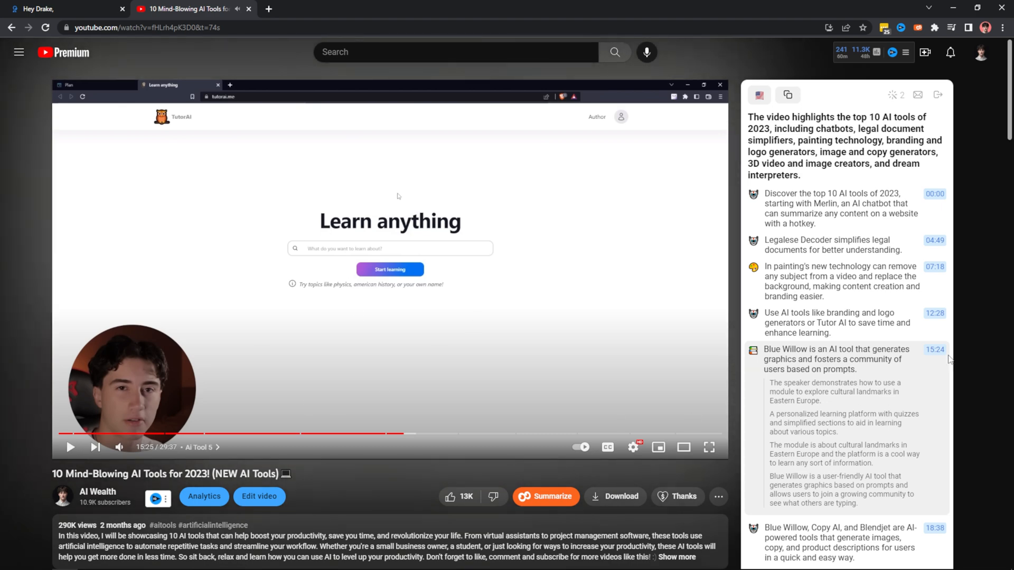
- Expand the Dream Interpreter AI point in the summary
scroll(down, 3)
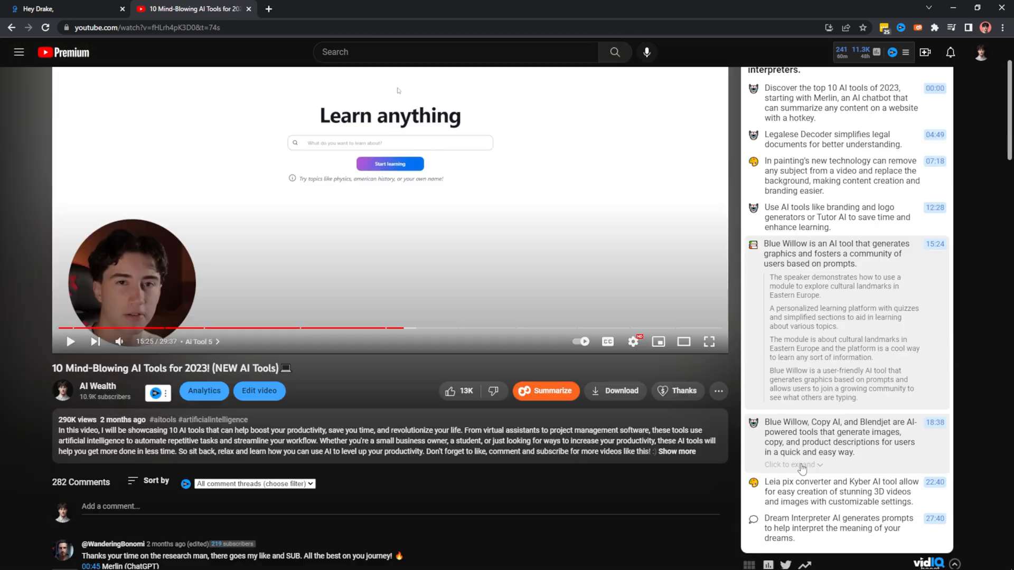
click(791, 465)
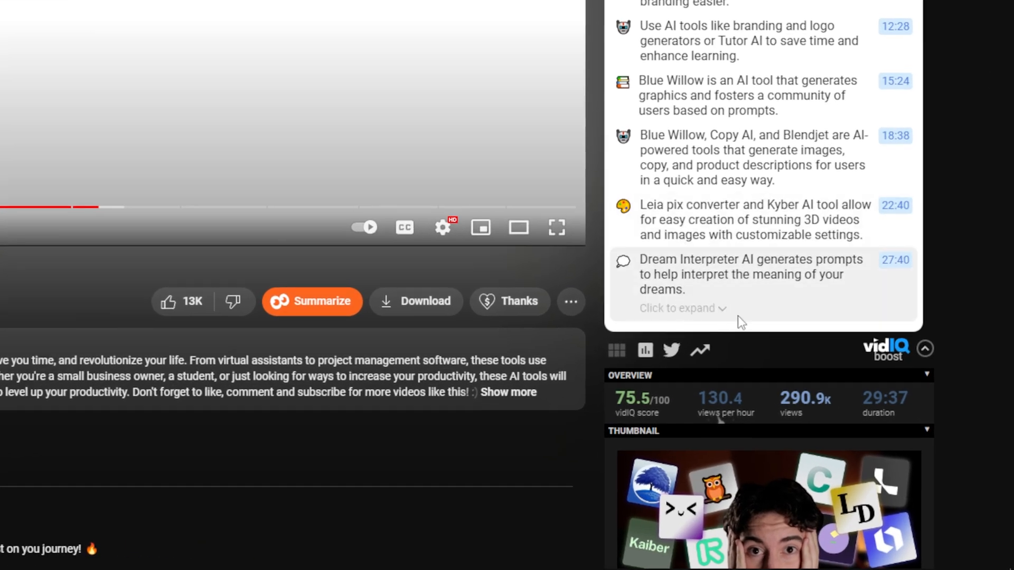
click(675, 307)
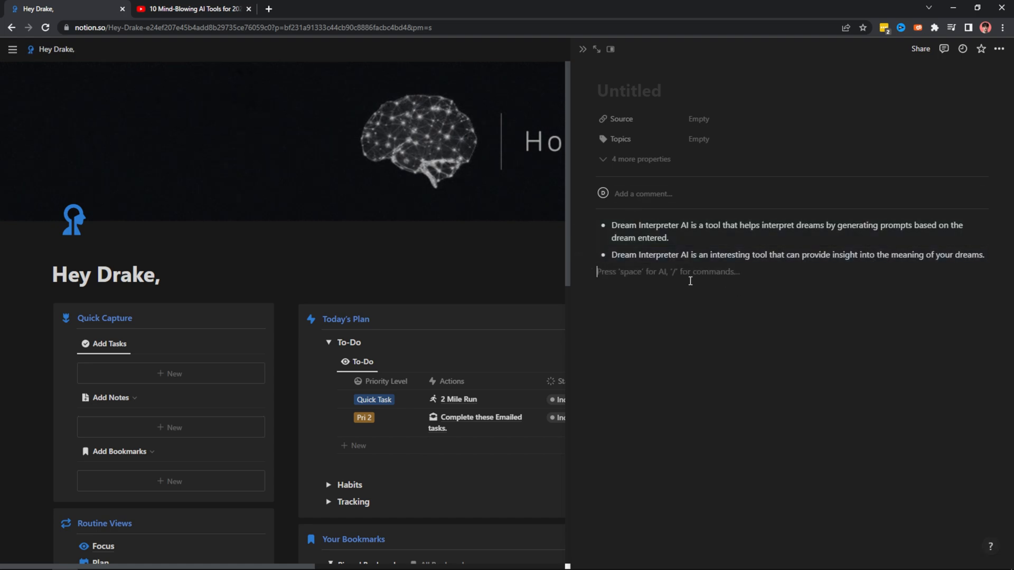
- Title the untitled Notion note starting with 'Dream' and commit it
text(Dream)
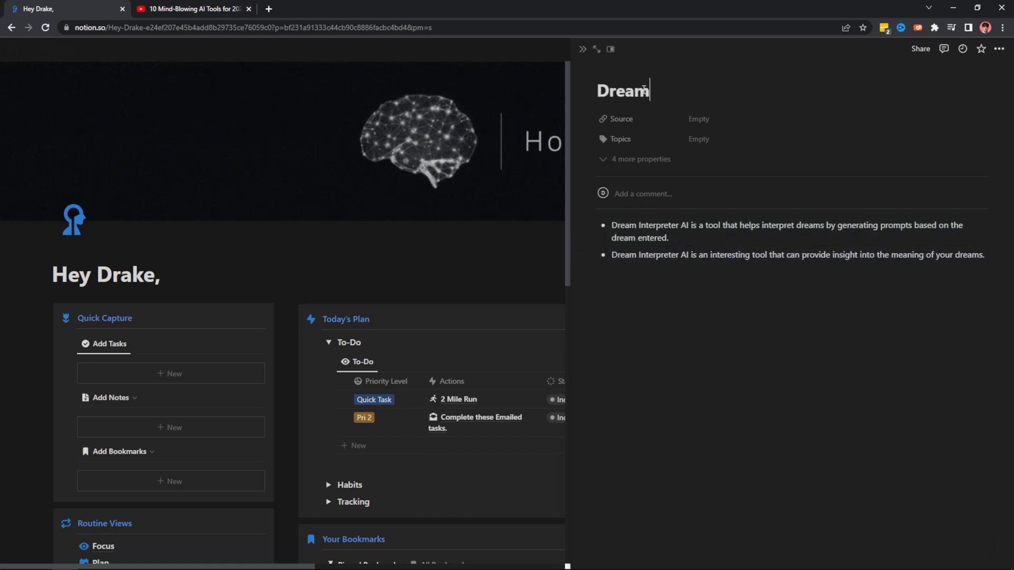
click(188, 8)
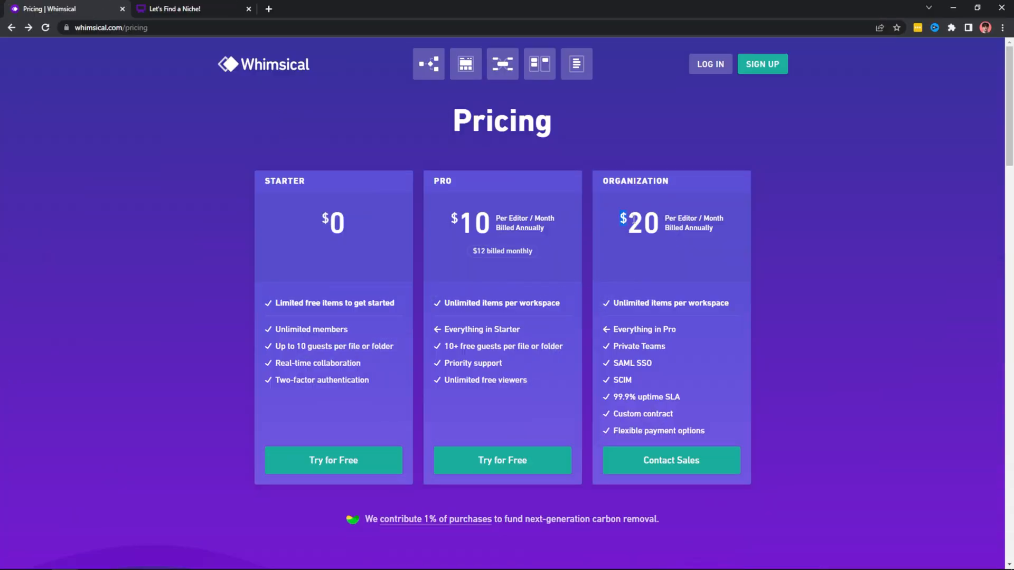
mouse_move(773, 218)
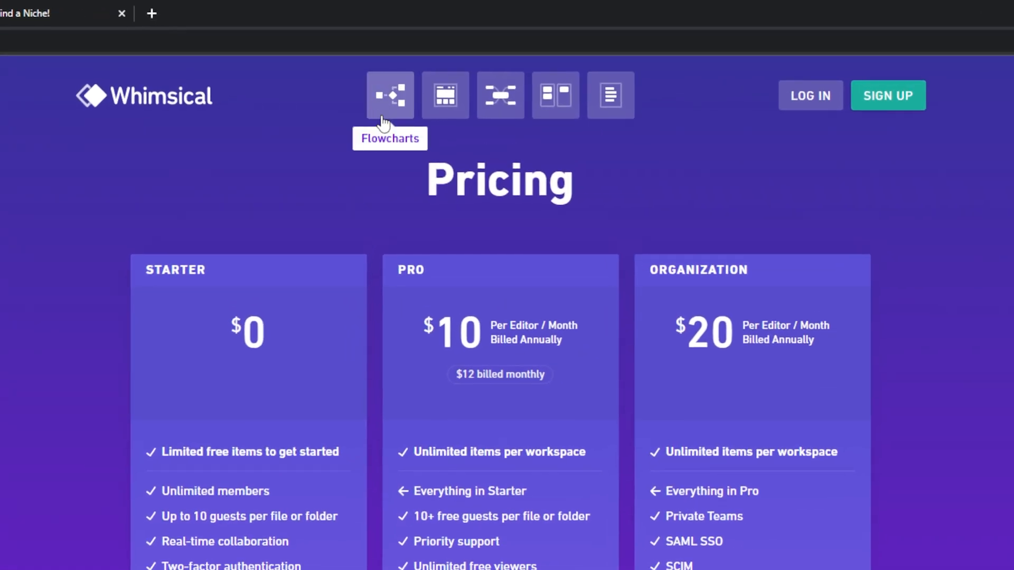
mouse_move(499, 95)
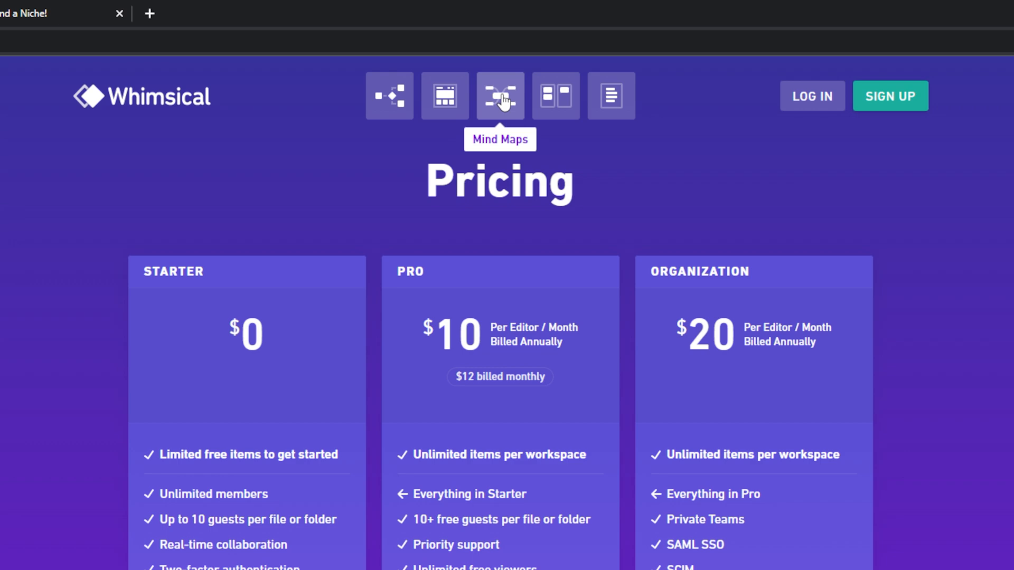
mouse_move(610, 96)
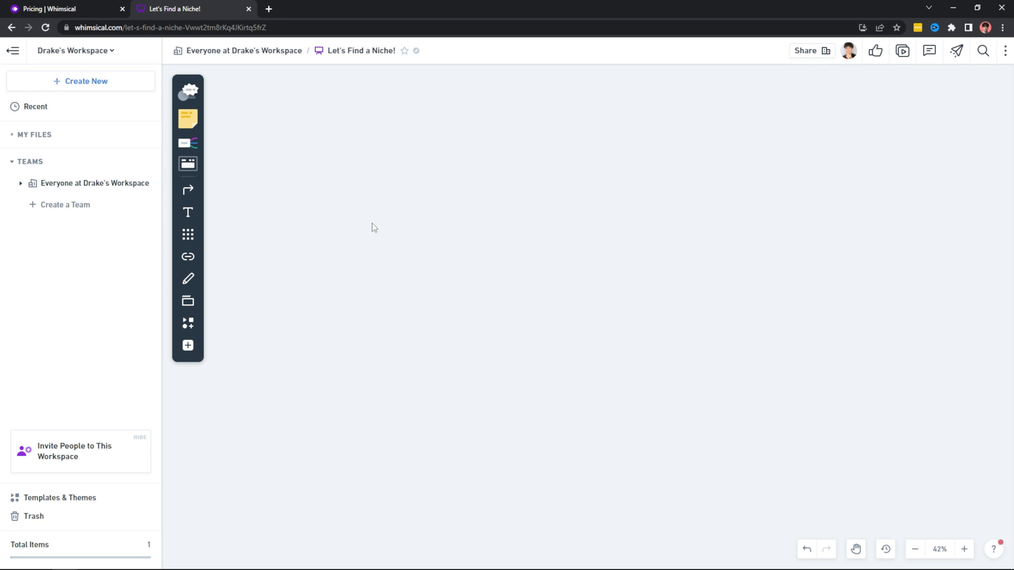
mouse_move(275, 226)
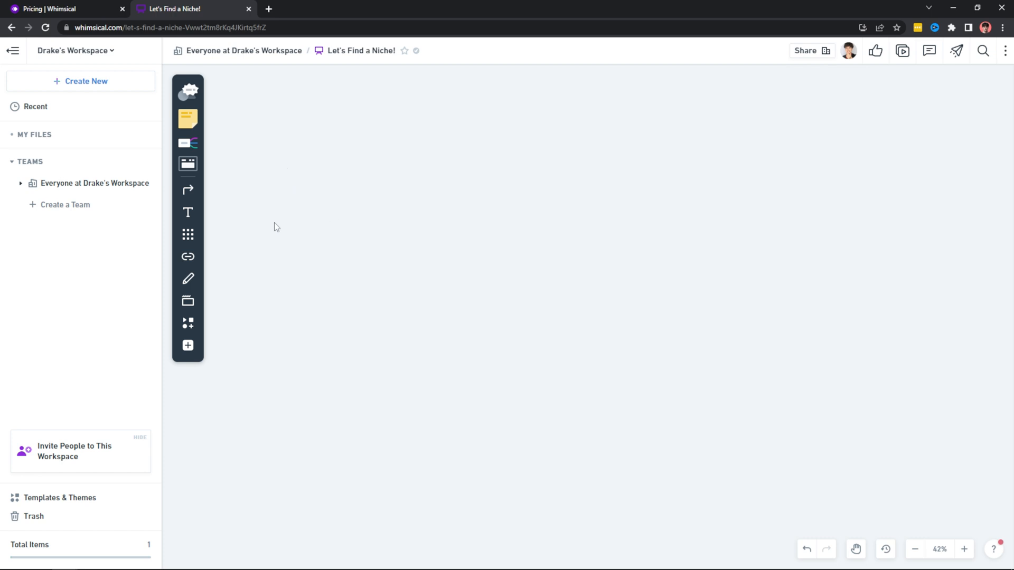
mouse_move(711, 224)
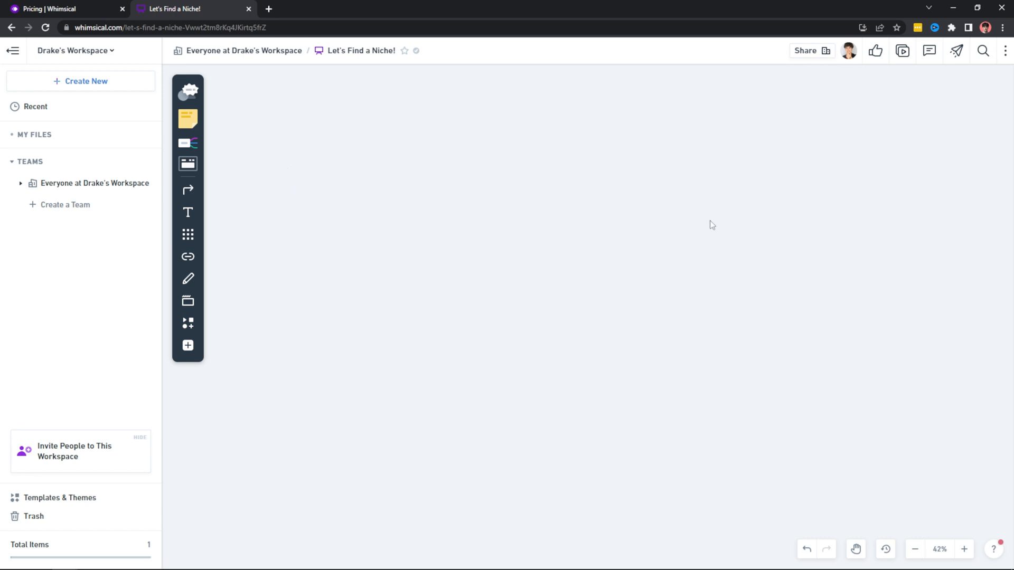
mouse_move(321, 181)
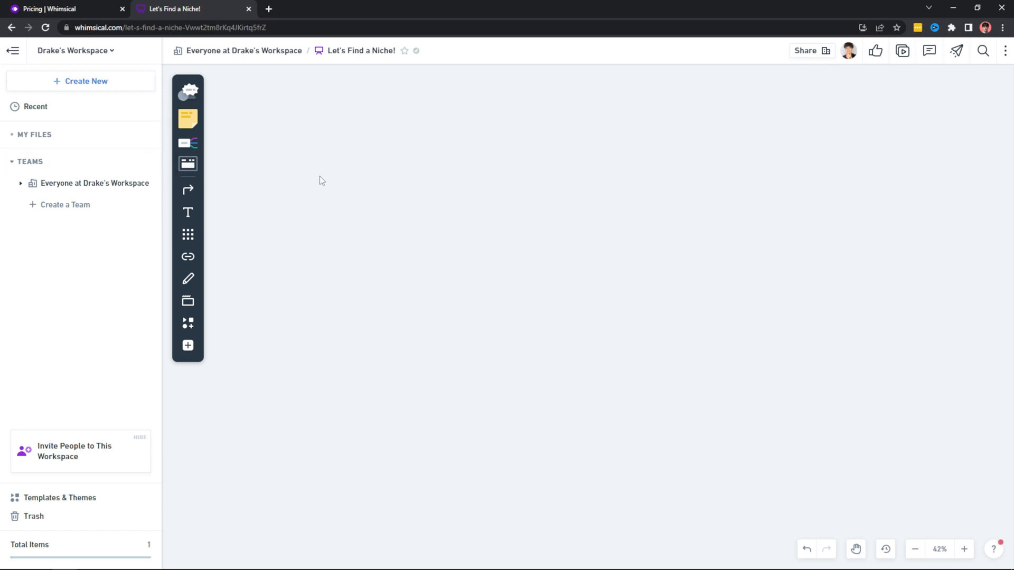
mouse_move(262, 161)
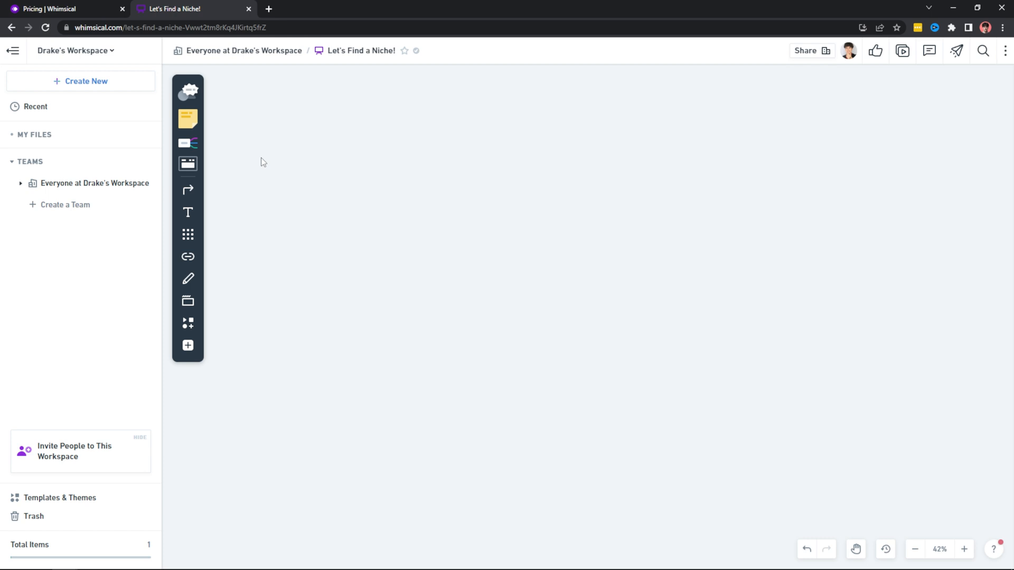
mouse_move(188, 142)
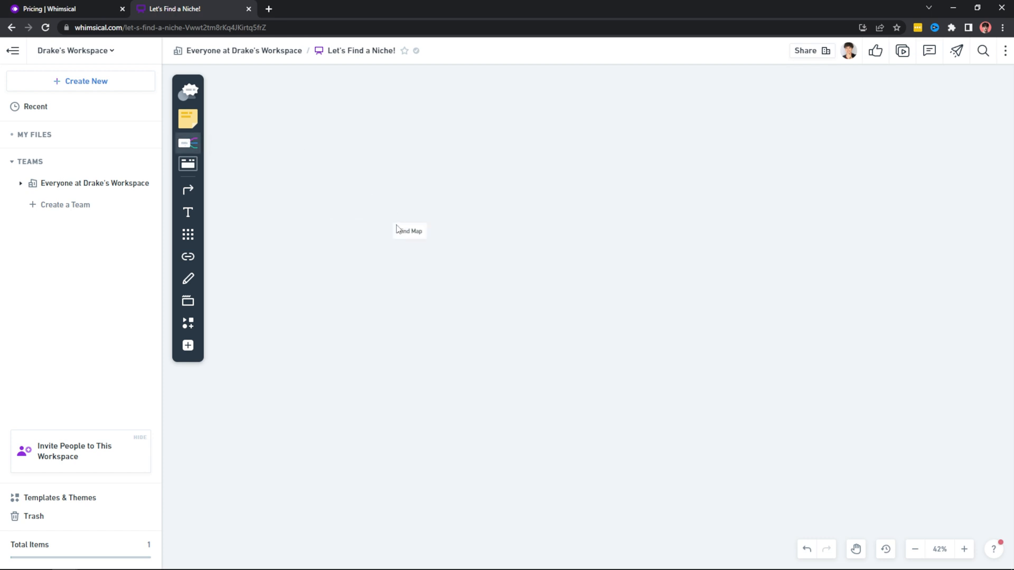
mouse_move(319, 247)
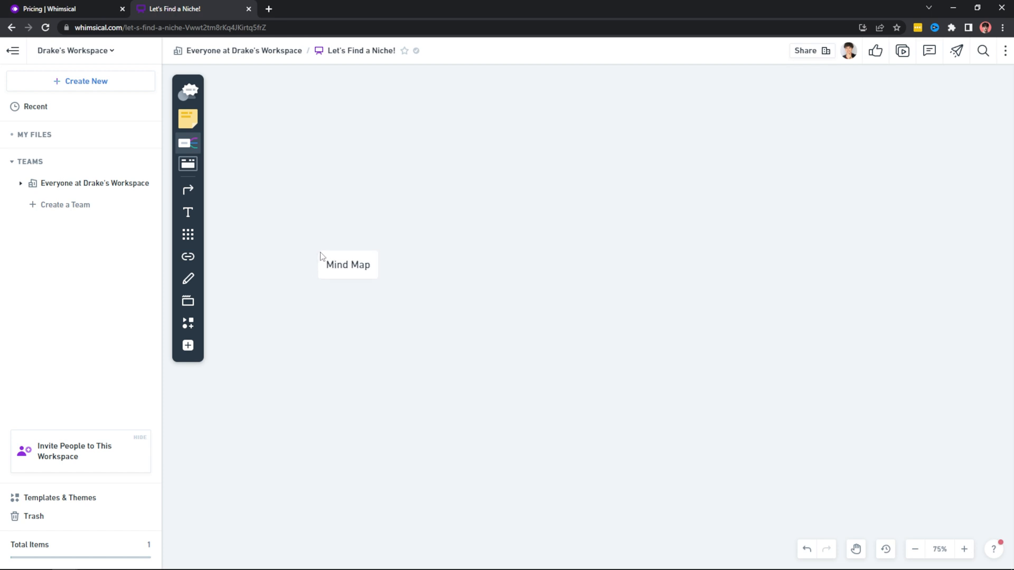
mouse_move(295, 264)
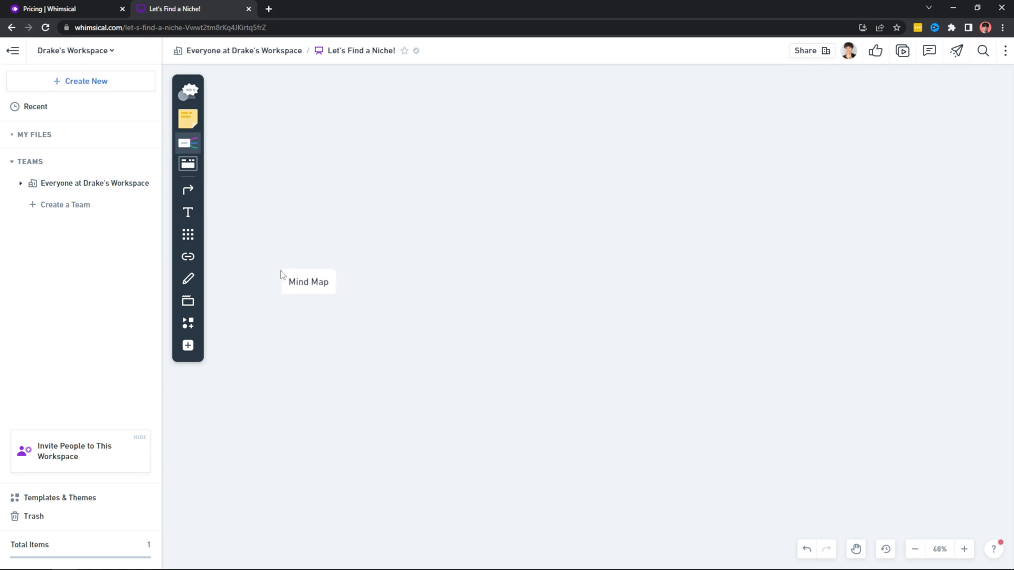
- Set the mind map's central node text to 'Finding my niche' and select it
click(308, 281)
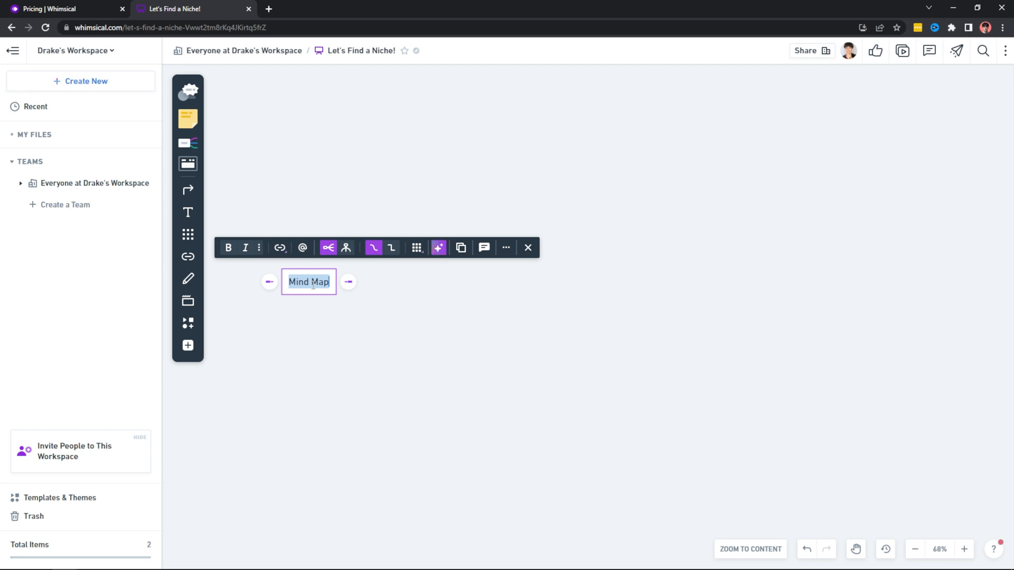
text(Finding my ni)
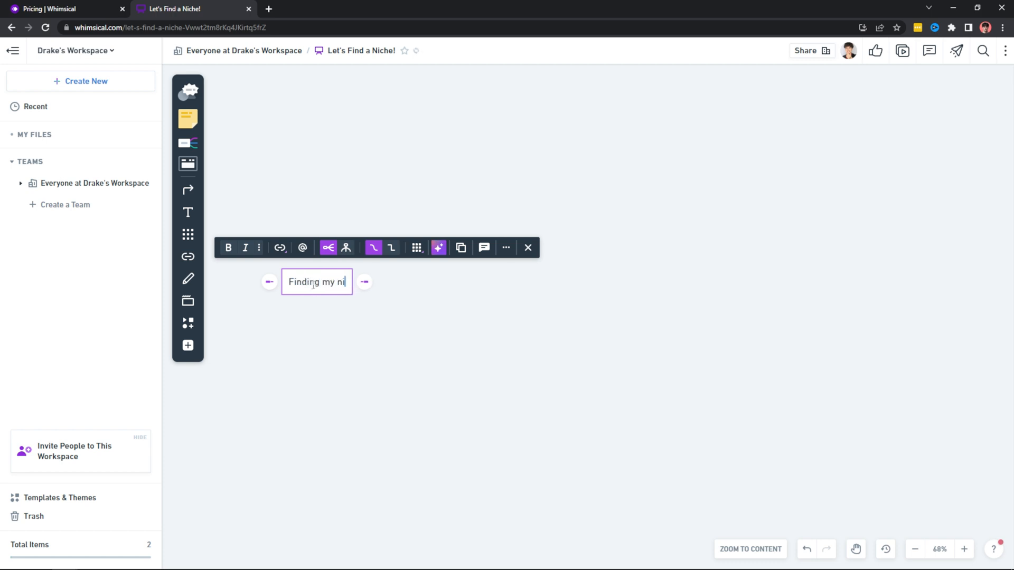
text(iche)
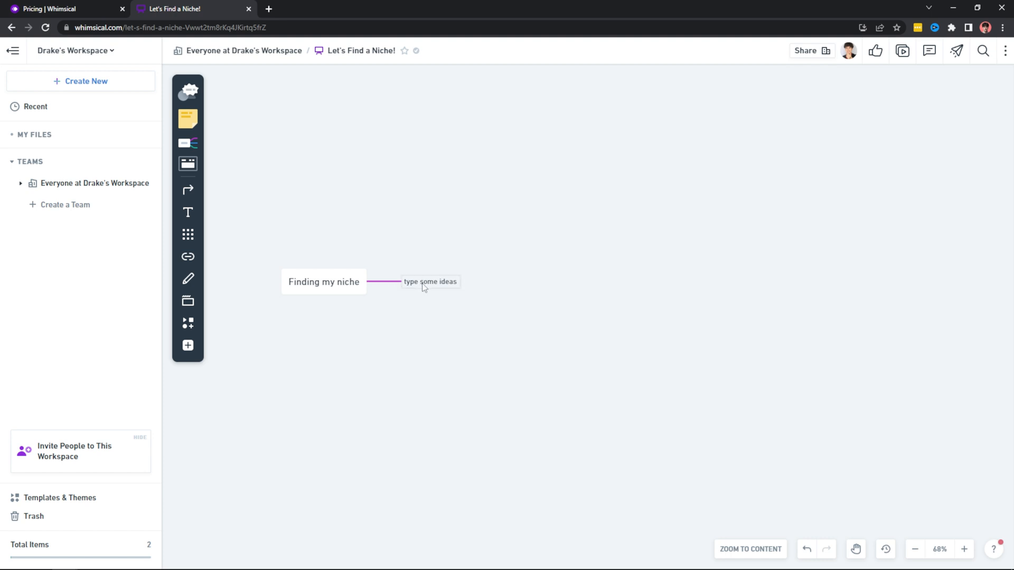
click(430, 281)
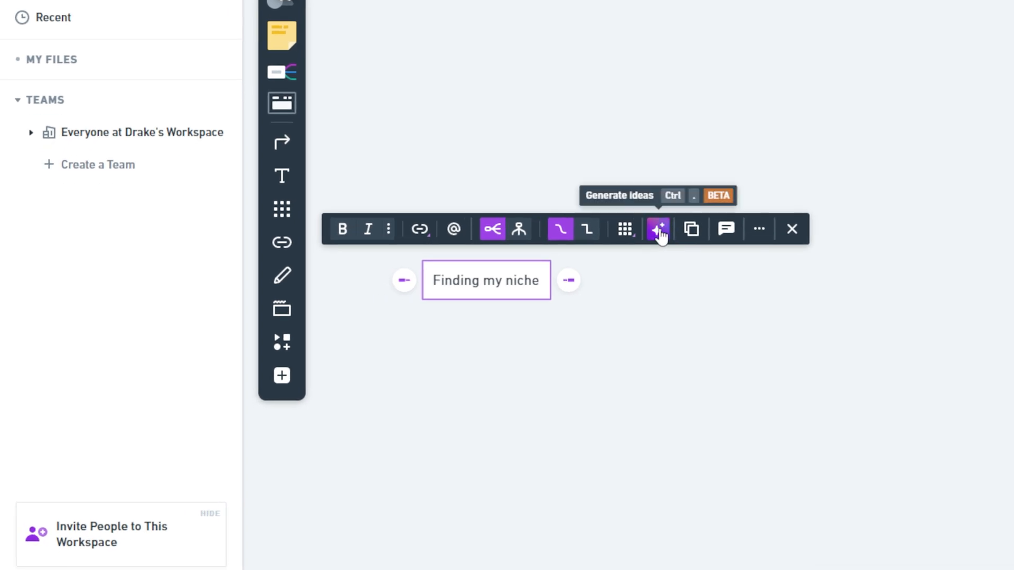
- Generate five AI branch ideas from Finding my niche, then leave drawing and clear the scribbles
click(657, 229)
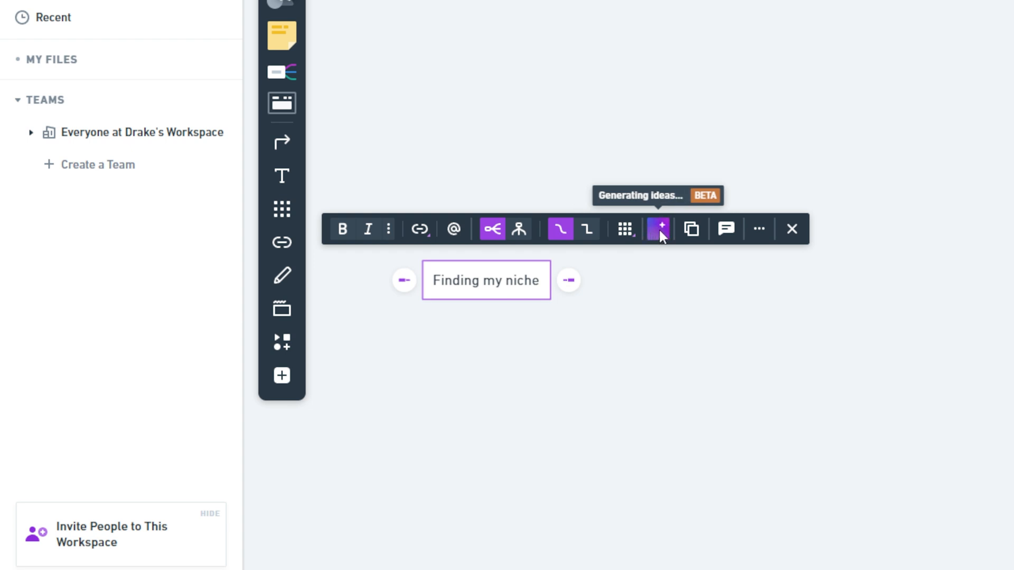
click(657, 228)
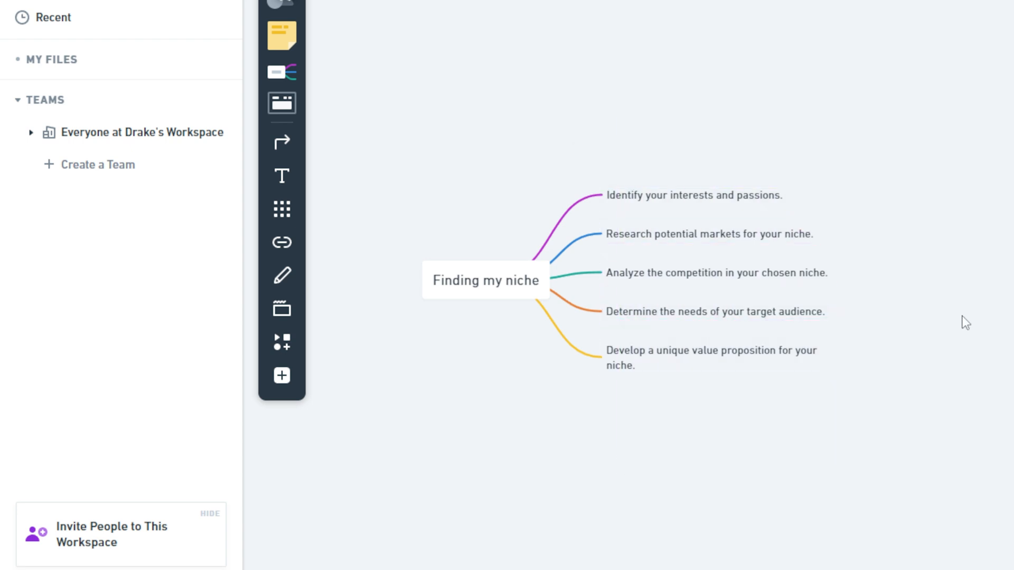
mouse_move(980, 225)
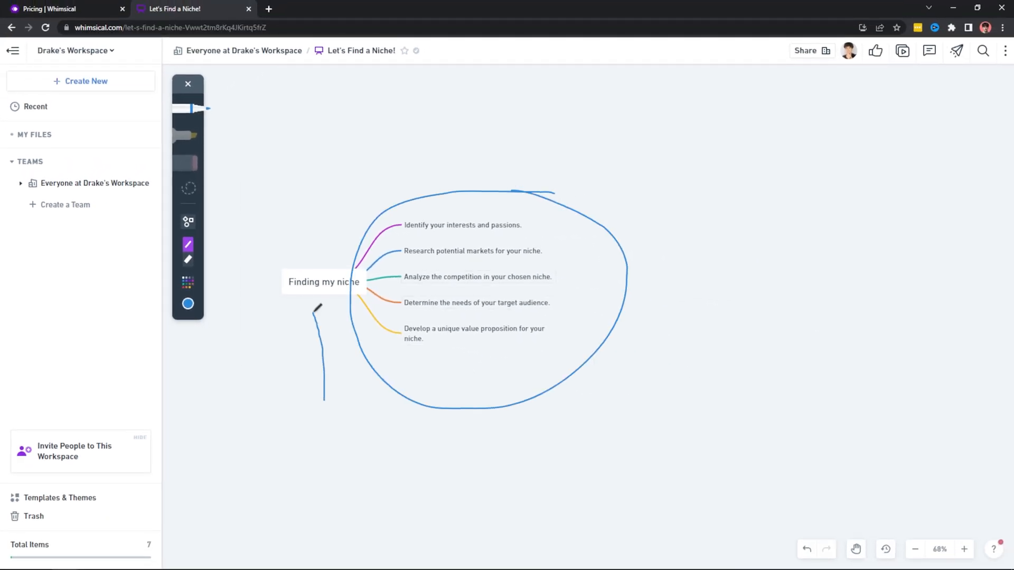
click(807, 549)
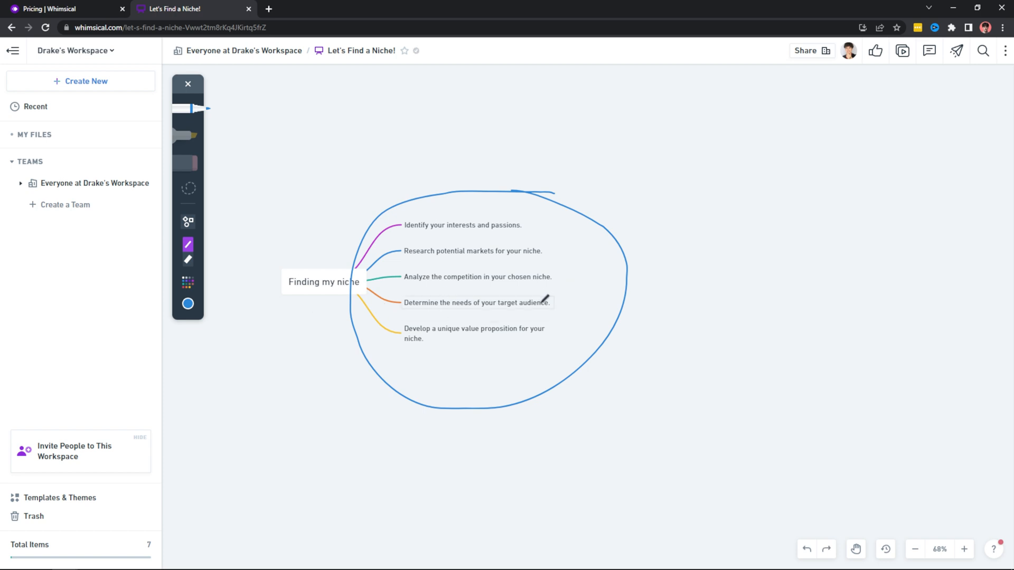
click(188, 84)
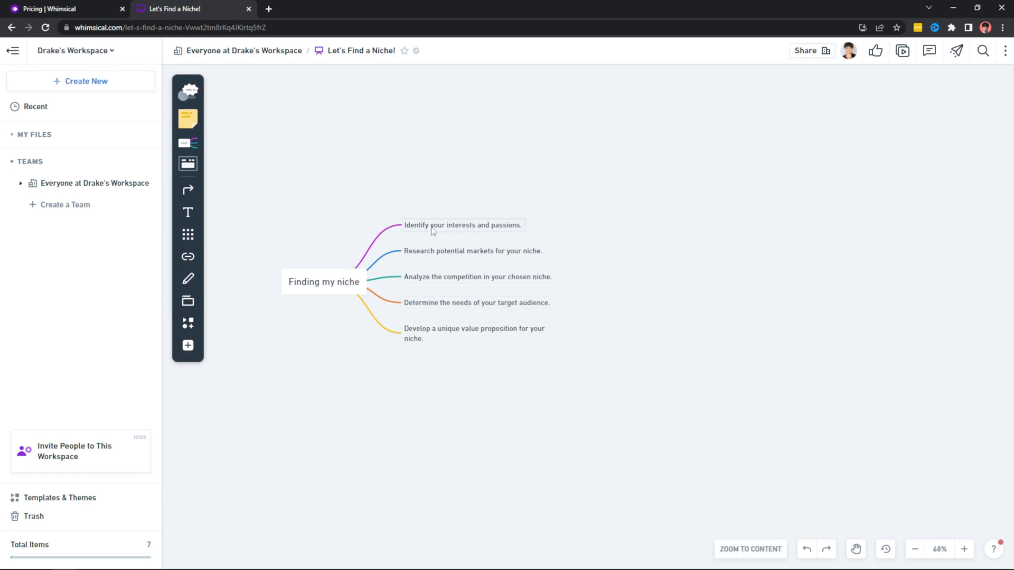
mouse_move(468, 232)
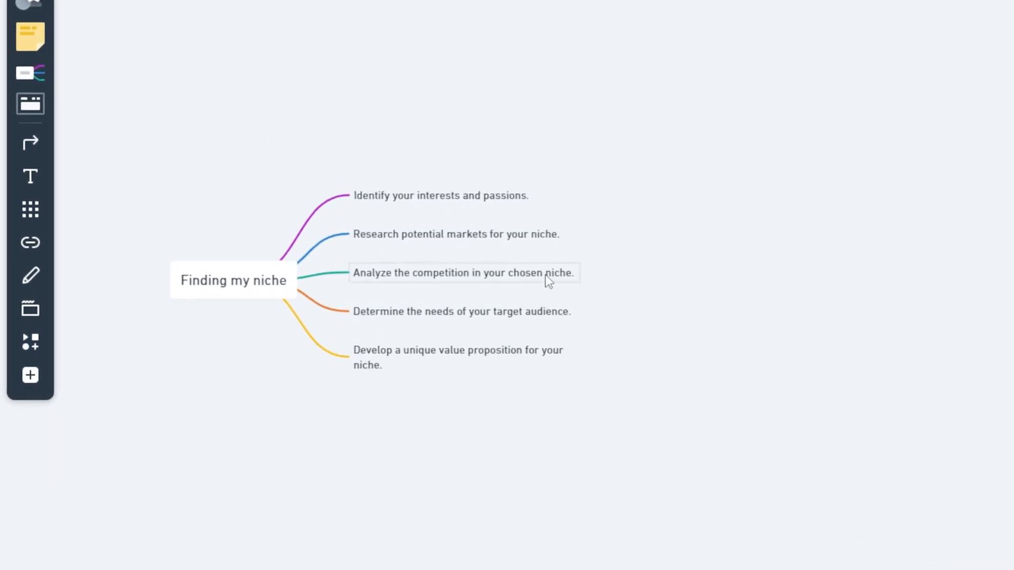
- Generate AI sub-ideas for the Identify your interests and passions branch
click(441, 196)
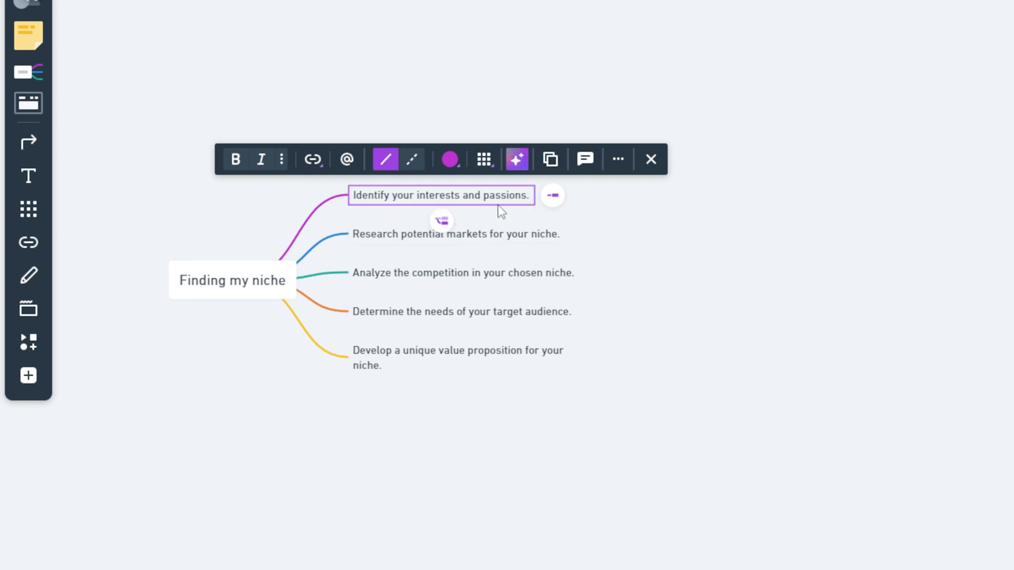
mouse_move(516, 159)
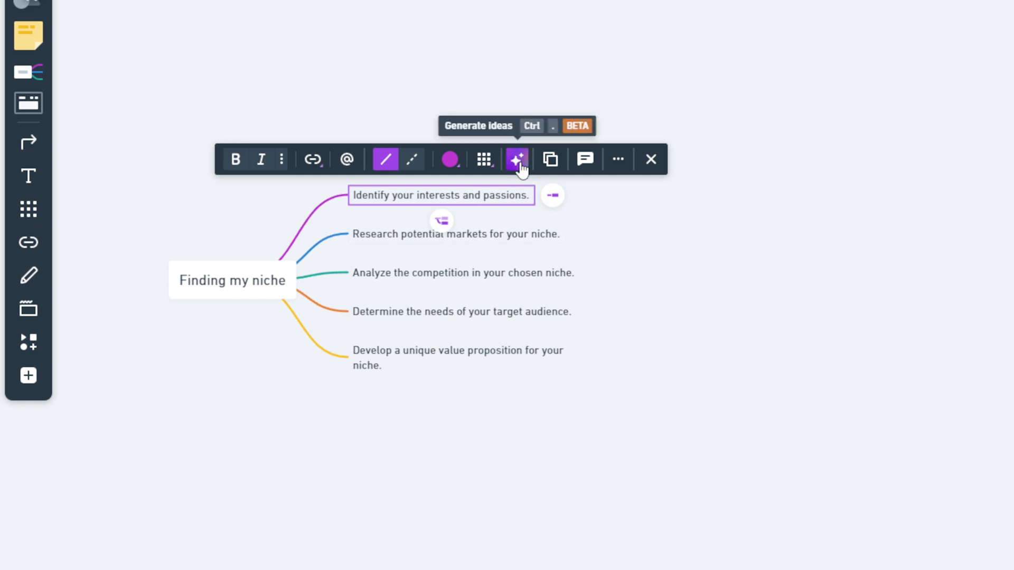
mouse_move(390, 197)
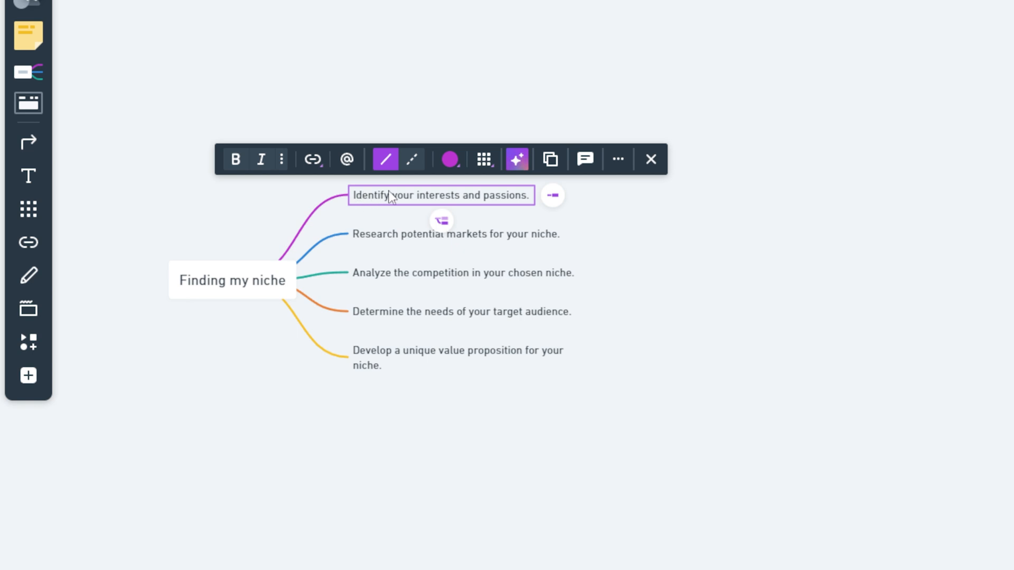
mouse_move(511, 199)
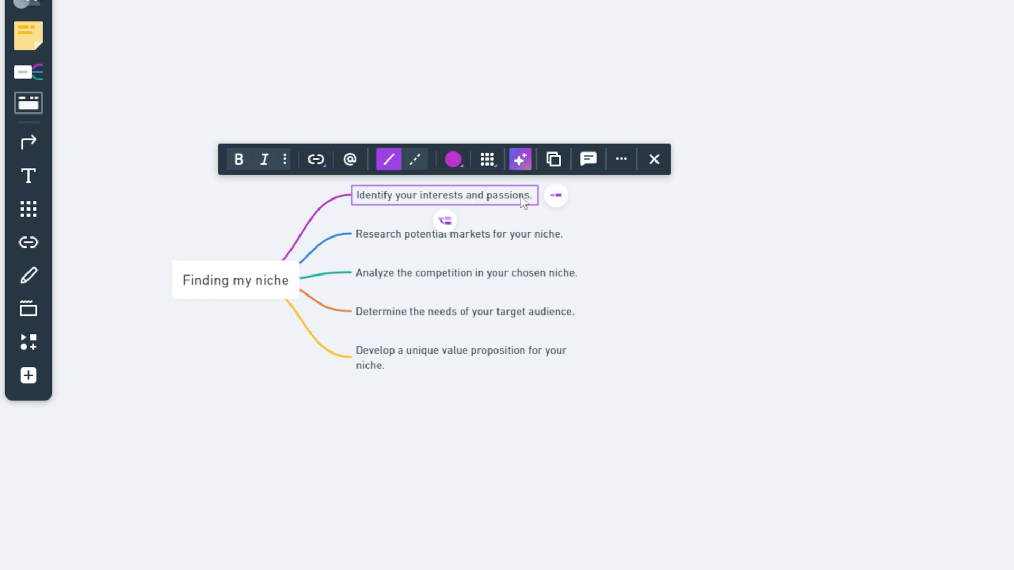
click(520, 160)
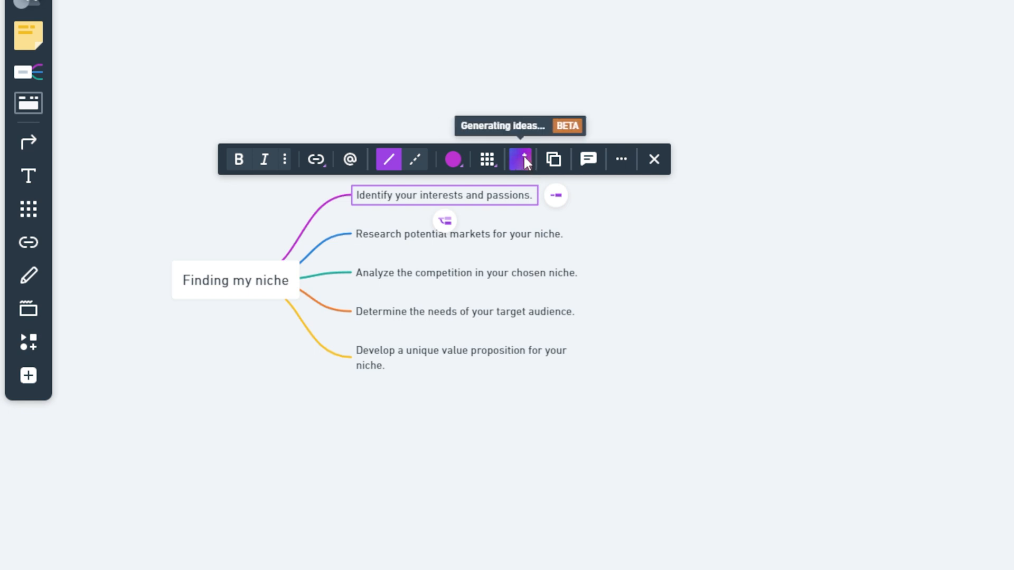
mouse_move(690, 208)
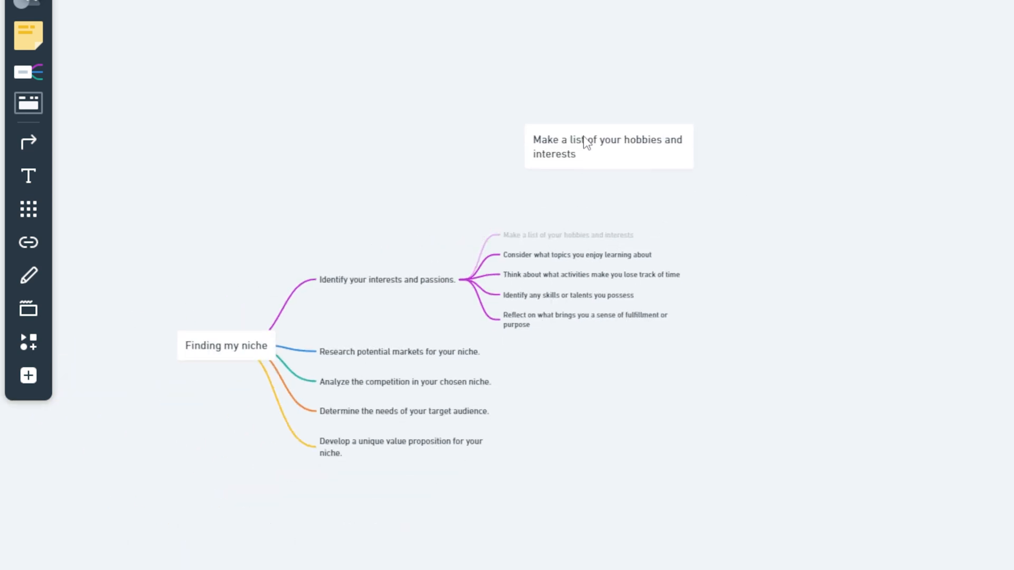
- Add a numbered hobby list to the detached hobbies card: working out, chess, hanging out with family
click(608, 146)
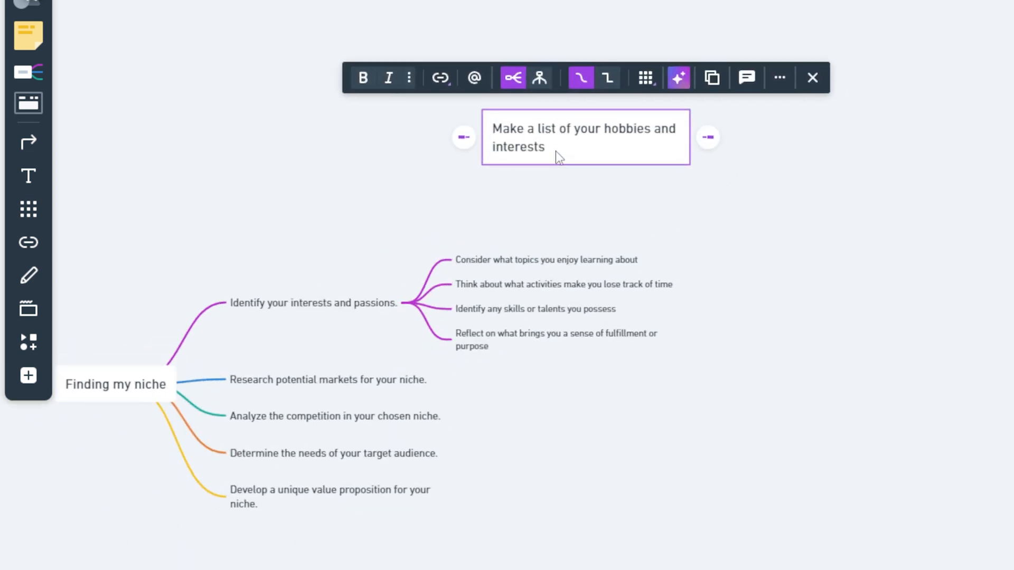
click(557, 147)
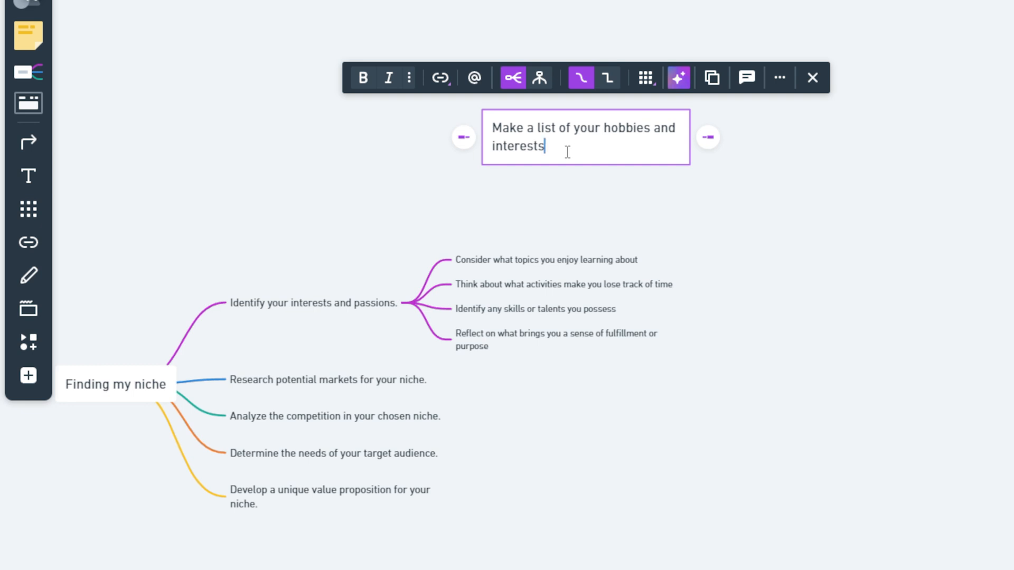
key(enter)
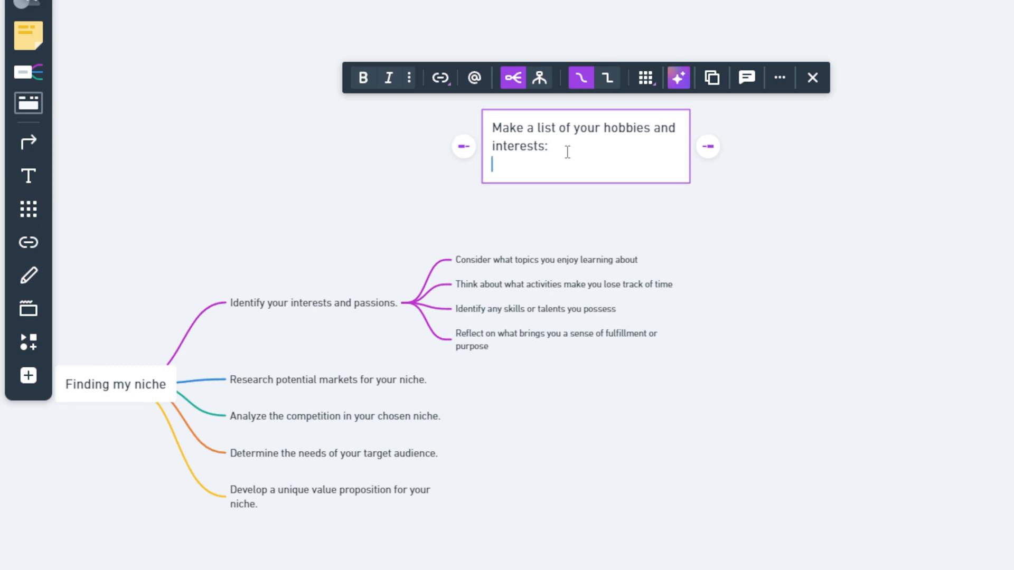
text(1. Working Out)
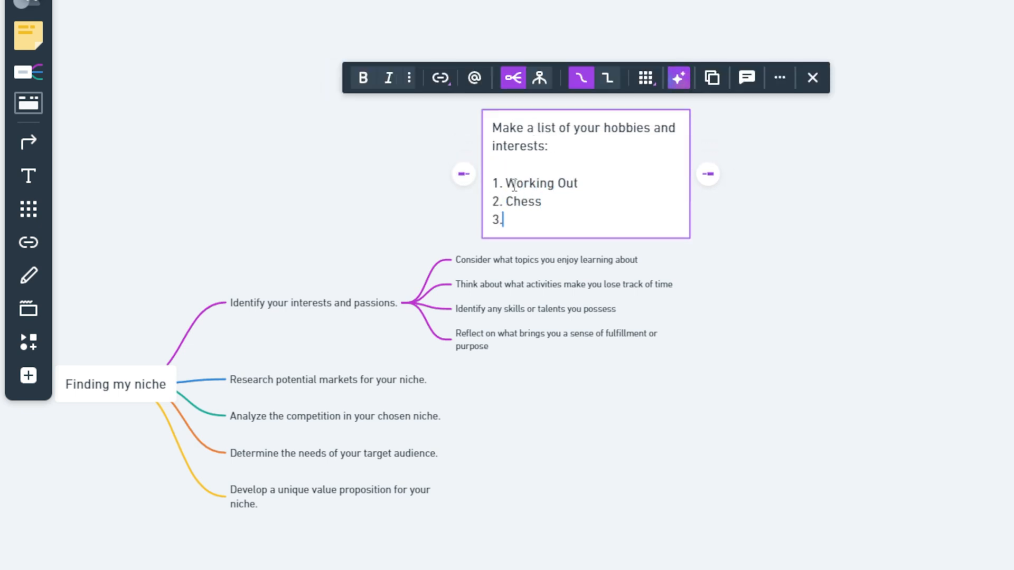
text(Han)
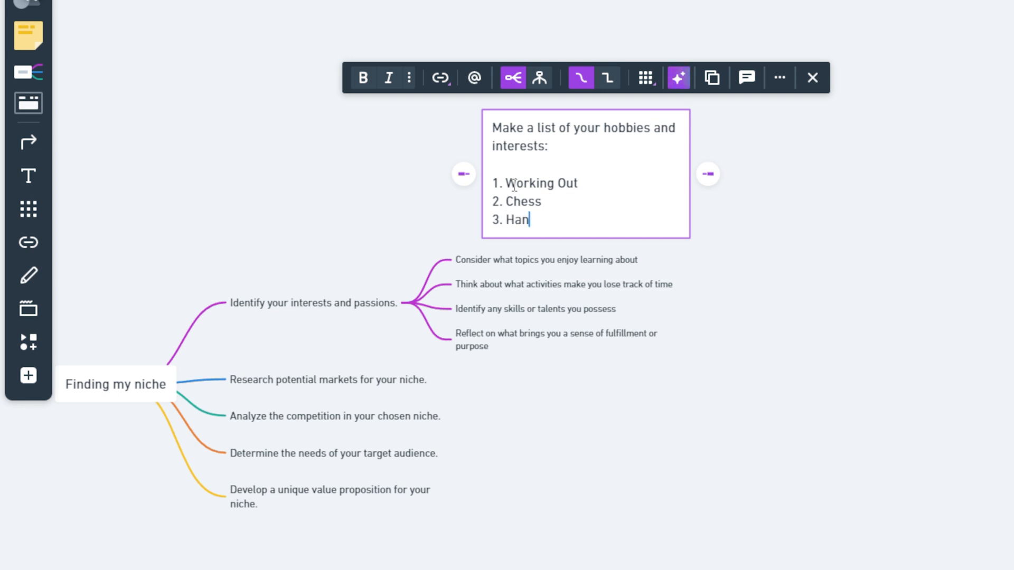
click(645, 77)
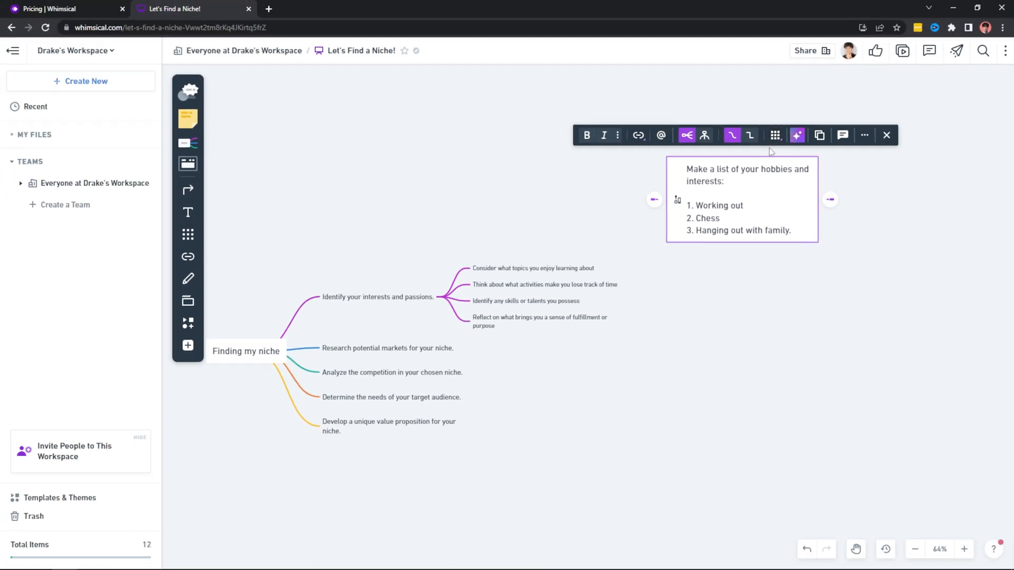
click(774, 135)
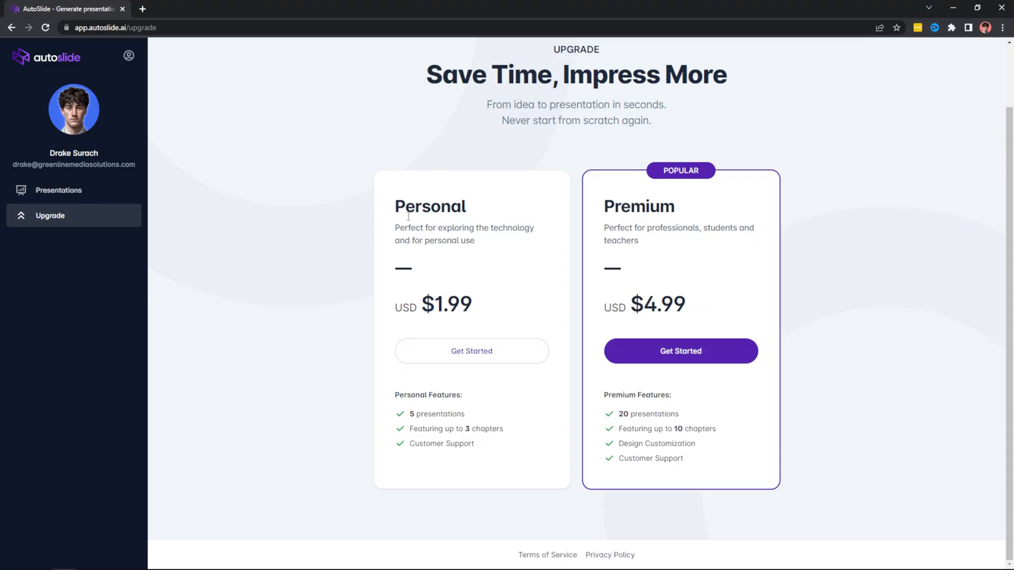
- Start a new AutoSlide presentation and focus its description field
double_click(431, 206)
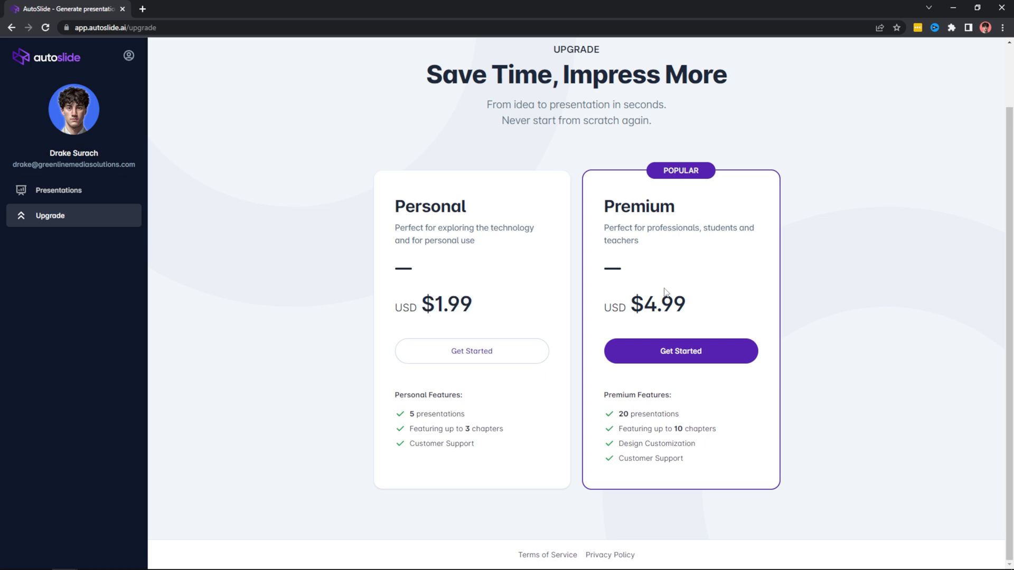
double_click(656, 304)
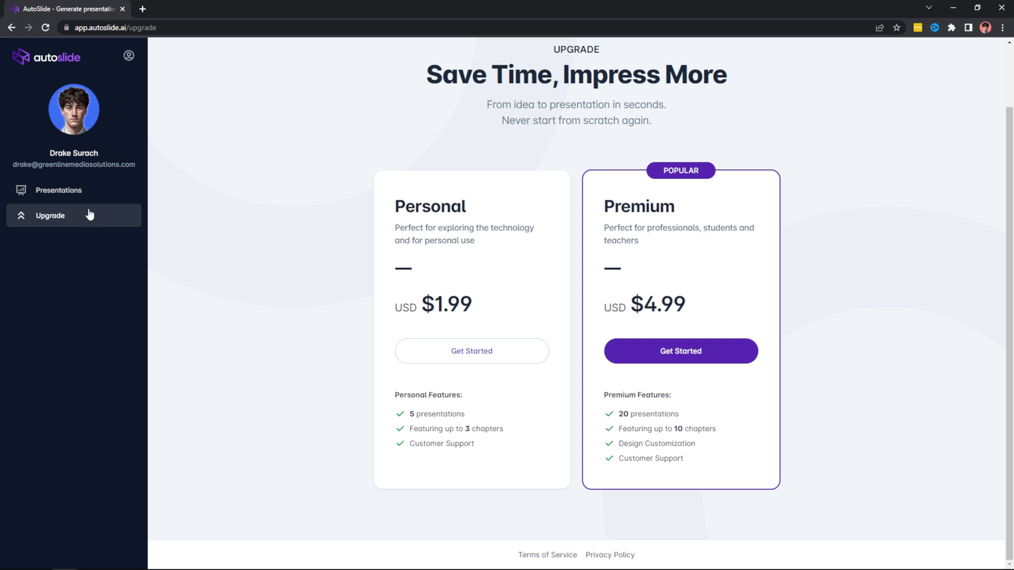
click(59, 189)
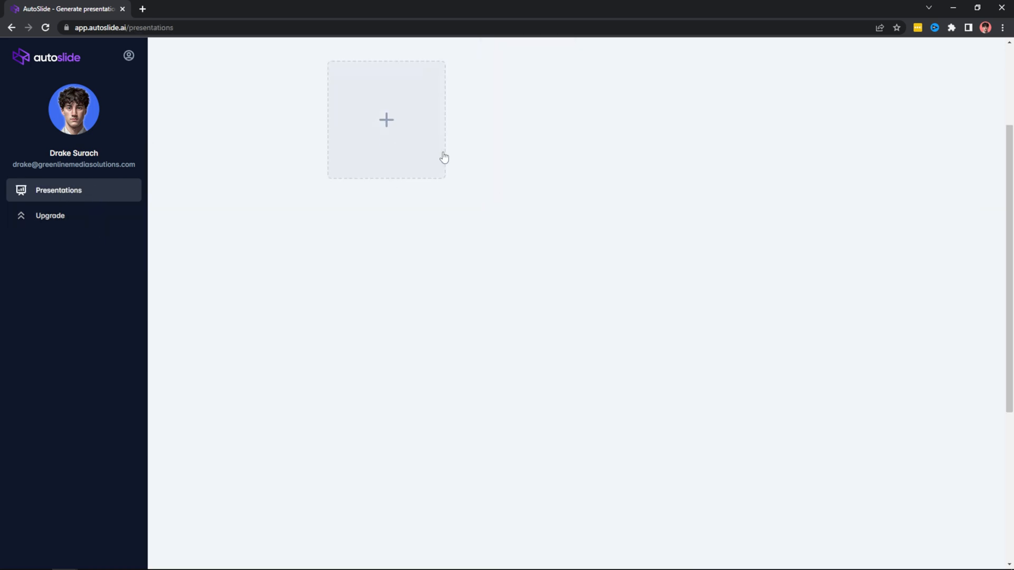
click(386, 119)
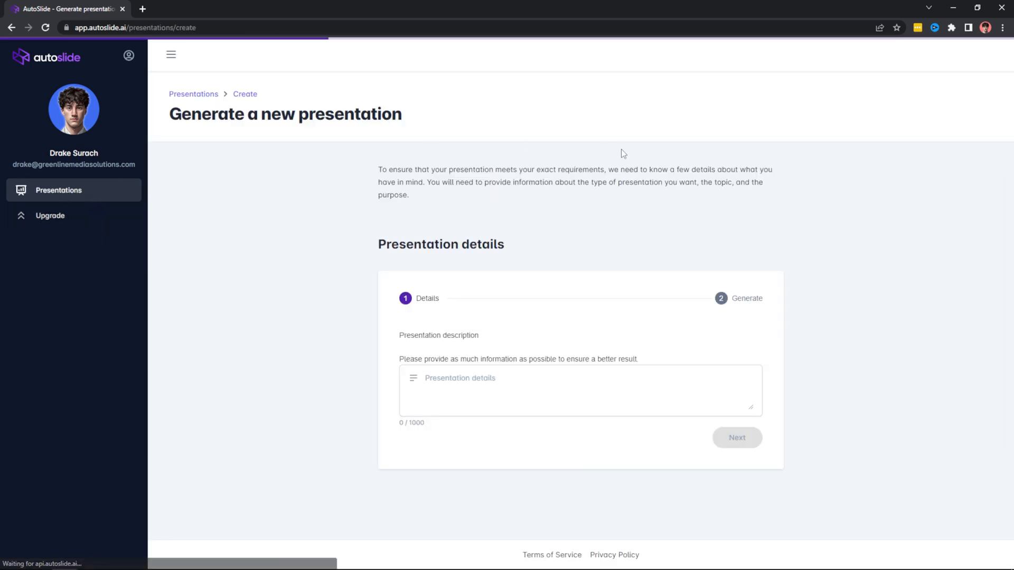
click(580, 390)
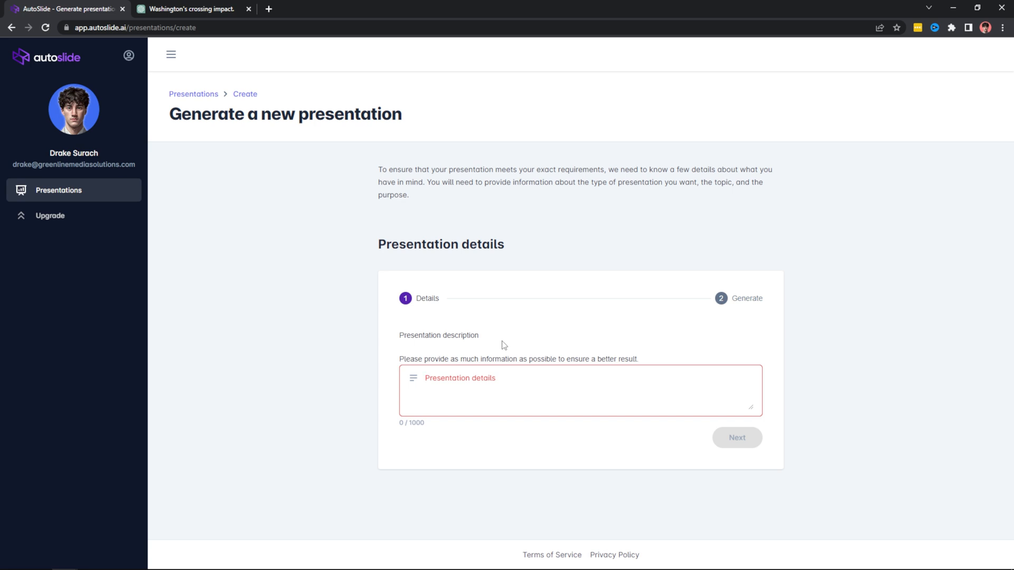
- Fill in the ChatGPT George Washington crossing description and proceed to the Generate step
click(188, 8)
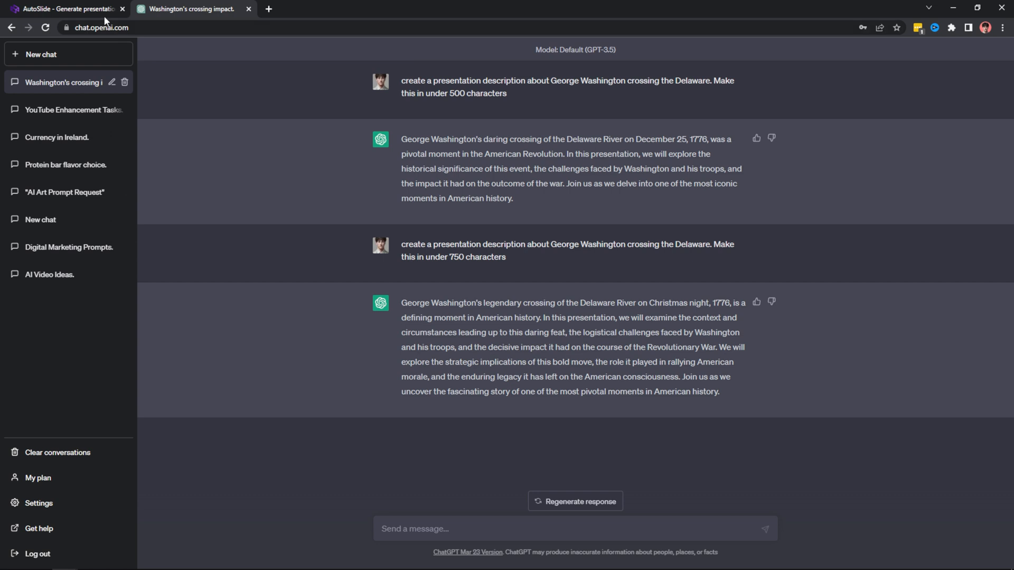
click(65, 8)
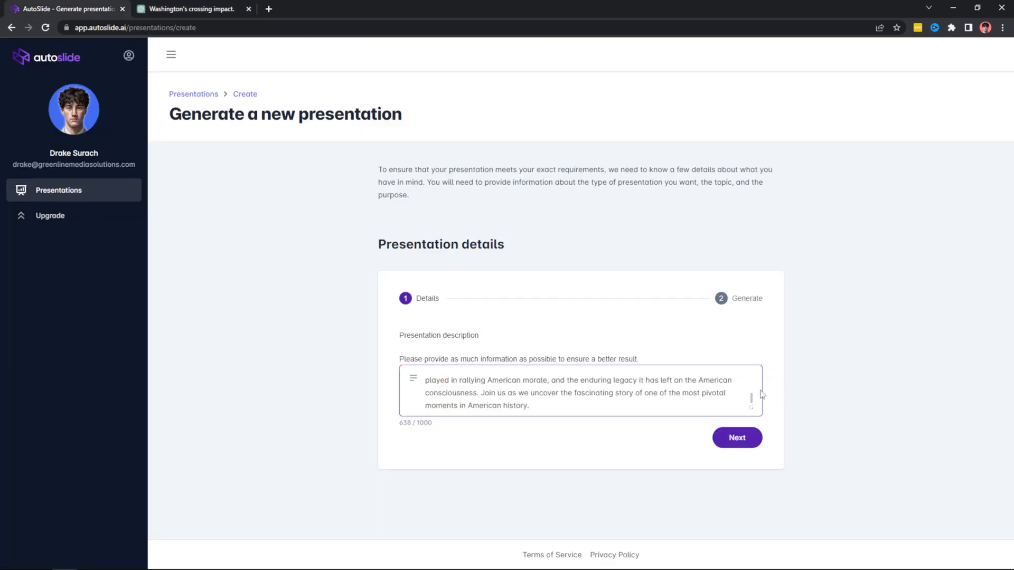
scroll(up, 3)
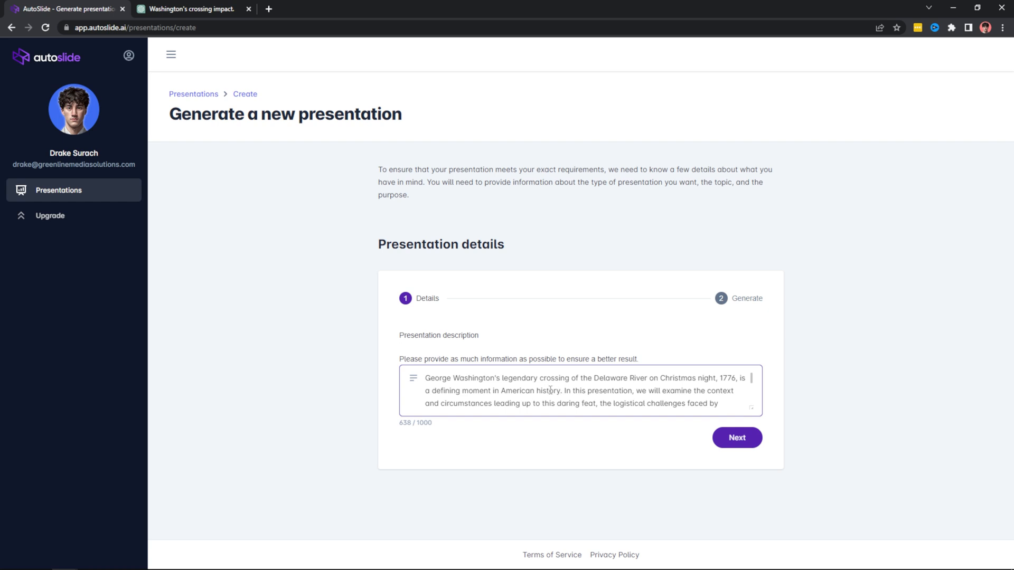
click(736, 437)
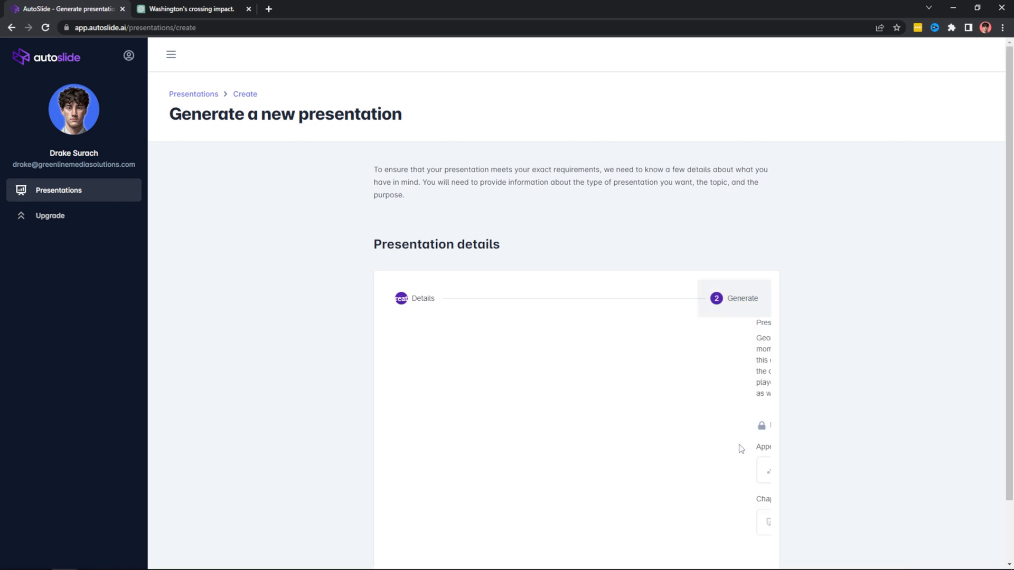
scroll(down, 3)
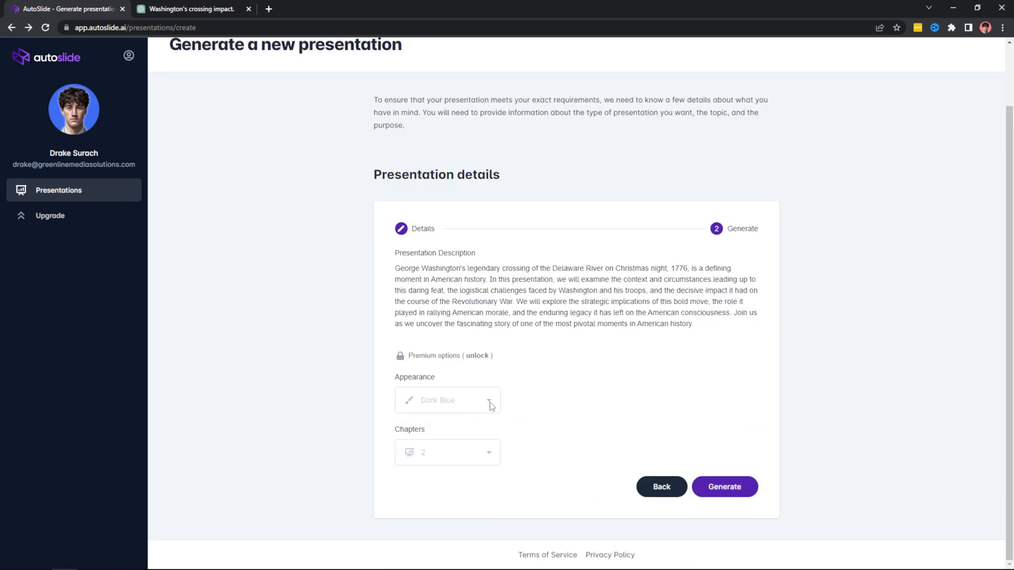
mouse_move(653, 414)
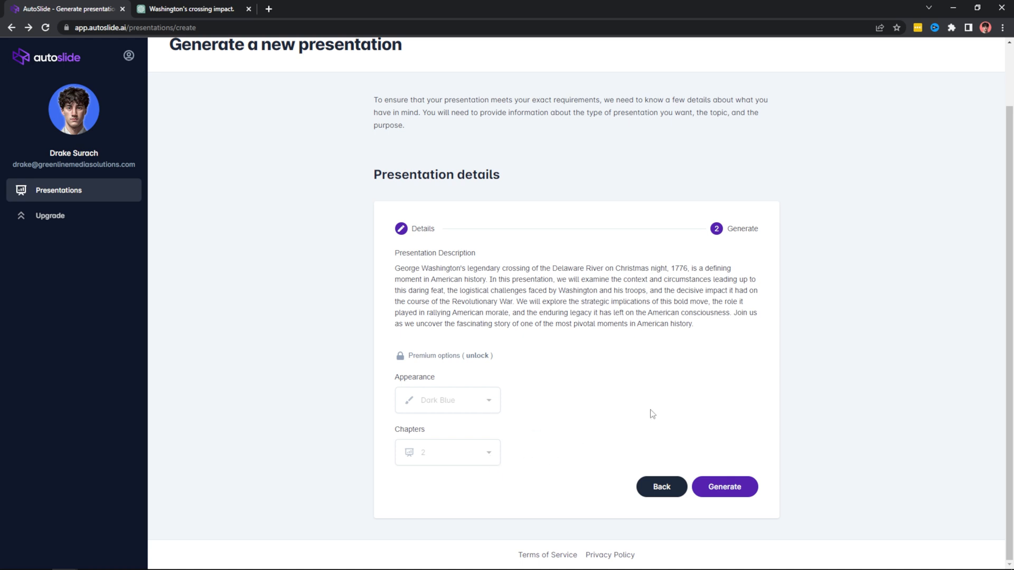
mouse_move(598, 399)
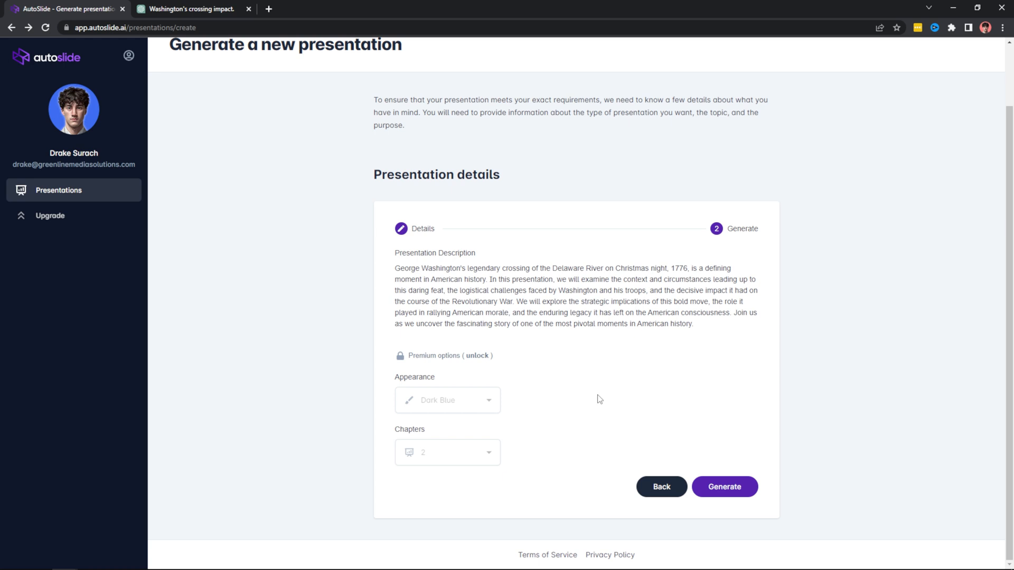
mouse_move(658, 387)
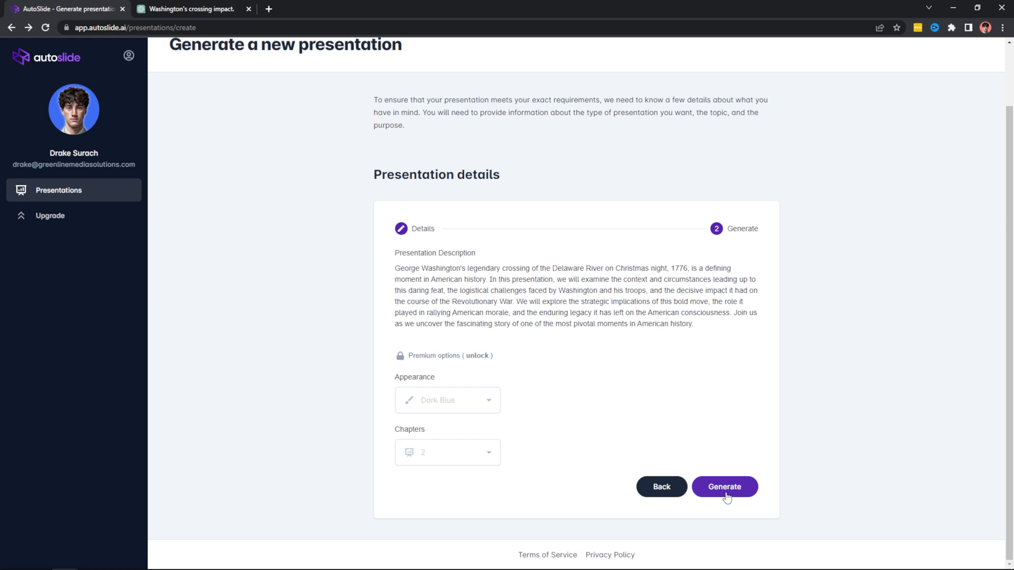
- Generate the George Washington's Crossing deck and show its export options
click(725, 485)
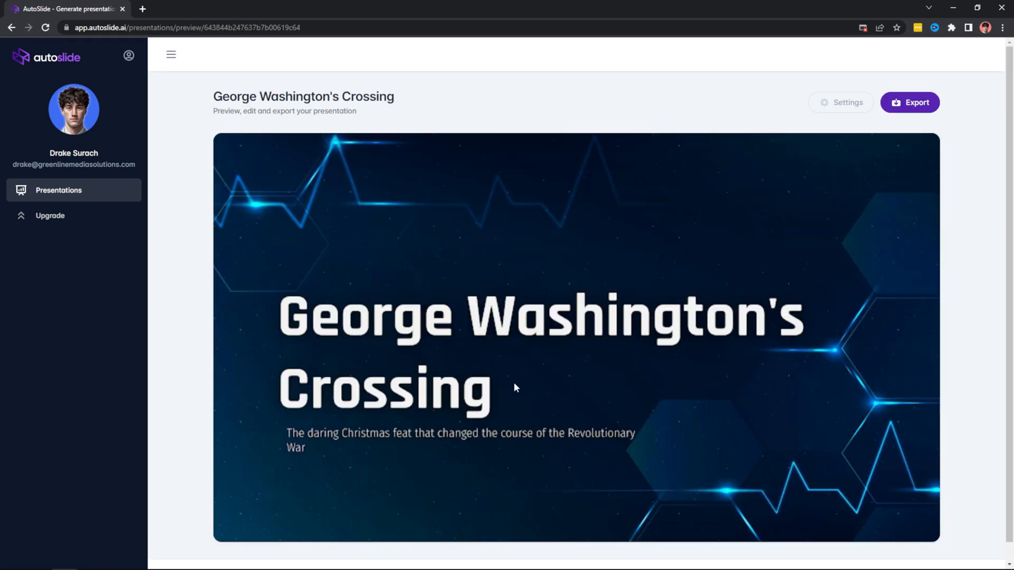
mouse_move(604, 411)
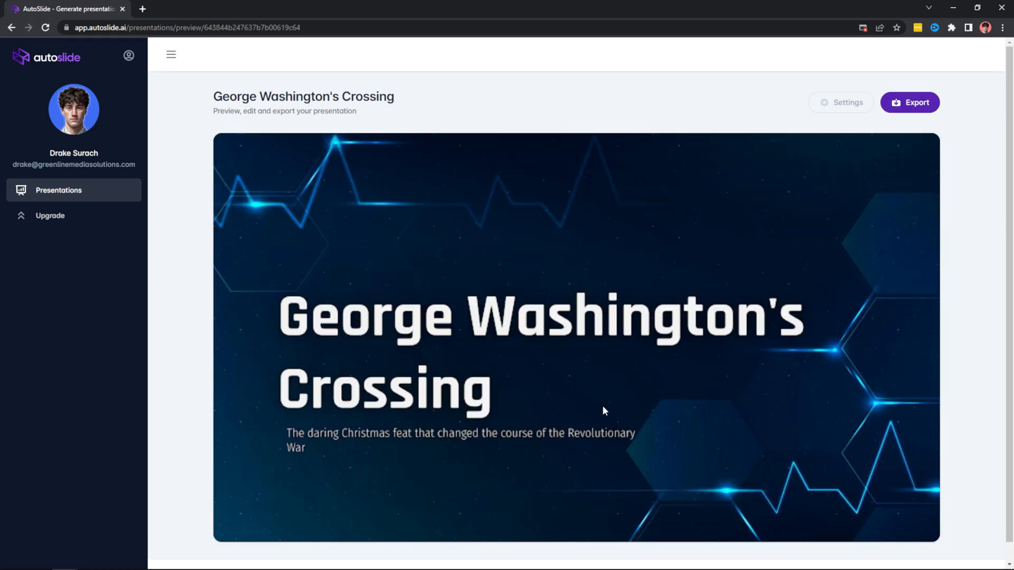
mouse_move(227, 231)
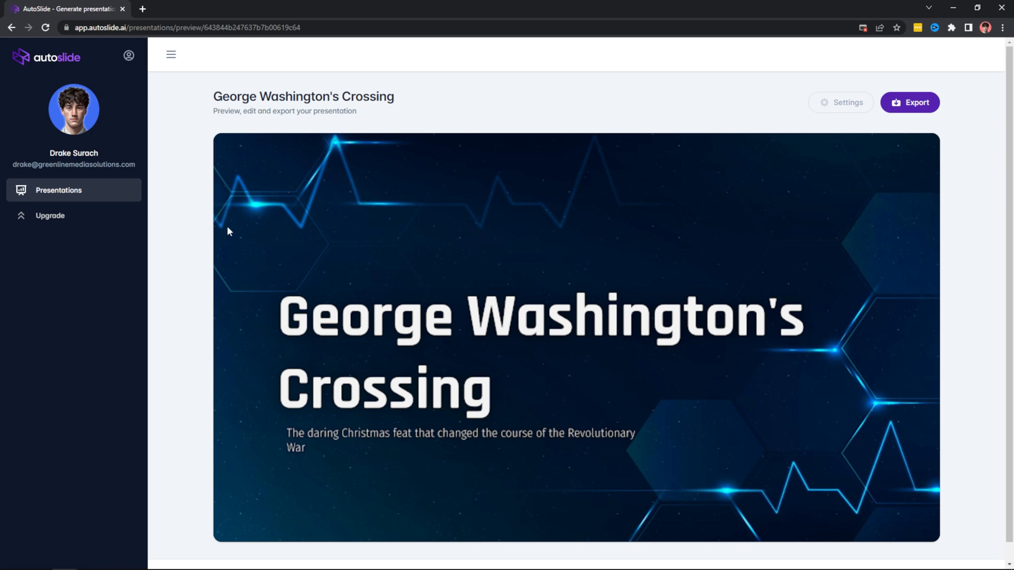
mouse_move(358, 277)
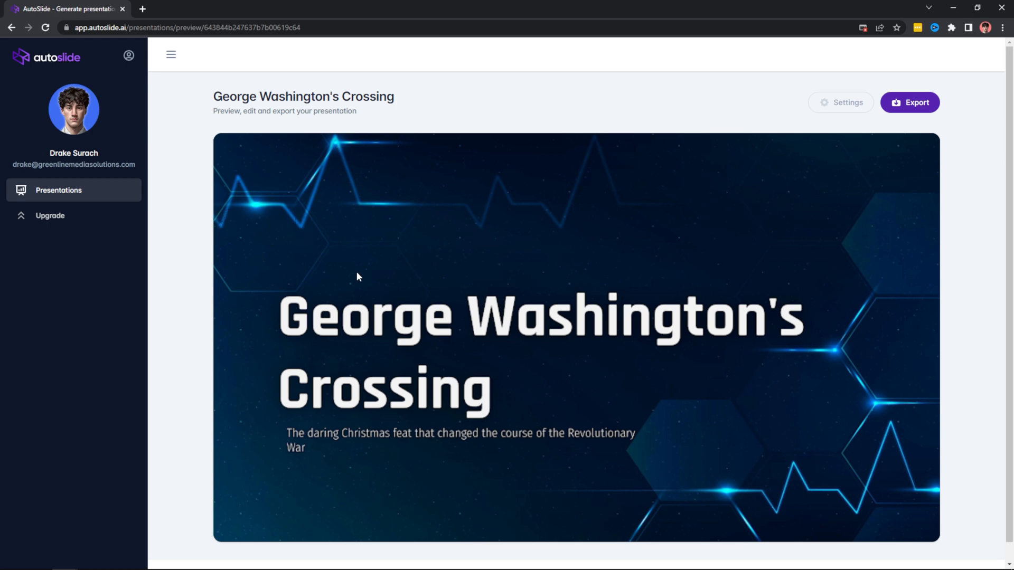
mouse_move(506, 405)
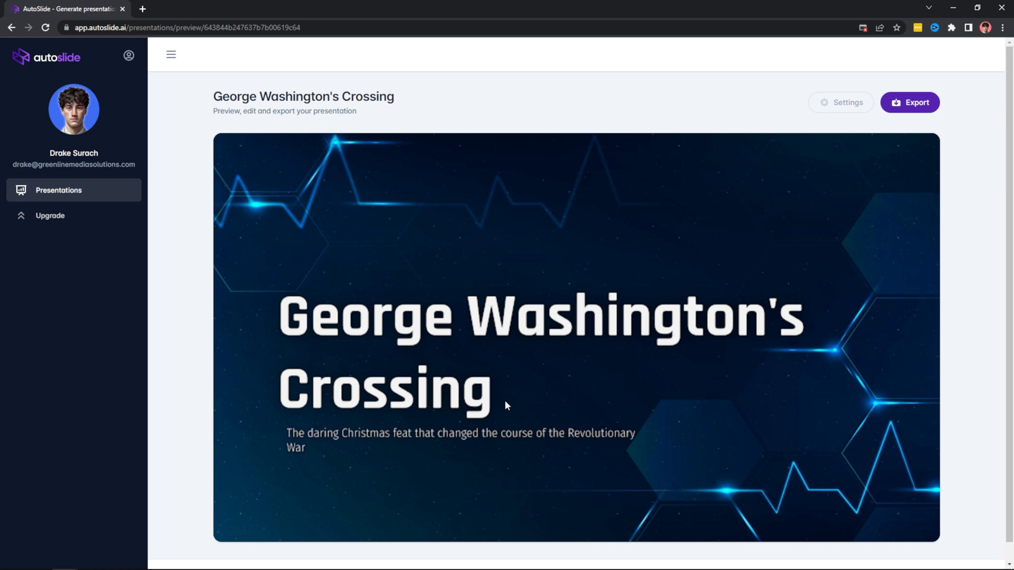
click(909, 103)
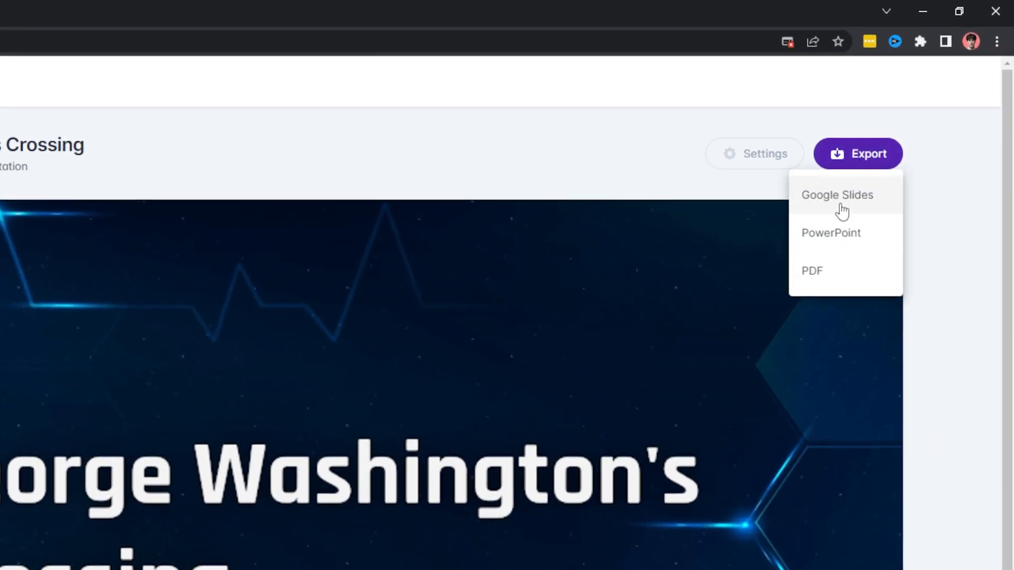
- Export the deck to Google Slides and make a personal copy of it
click(836, 194)
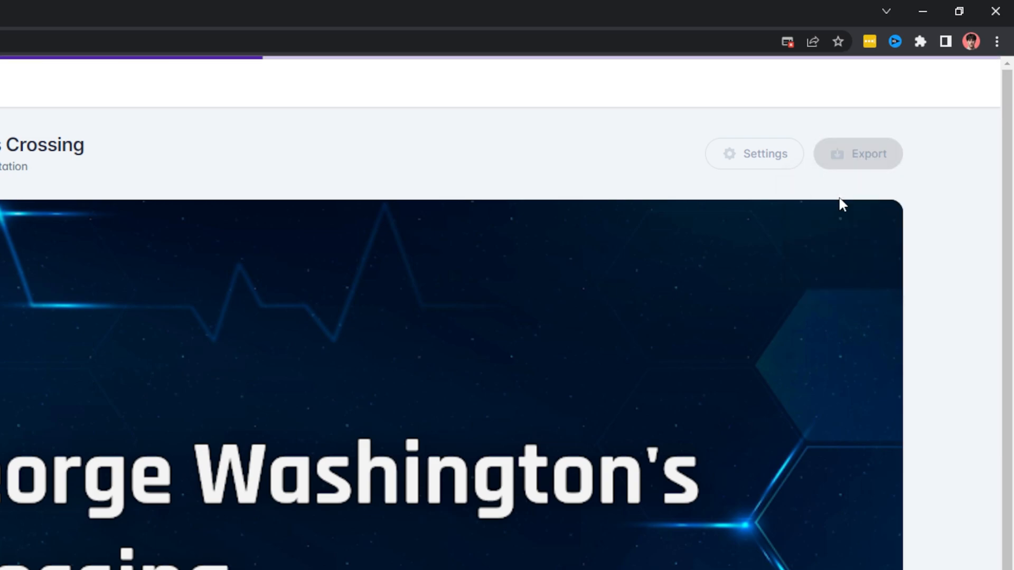
click(857, 155)
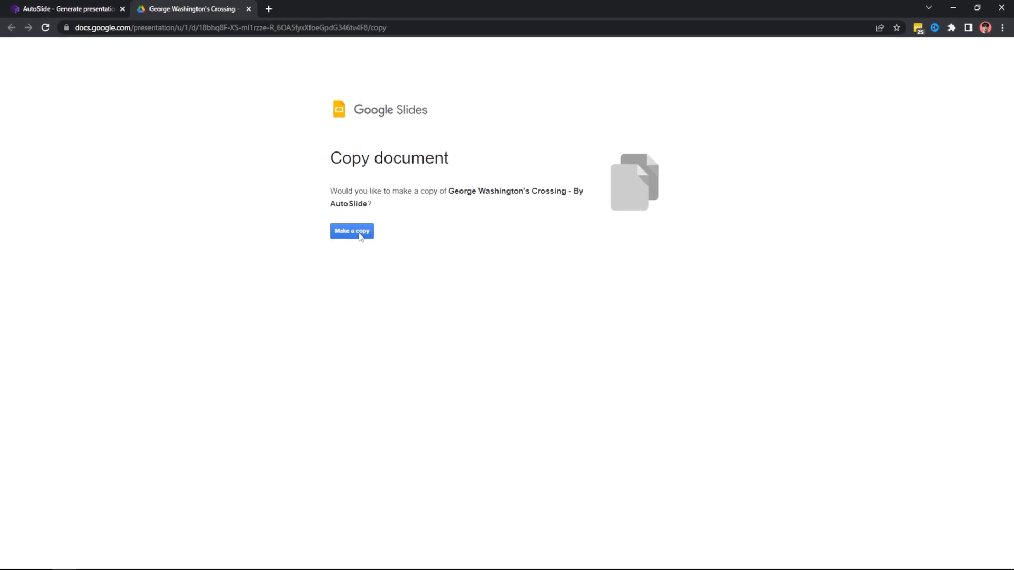
click(351, 231)
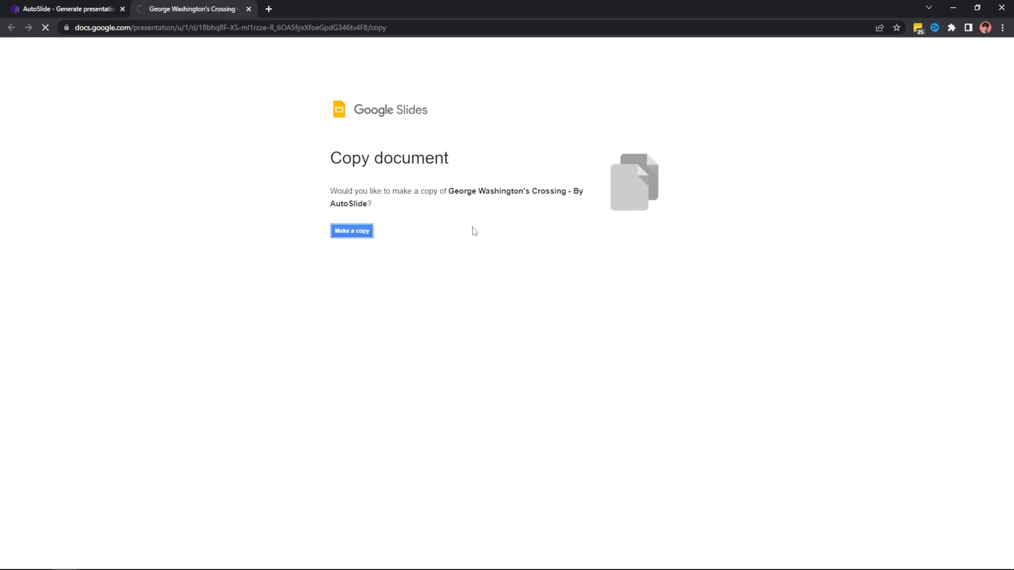
click(351, 232)
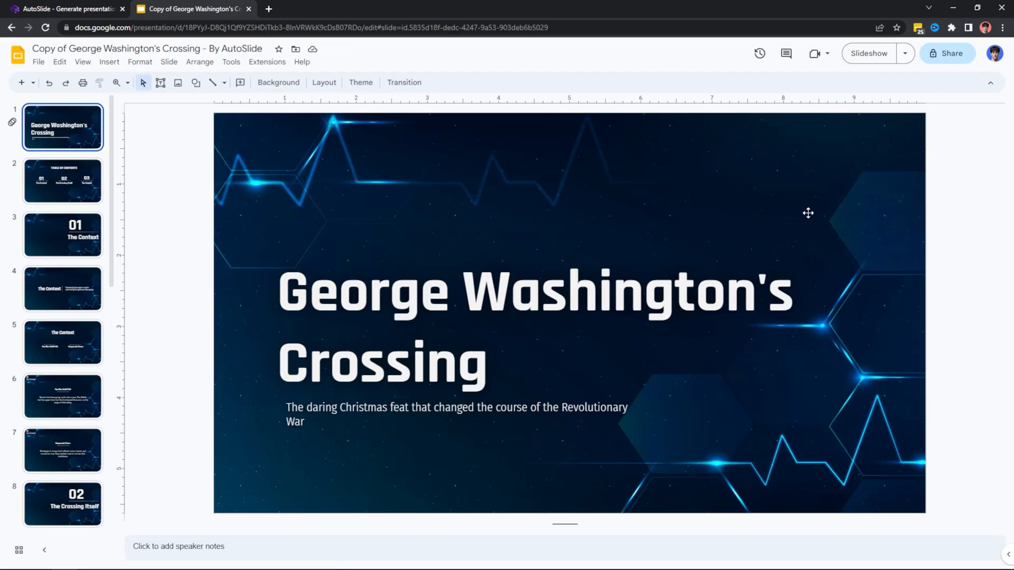
mouse_move(304, 411)
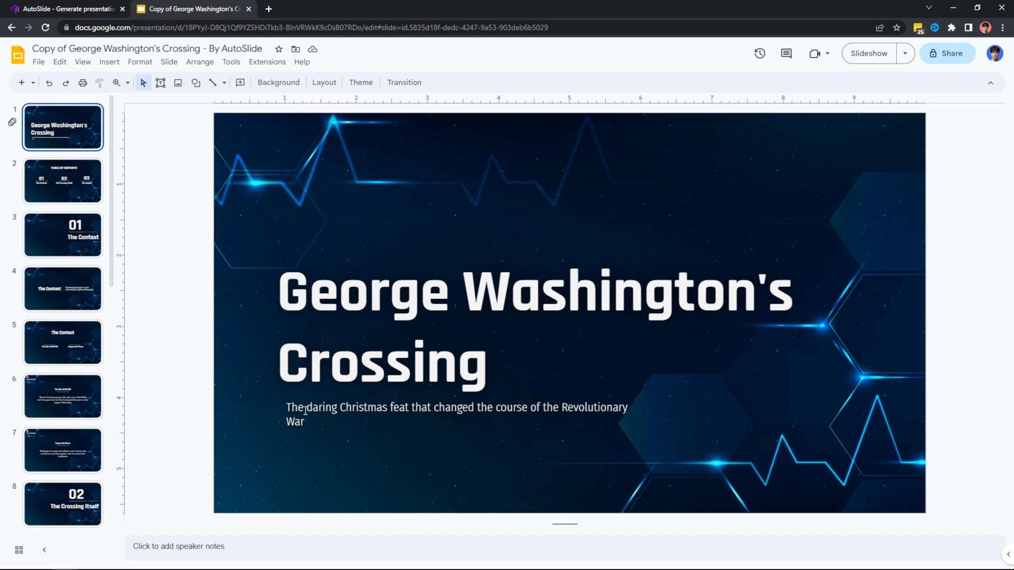
mouse_move(869, 52)
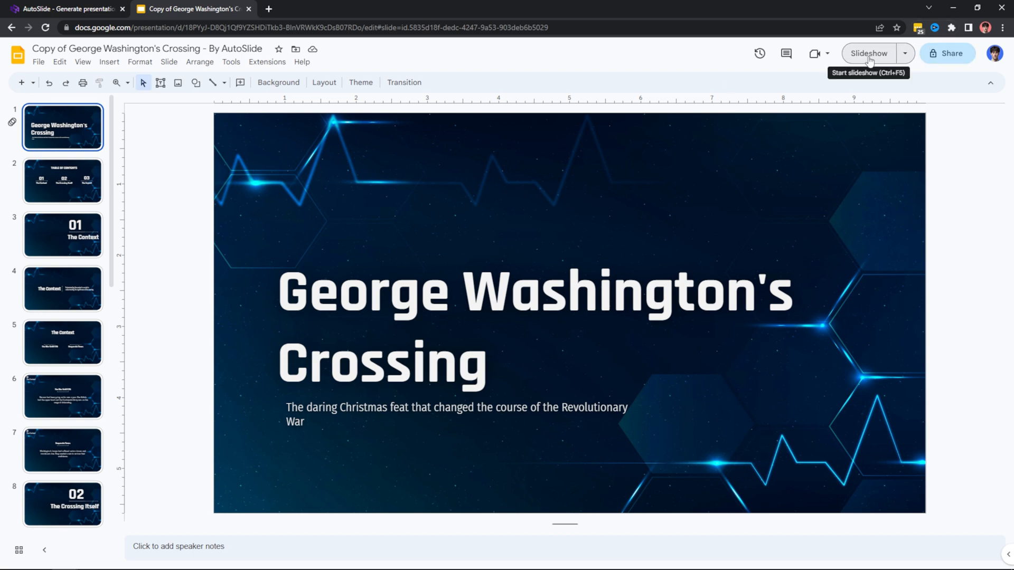
- Play the copied deck as a slideshow through to the closing Thank You slide
click(868, 52)
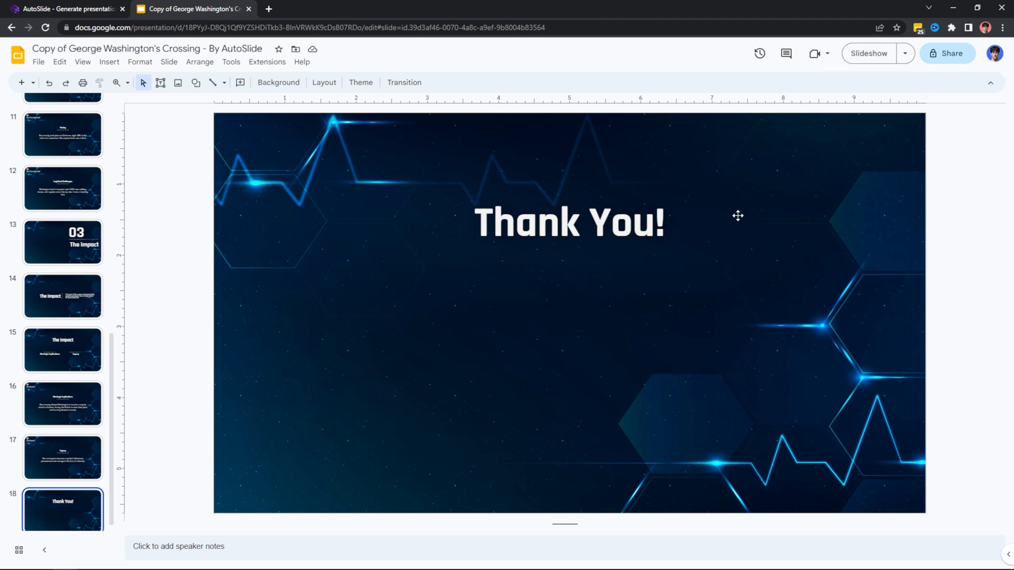
mouse_move(815, 228)
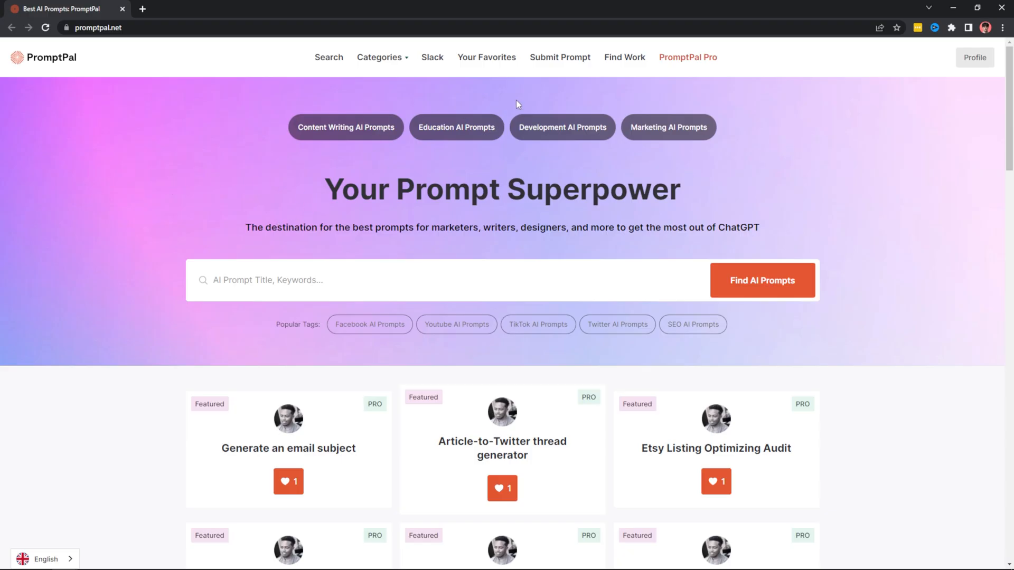
click(687, 57)
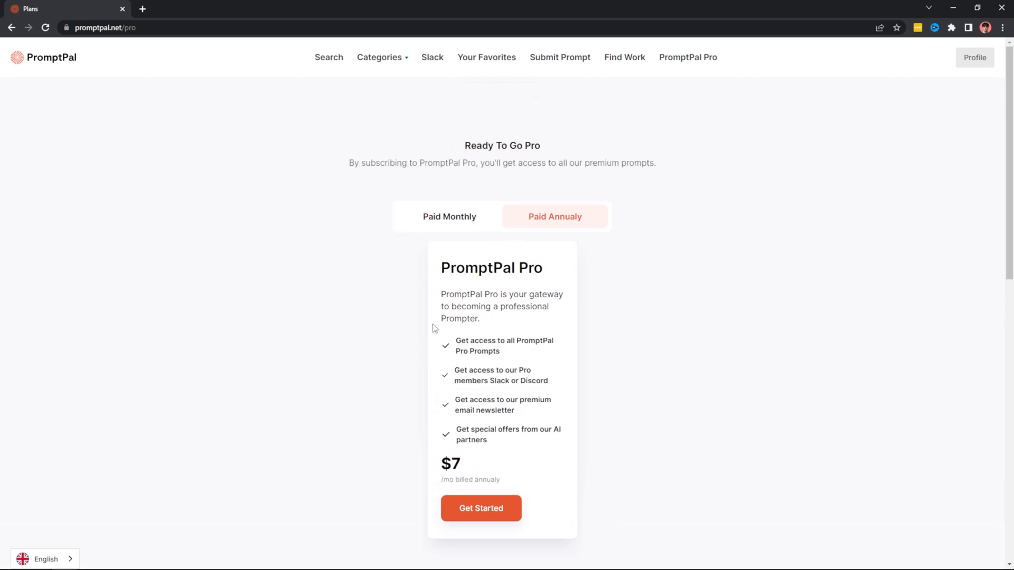
click(43, 57)
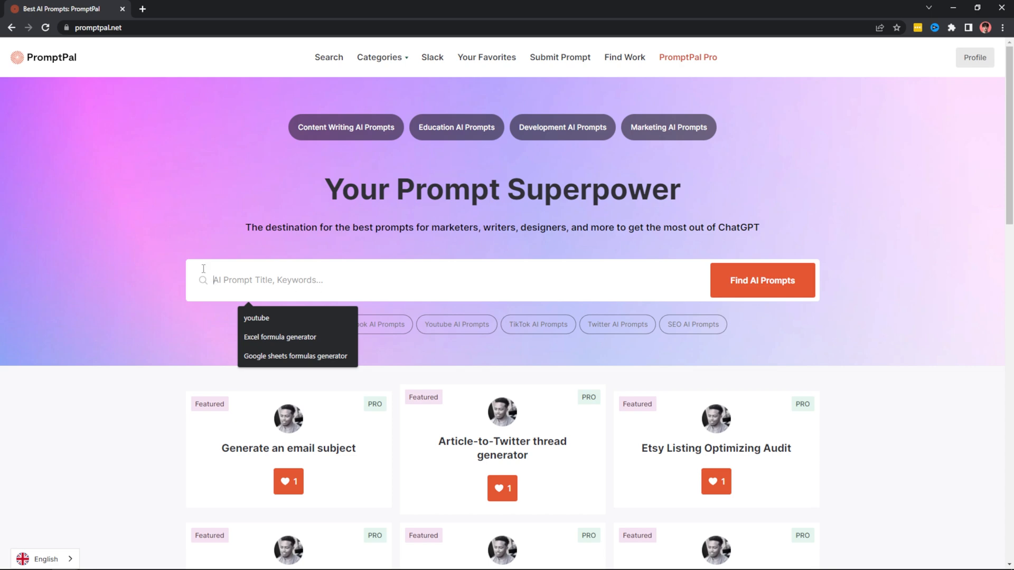
mouse_move(323, 279)
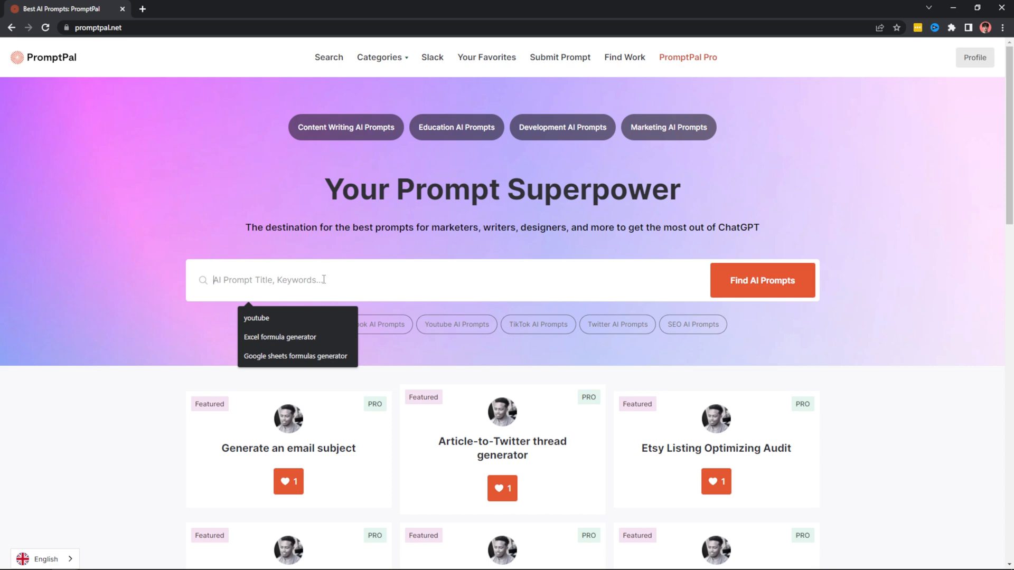
click(755, 190)
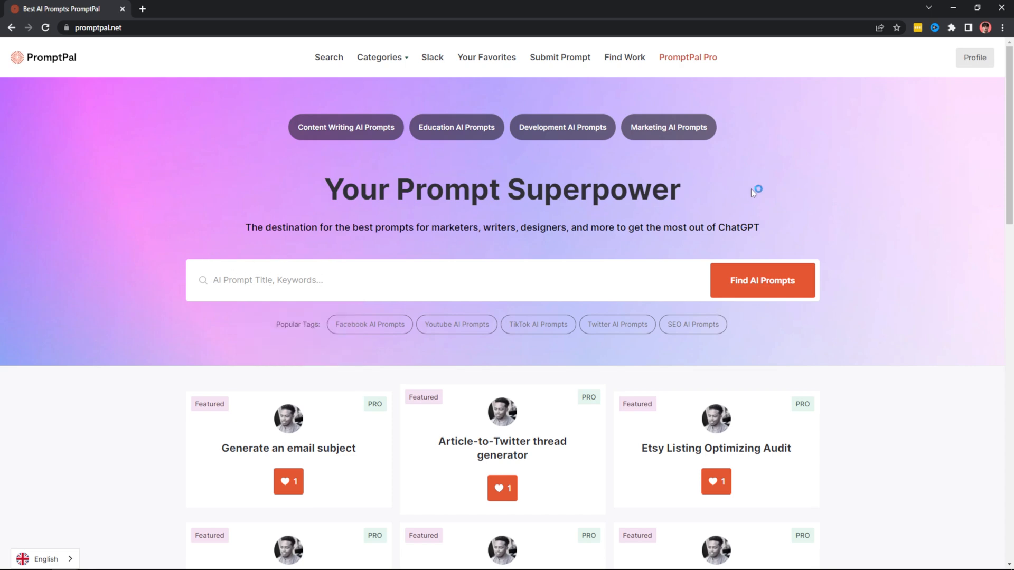
scroll(down, 3)
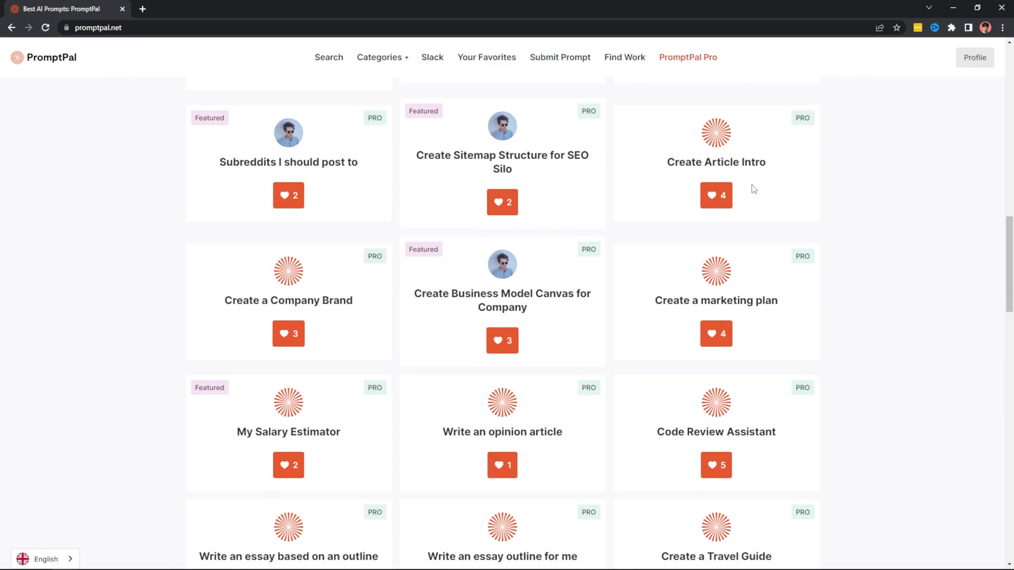
scroll(up, 3)
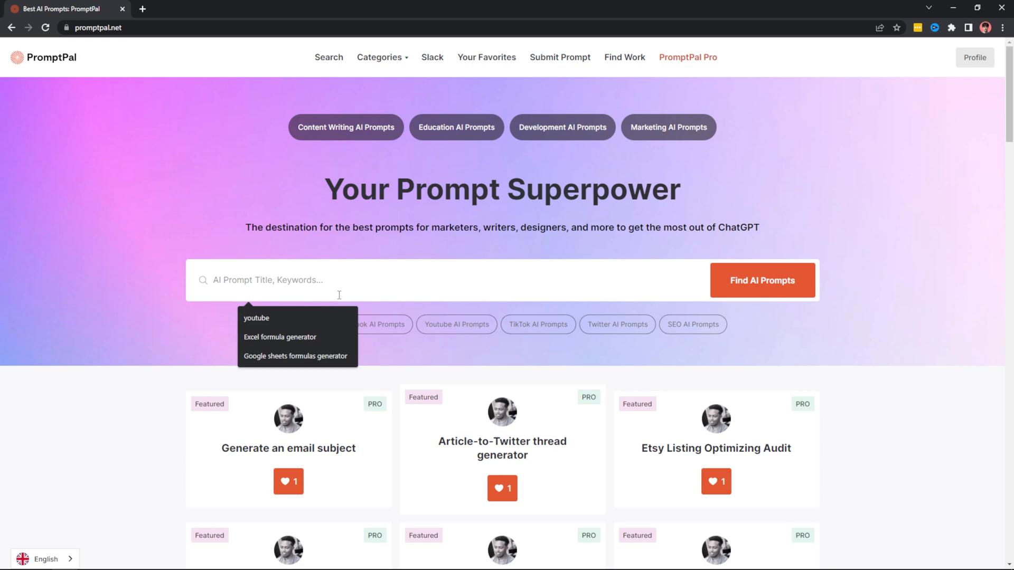
- Search PromptPal for 'youtube' and open the Youtube Video Ideas prompt from the results
text(Yout)
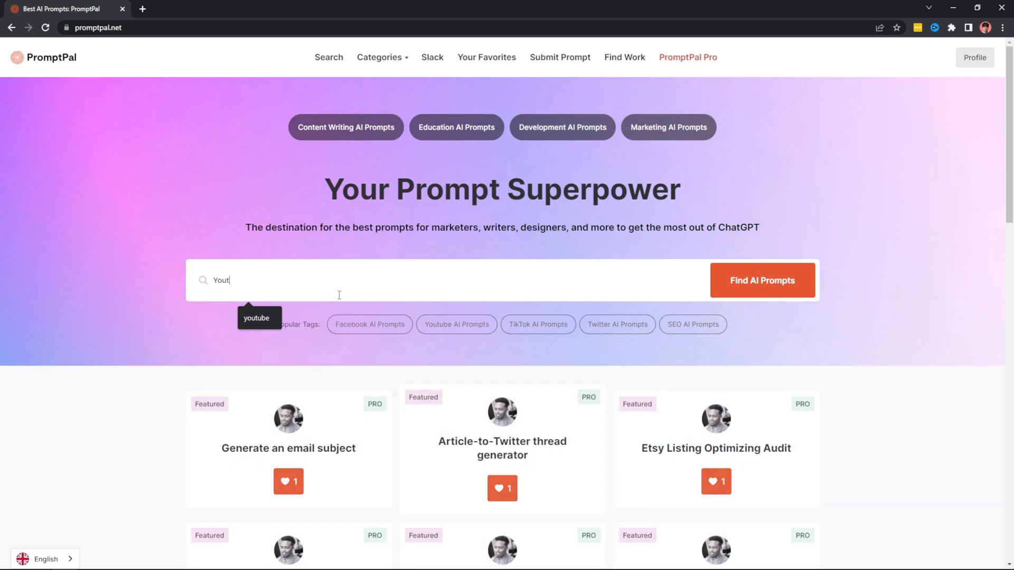
click(255, 318)
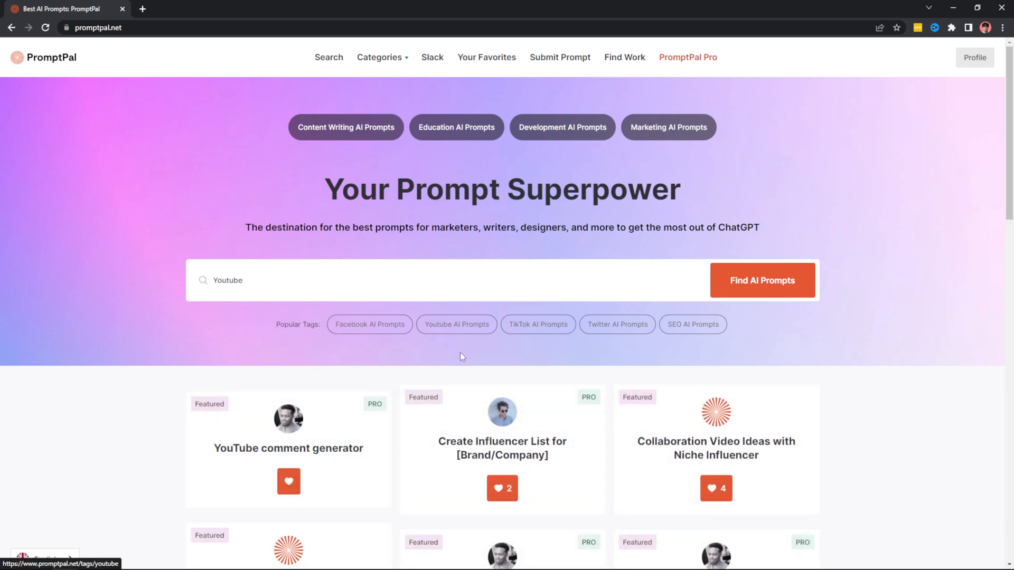
mouse_move(525, 375)
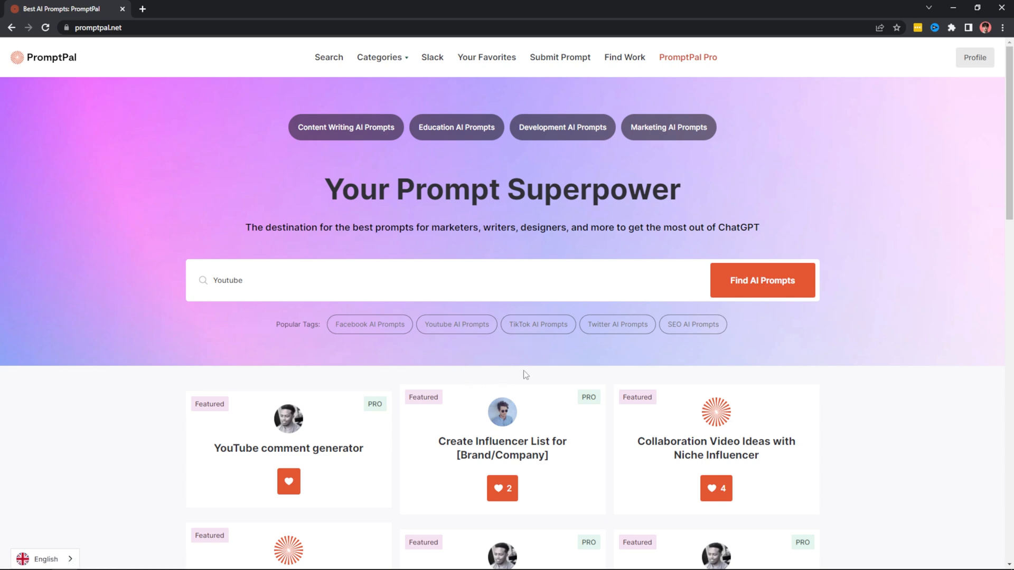
mouse_move(864, 399)
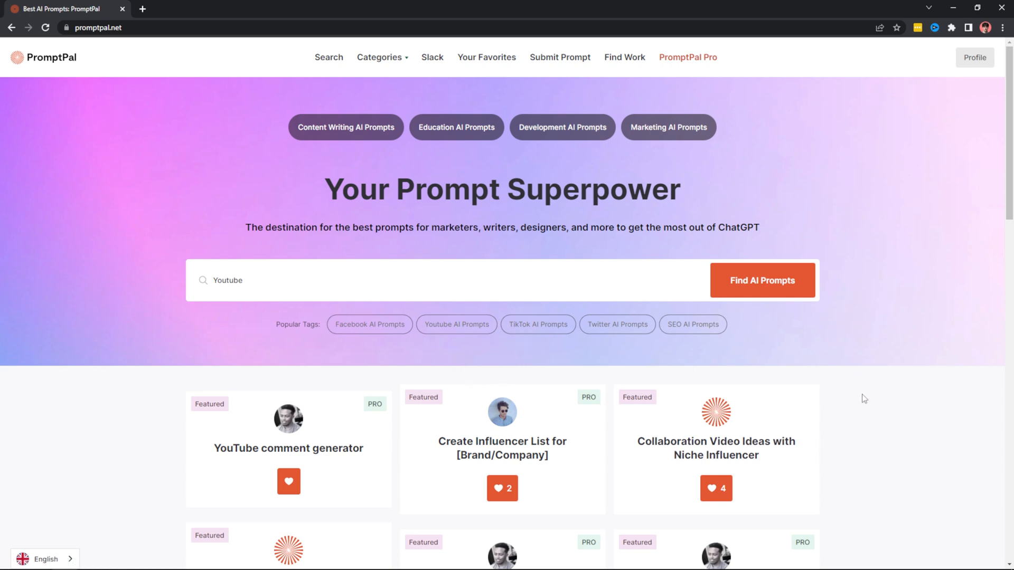
scroll(down, 3)
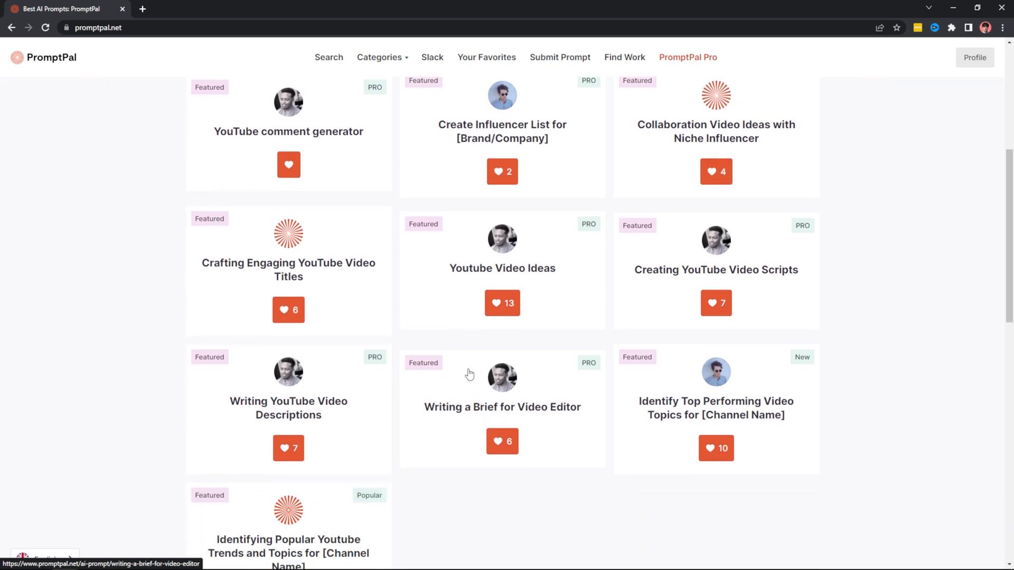
mouse_move(477, 272)
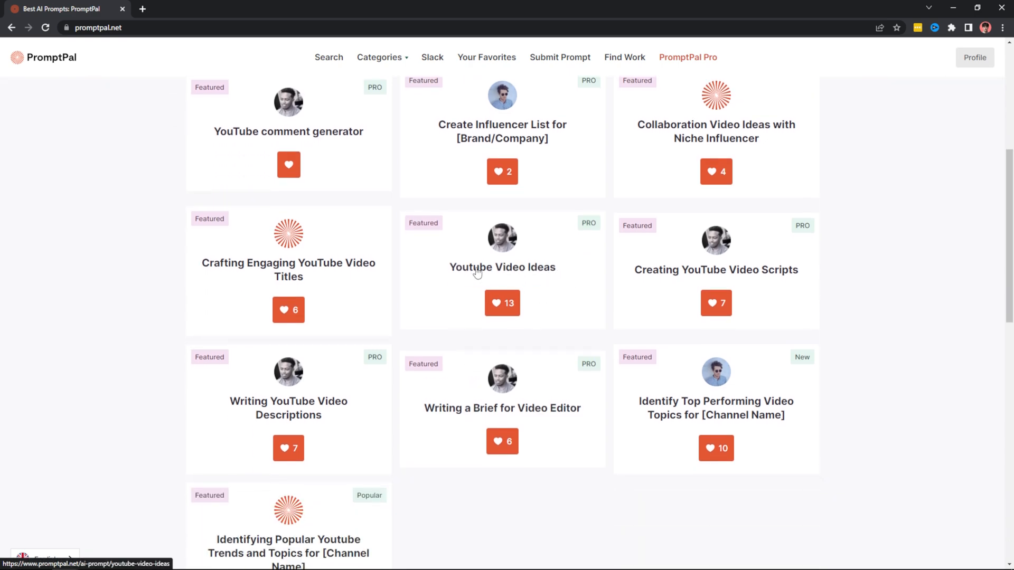
mouse_move(531, 277)
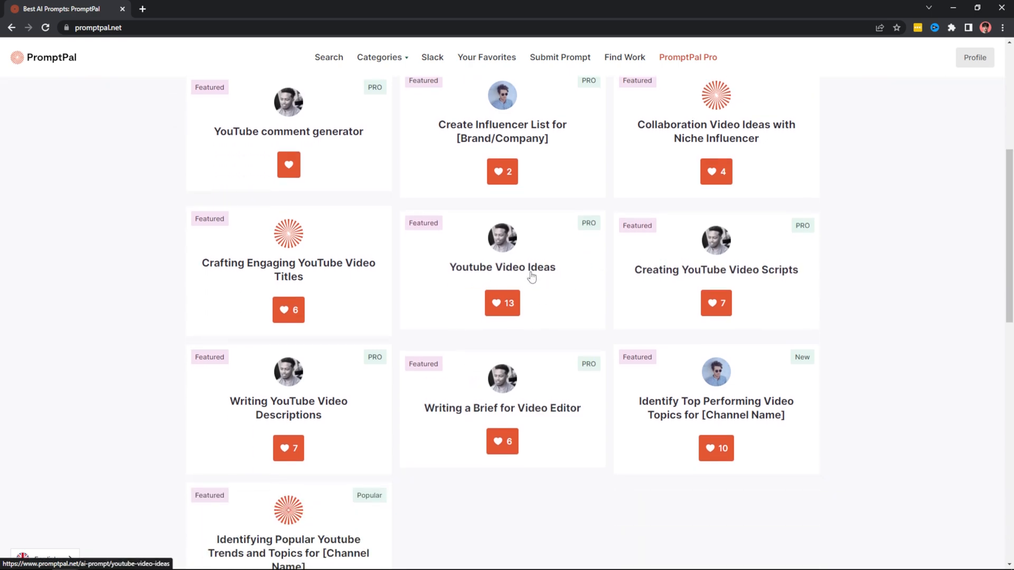
click(501, 268)
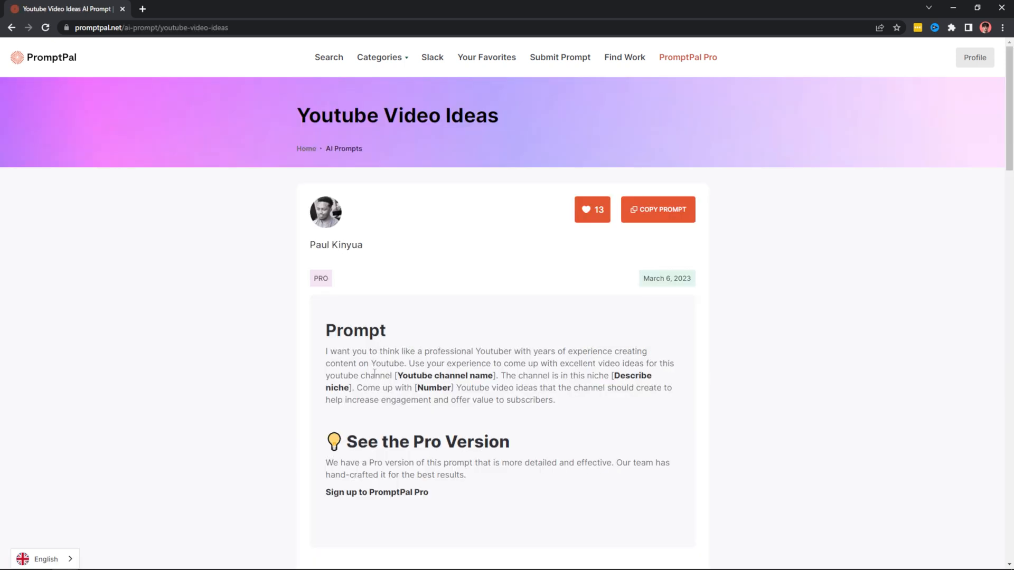
- Select the Youtube Video Ideas prompt text so it can be copied into ChatGPT
double_click(445, 376)
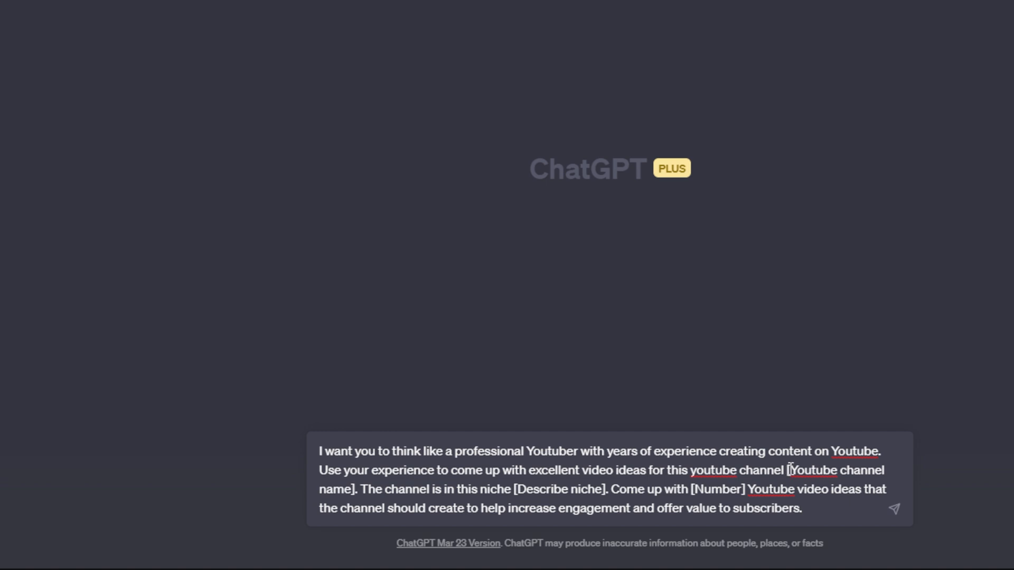
- Fill the placeholders with 'AI Wealth', 'Artificial Intelligence' and '10' and send it to ChatGPT
text(AI Wealth. Th)
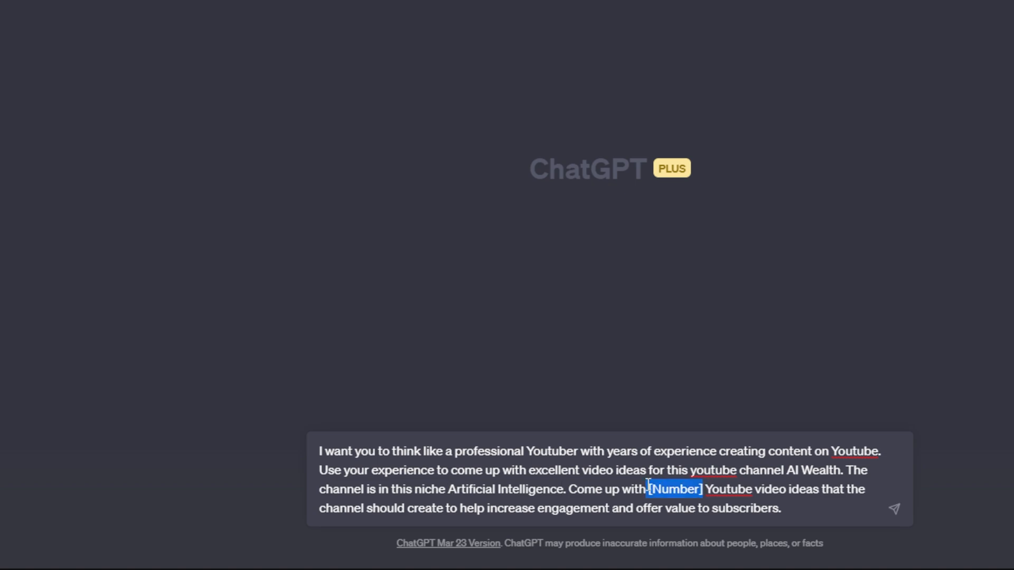
text(10)
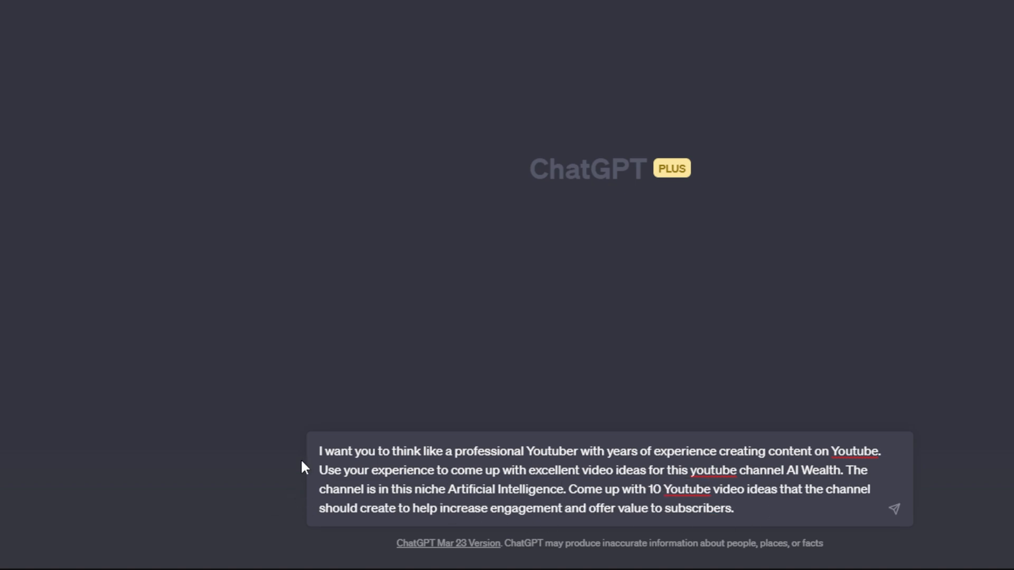
click(893, 509)
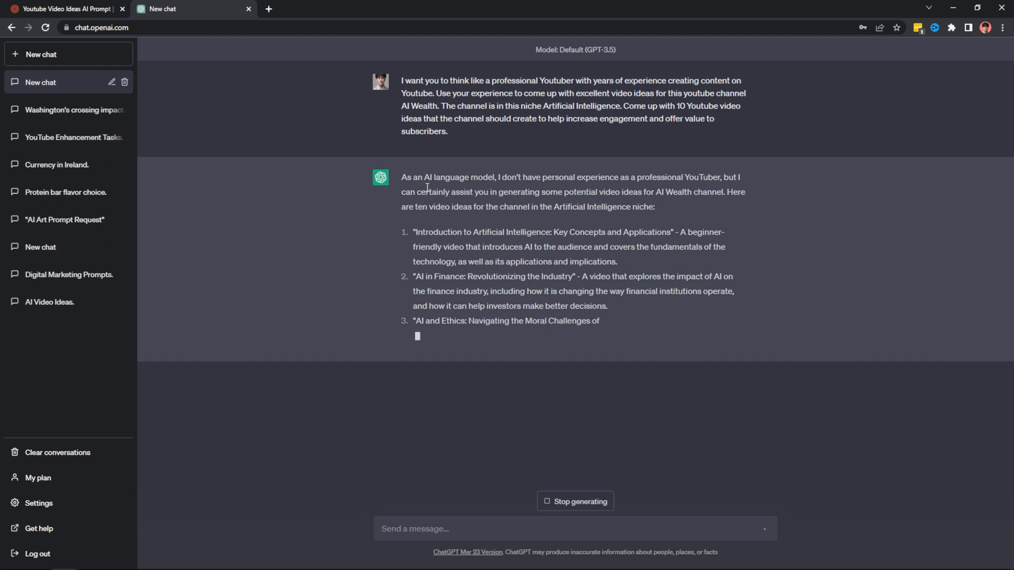
scroll(down, 3)
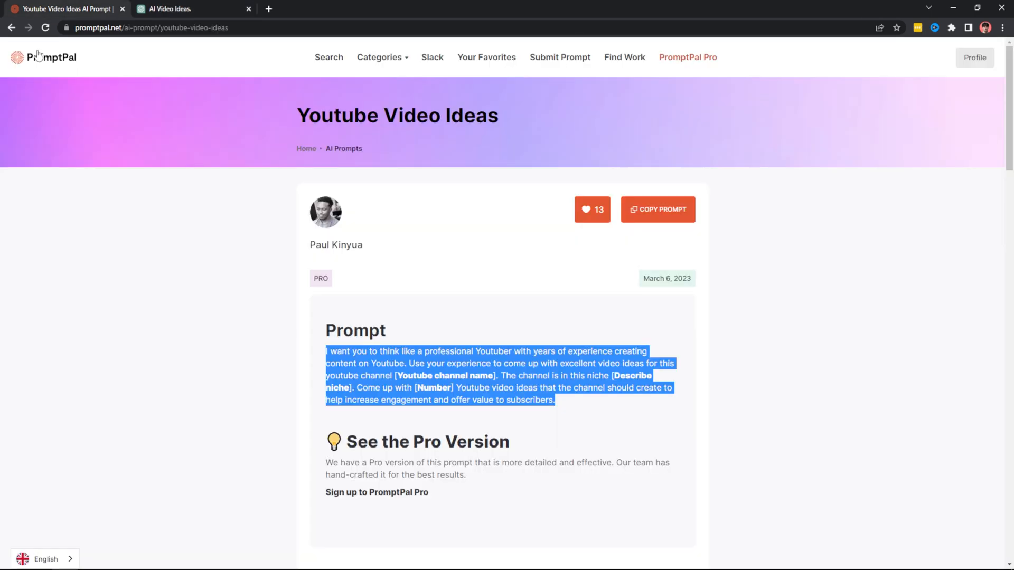
- Return to the PromptPal home page and browse featured prompts like Excel formula generator
click(43, 57)
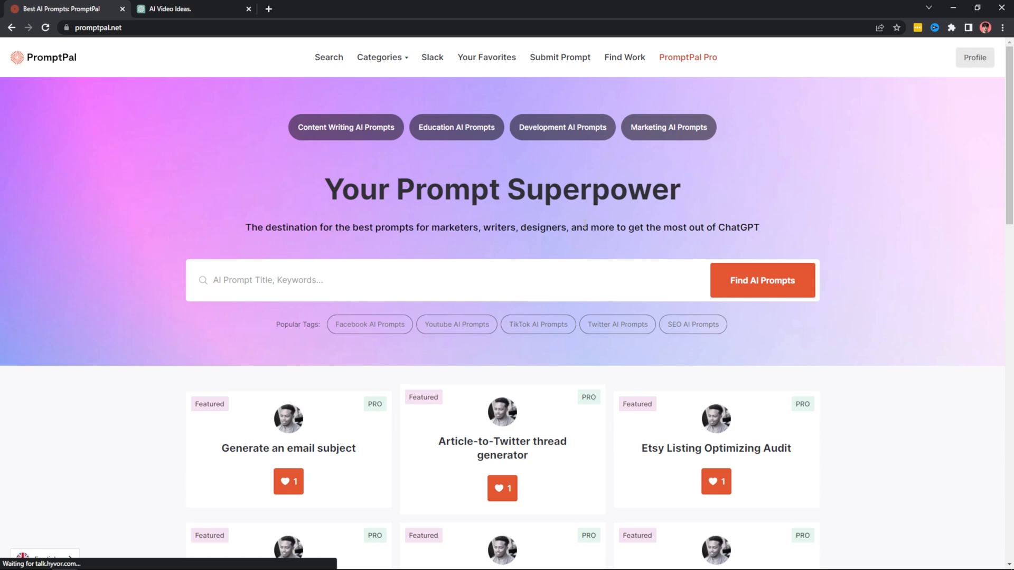
scroll(down, 3)
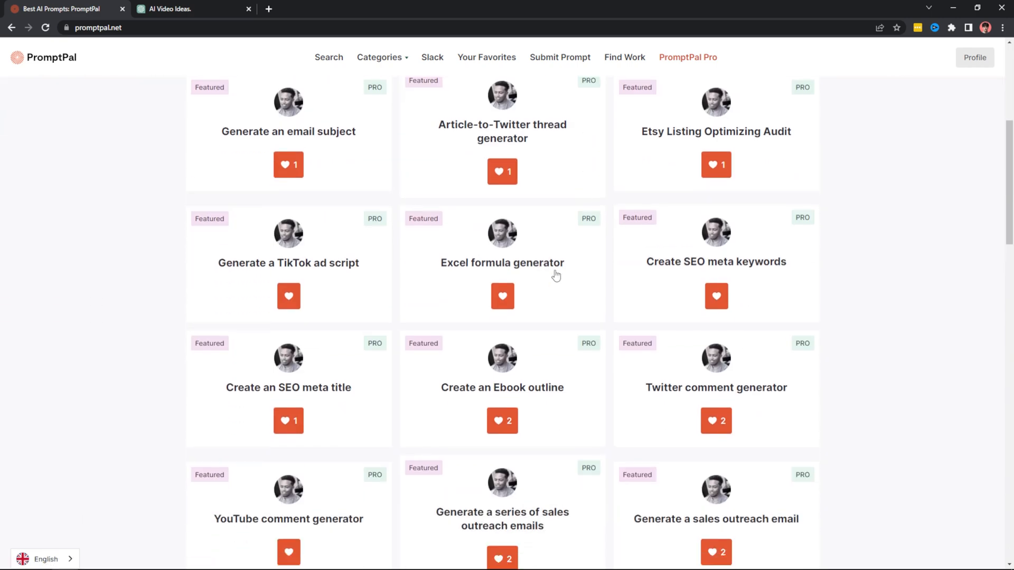
scroll(down, 3)
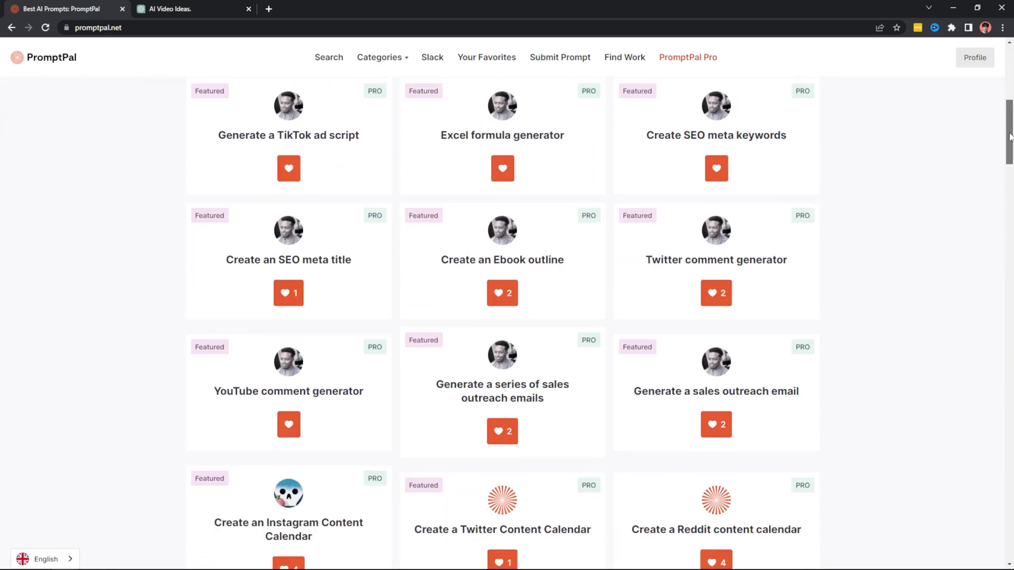